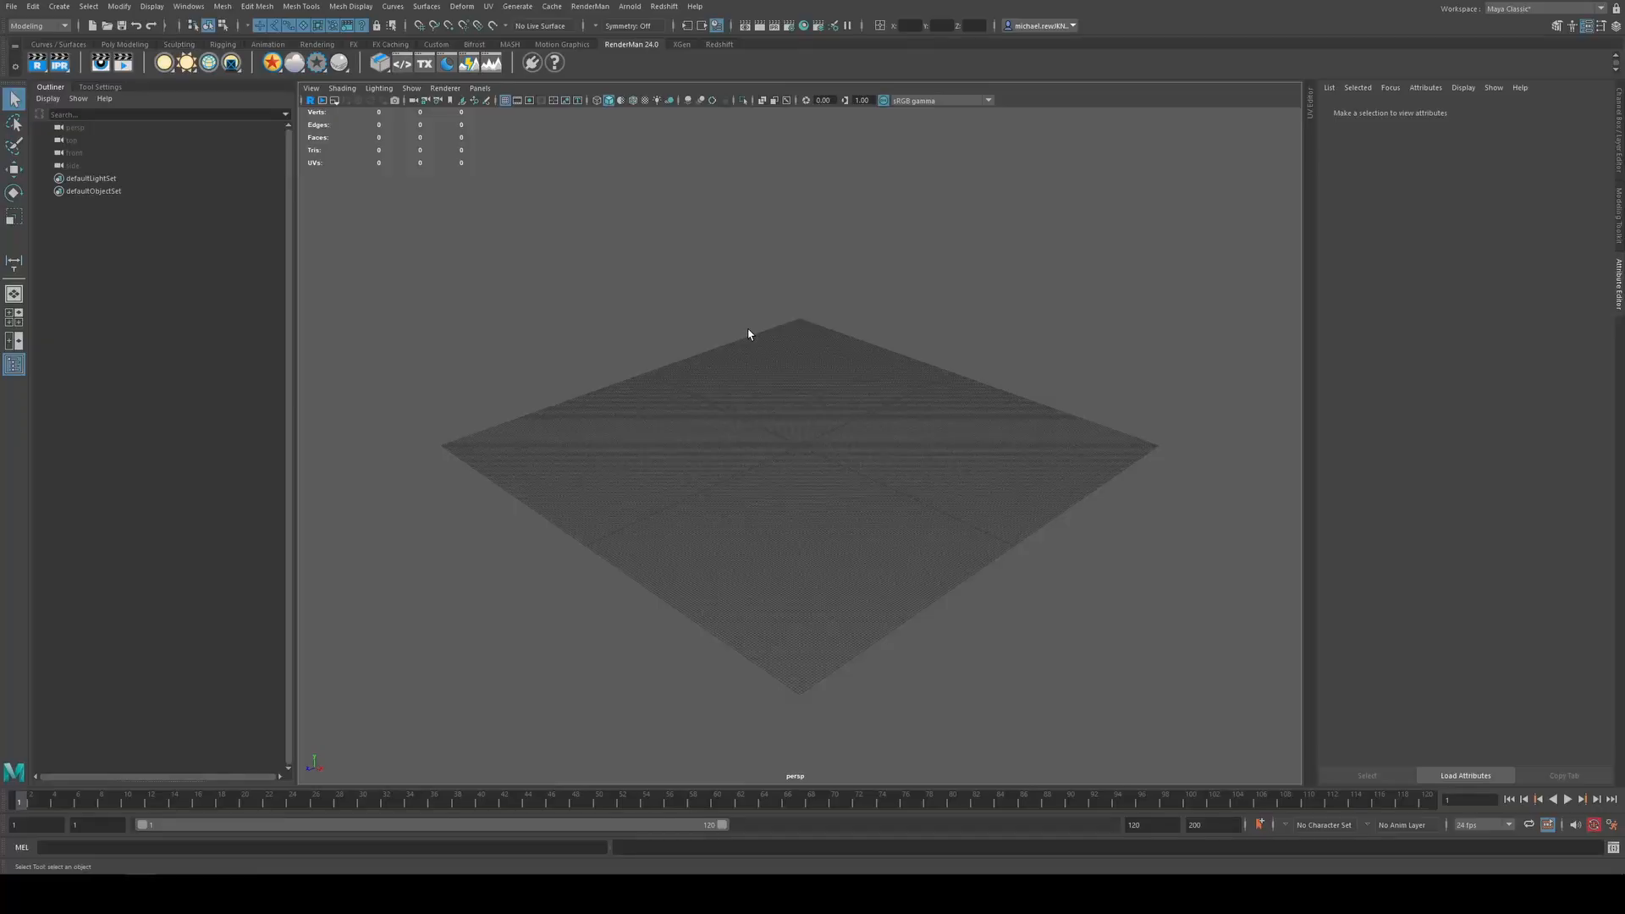
pyautogui.moveTo(696, 325)
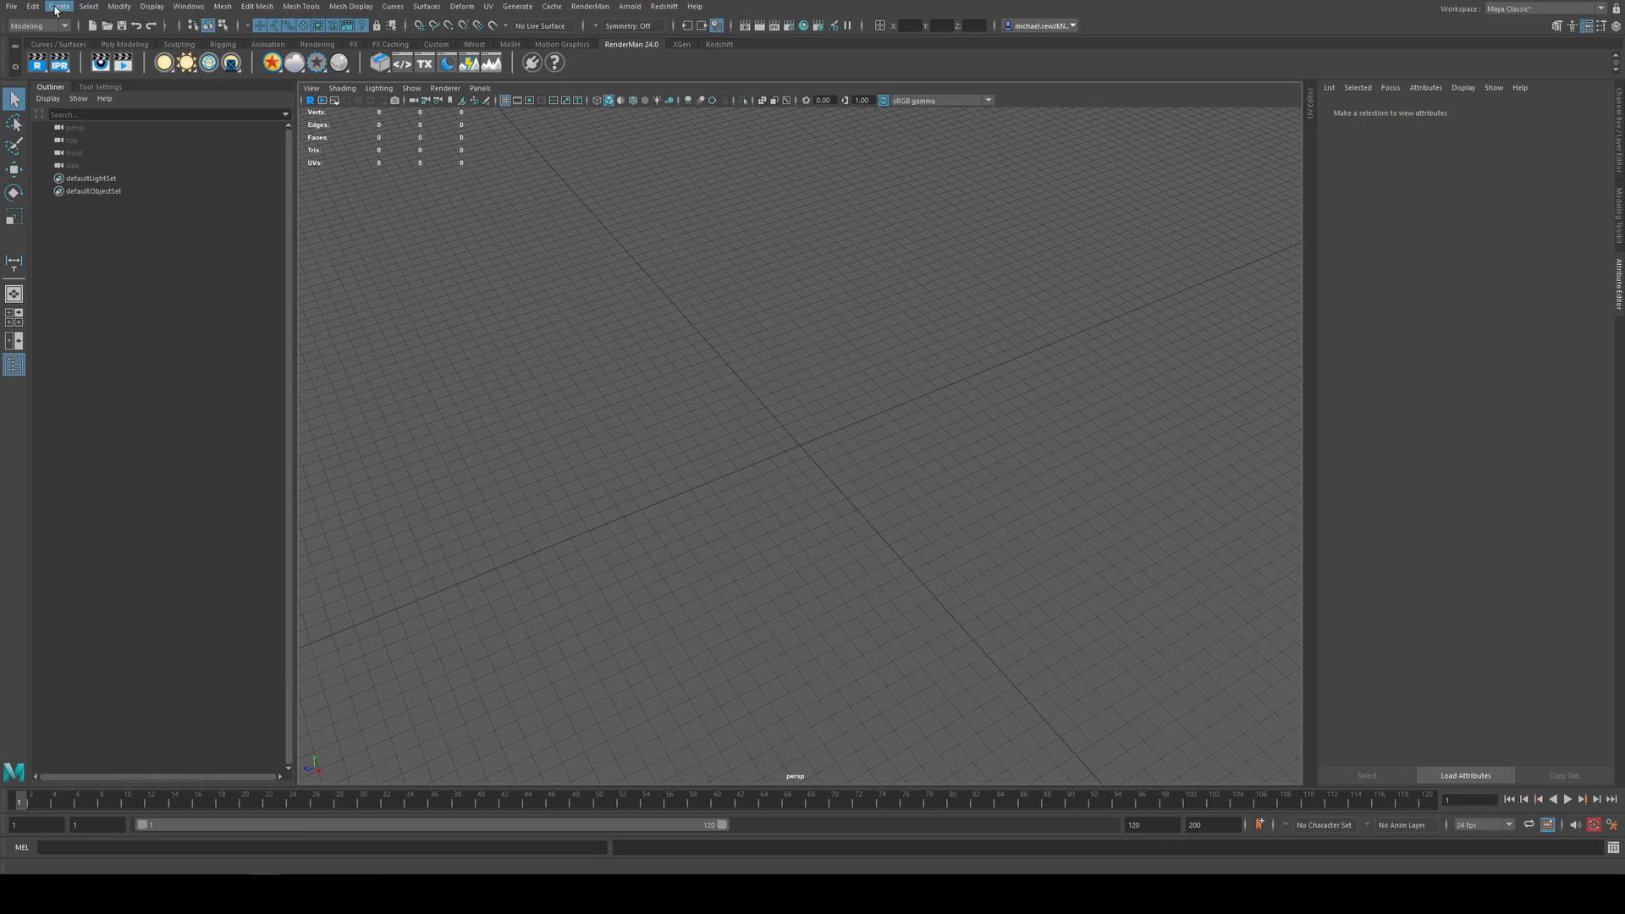
# Add a Camera and Aim rig (camera1_group) to the empty scene from the Create menu
pyautogui.click(59, 5)
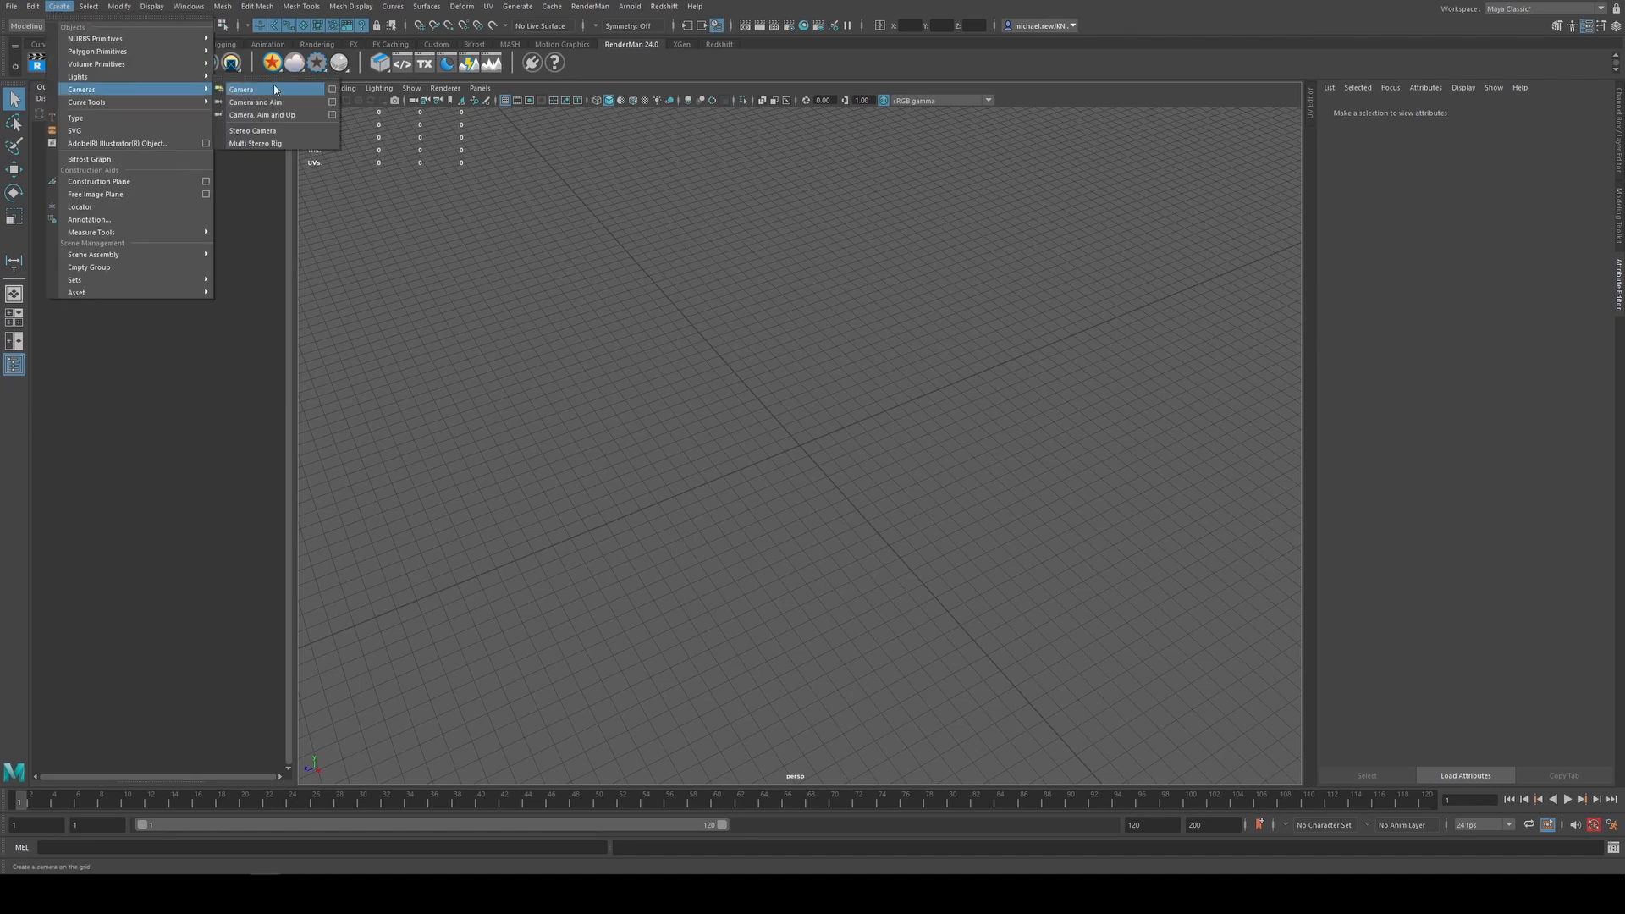
pyautogui.moveTo(256, 102)
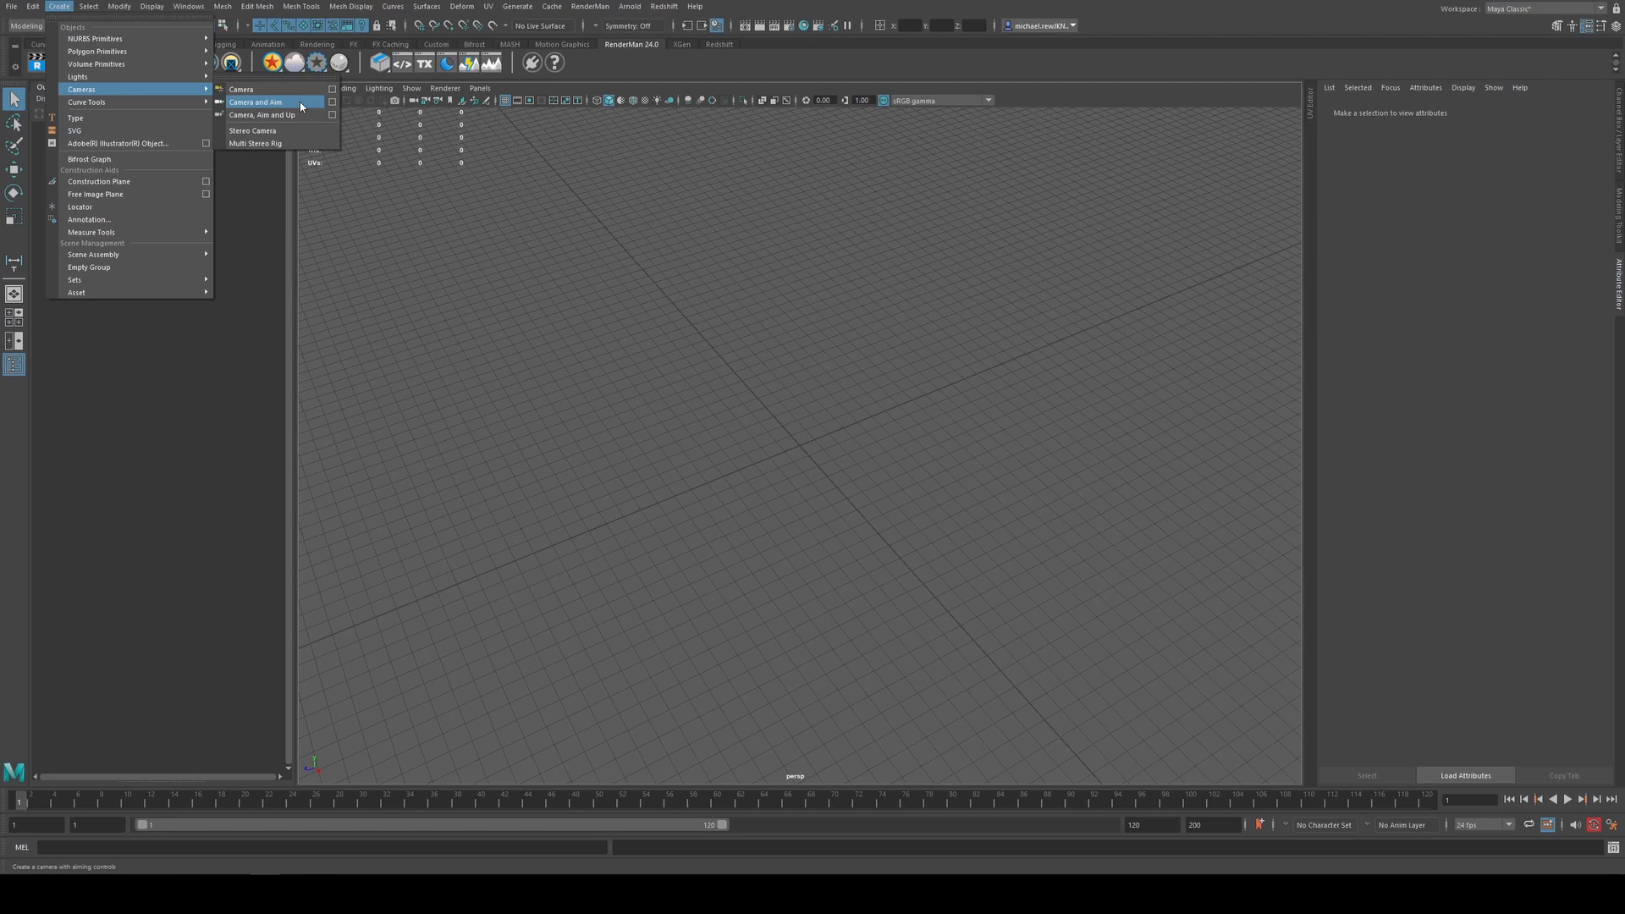
pyautogui.click(258, 102)
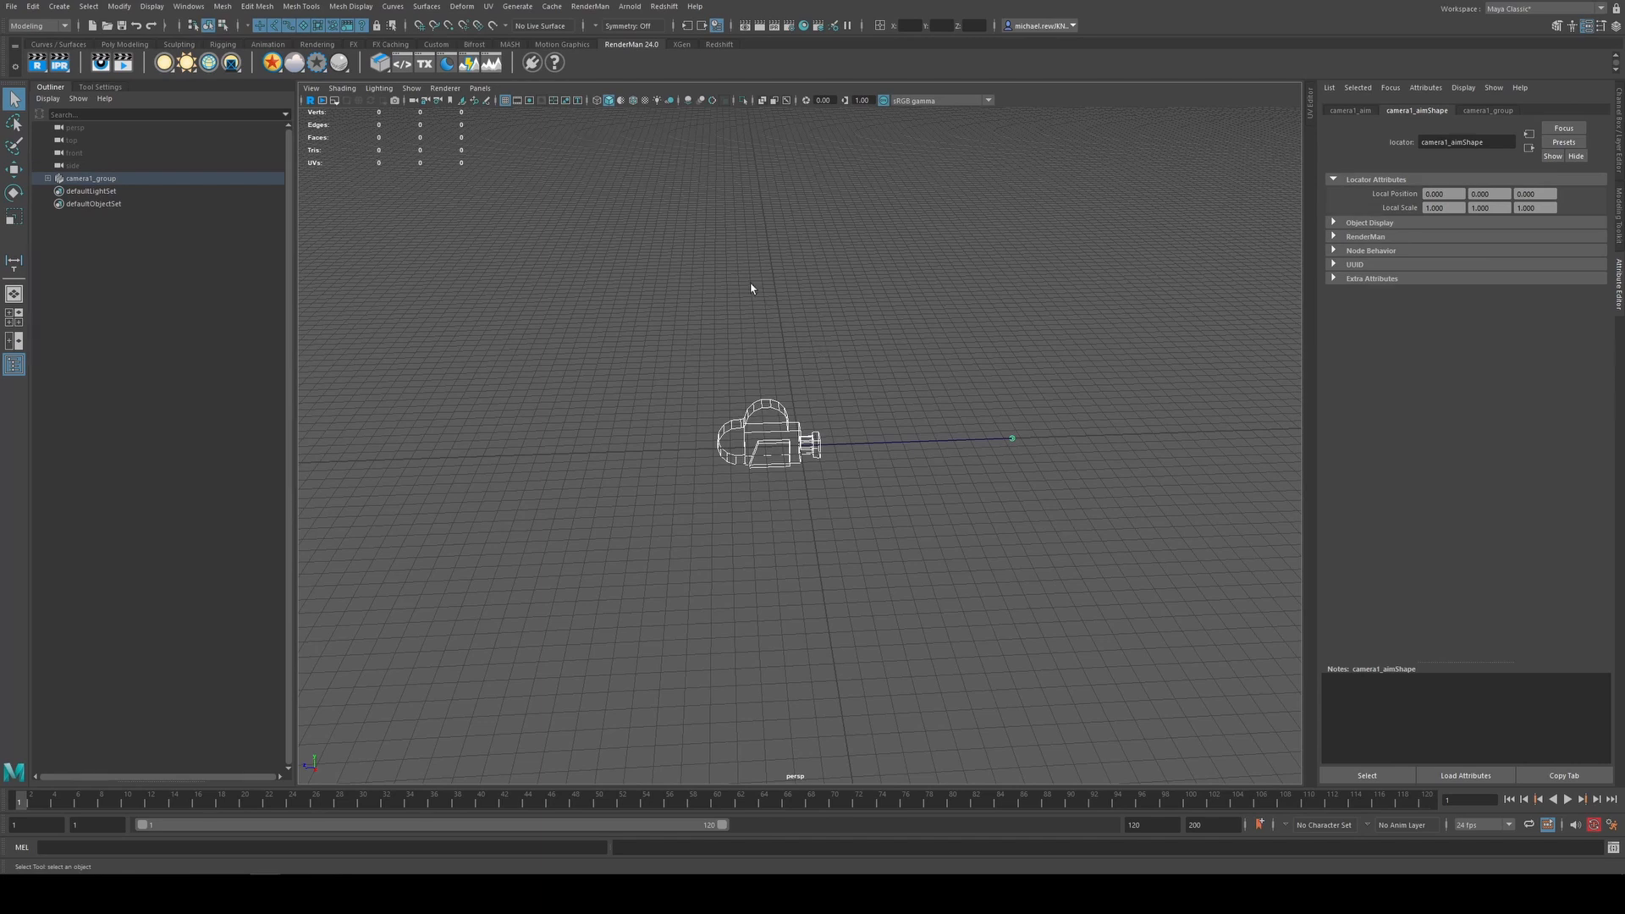
pyautogui.moveTo(796, 277)
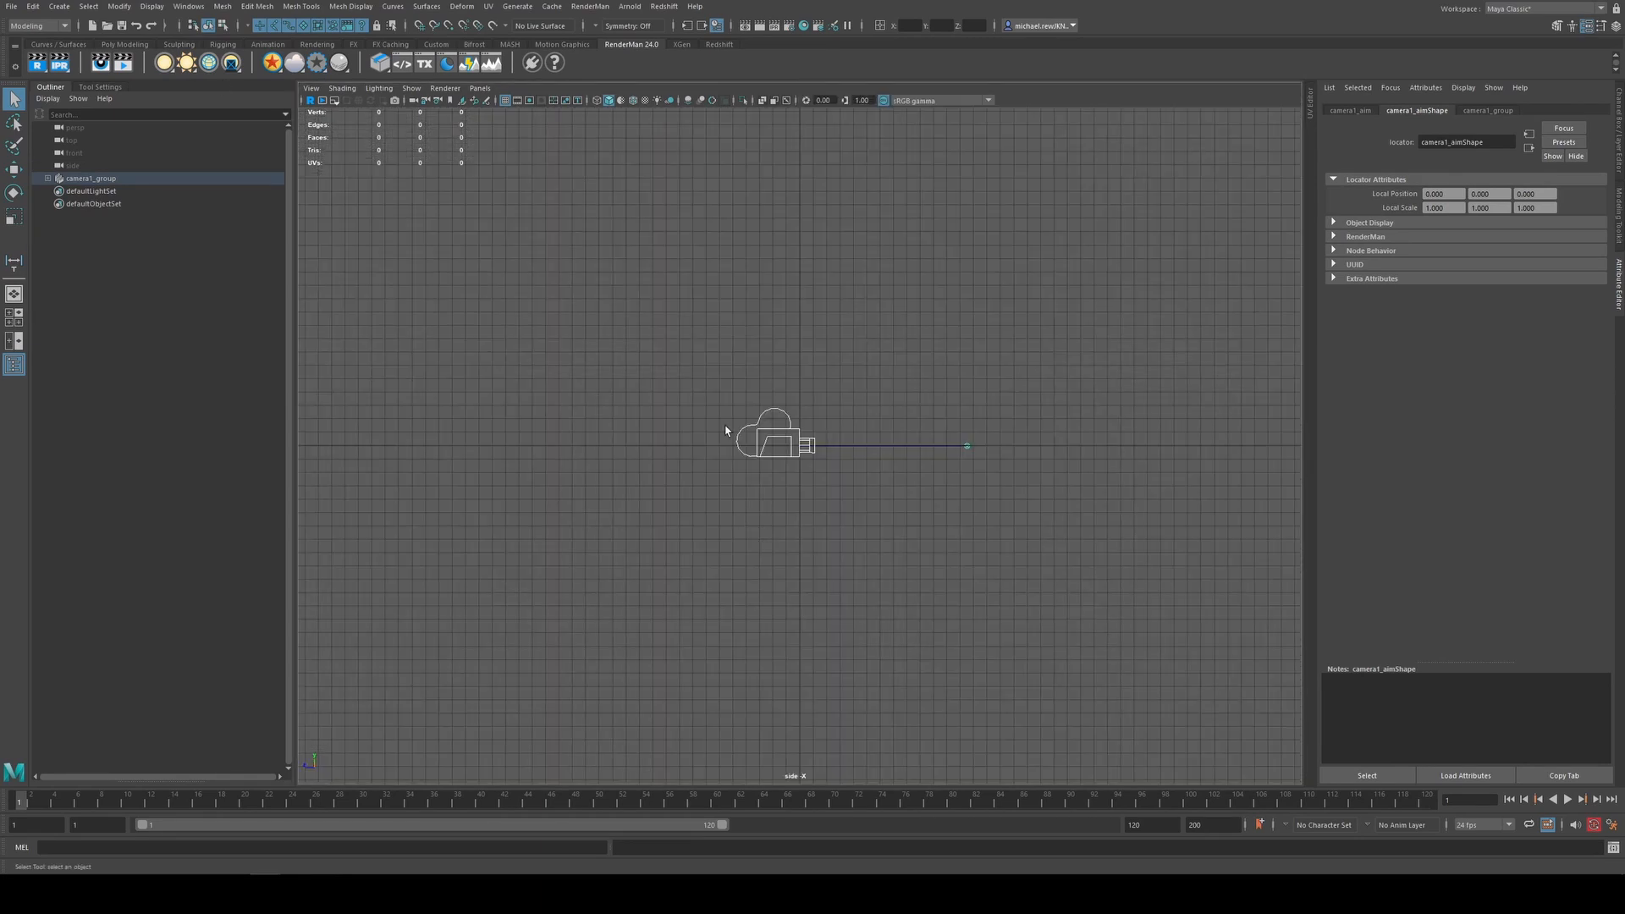
# Measure 5.2 units from the camera lens to the aim point with the Distance Tool
pyautogui.click(59, 7)
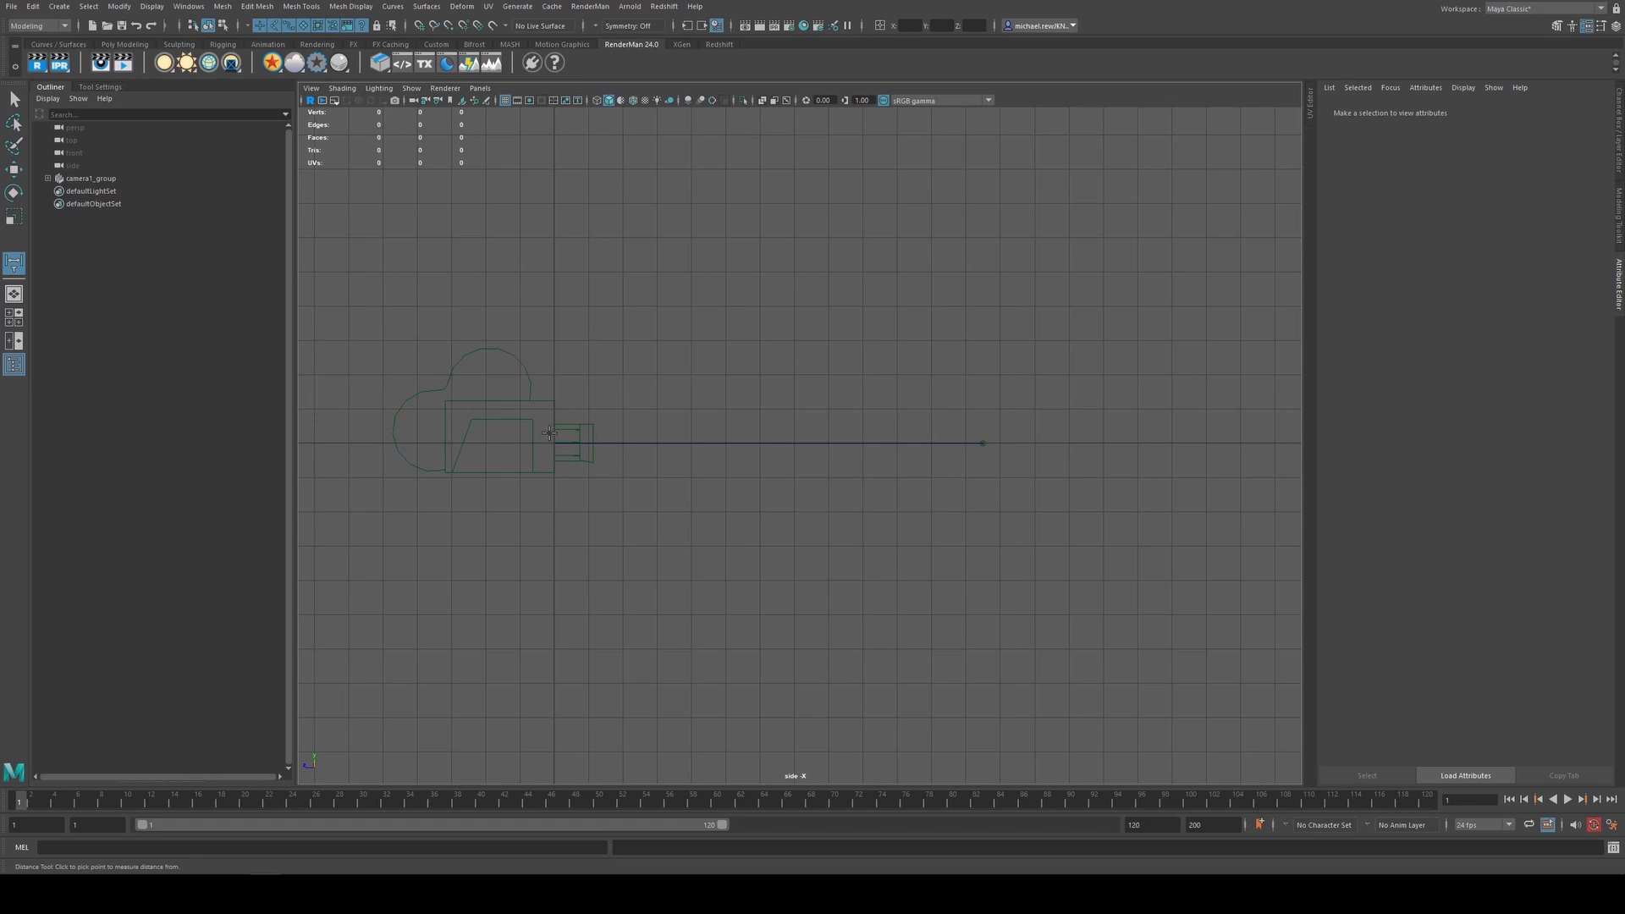
pyautogui.moveTo(555, 440)
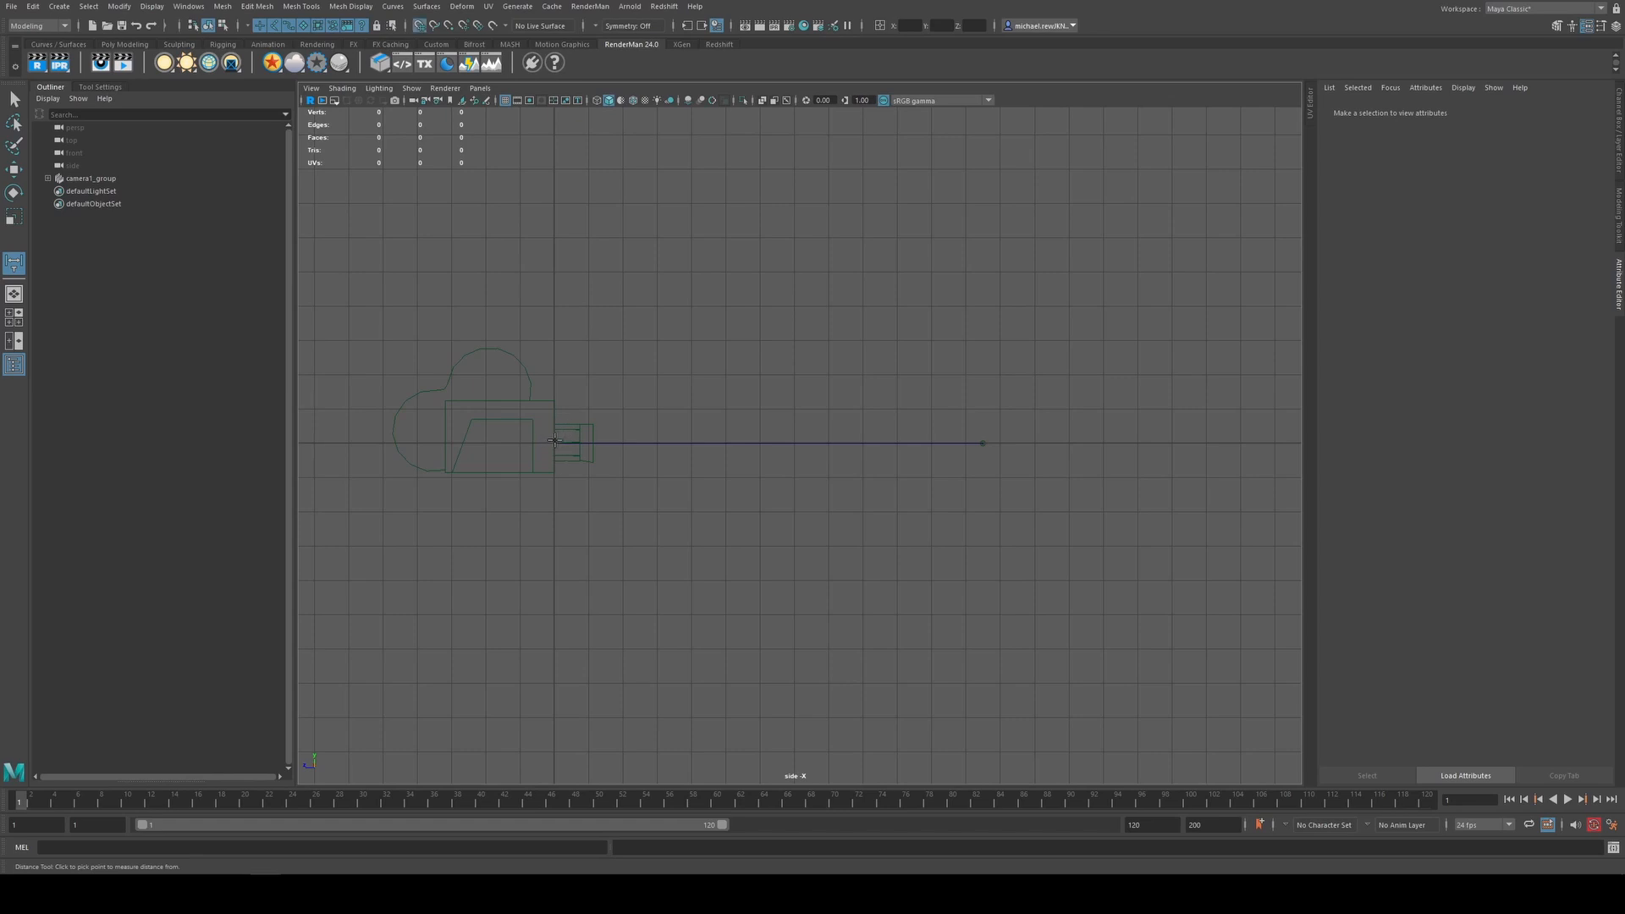
pyautogui.click(555, 442)
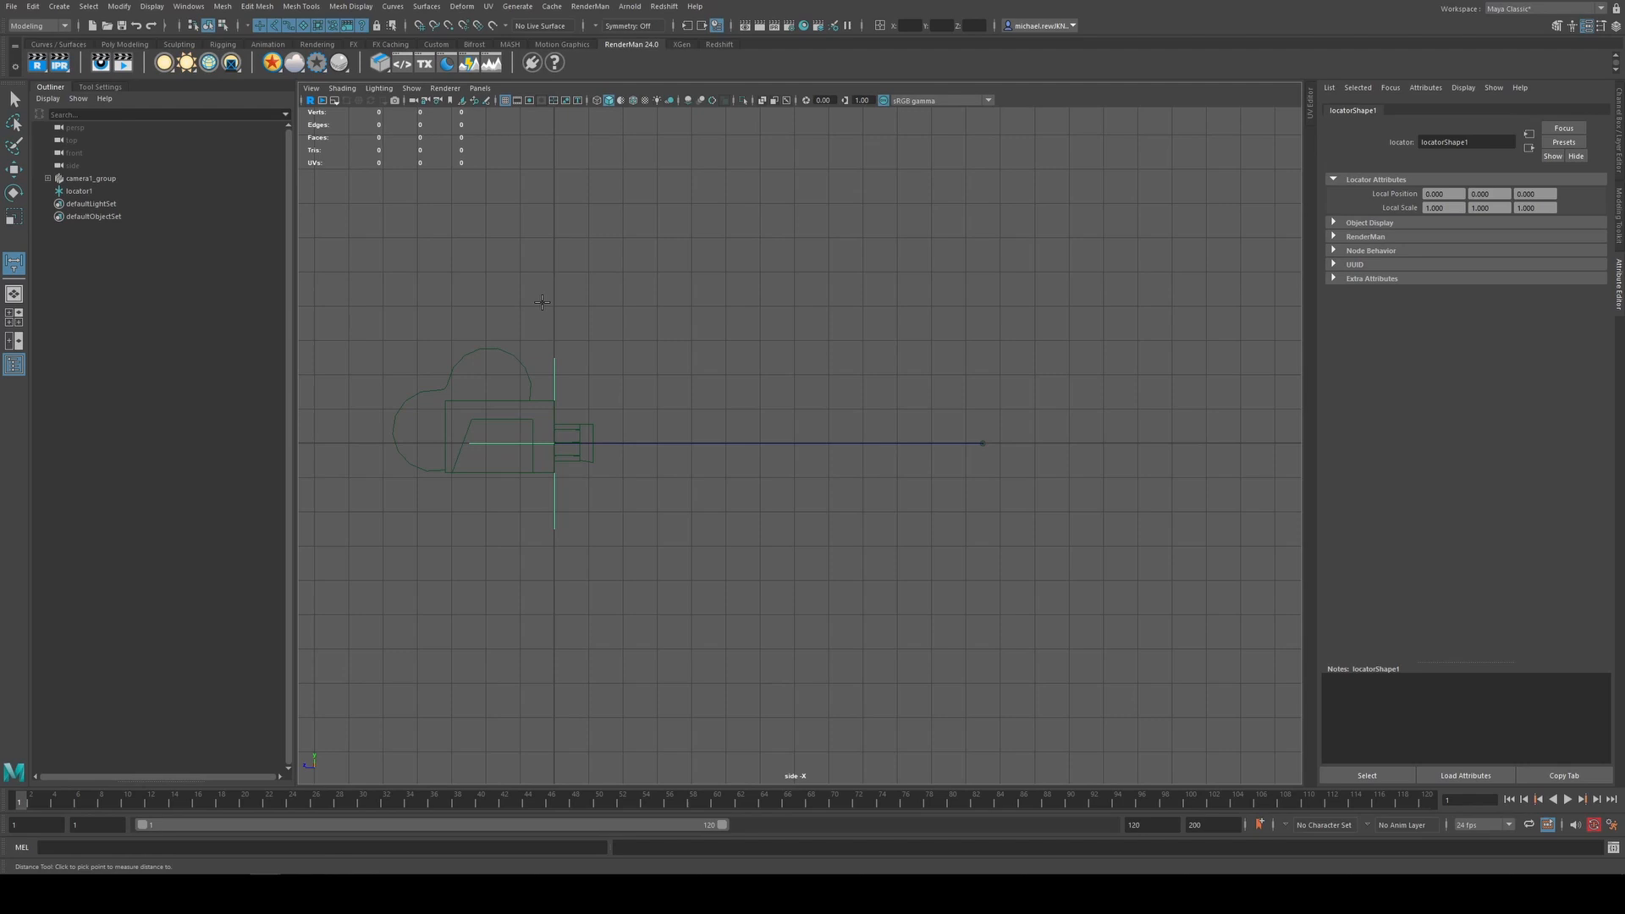
pyautogui.moveTo(1077, 415)
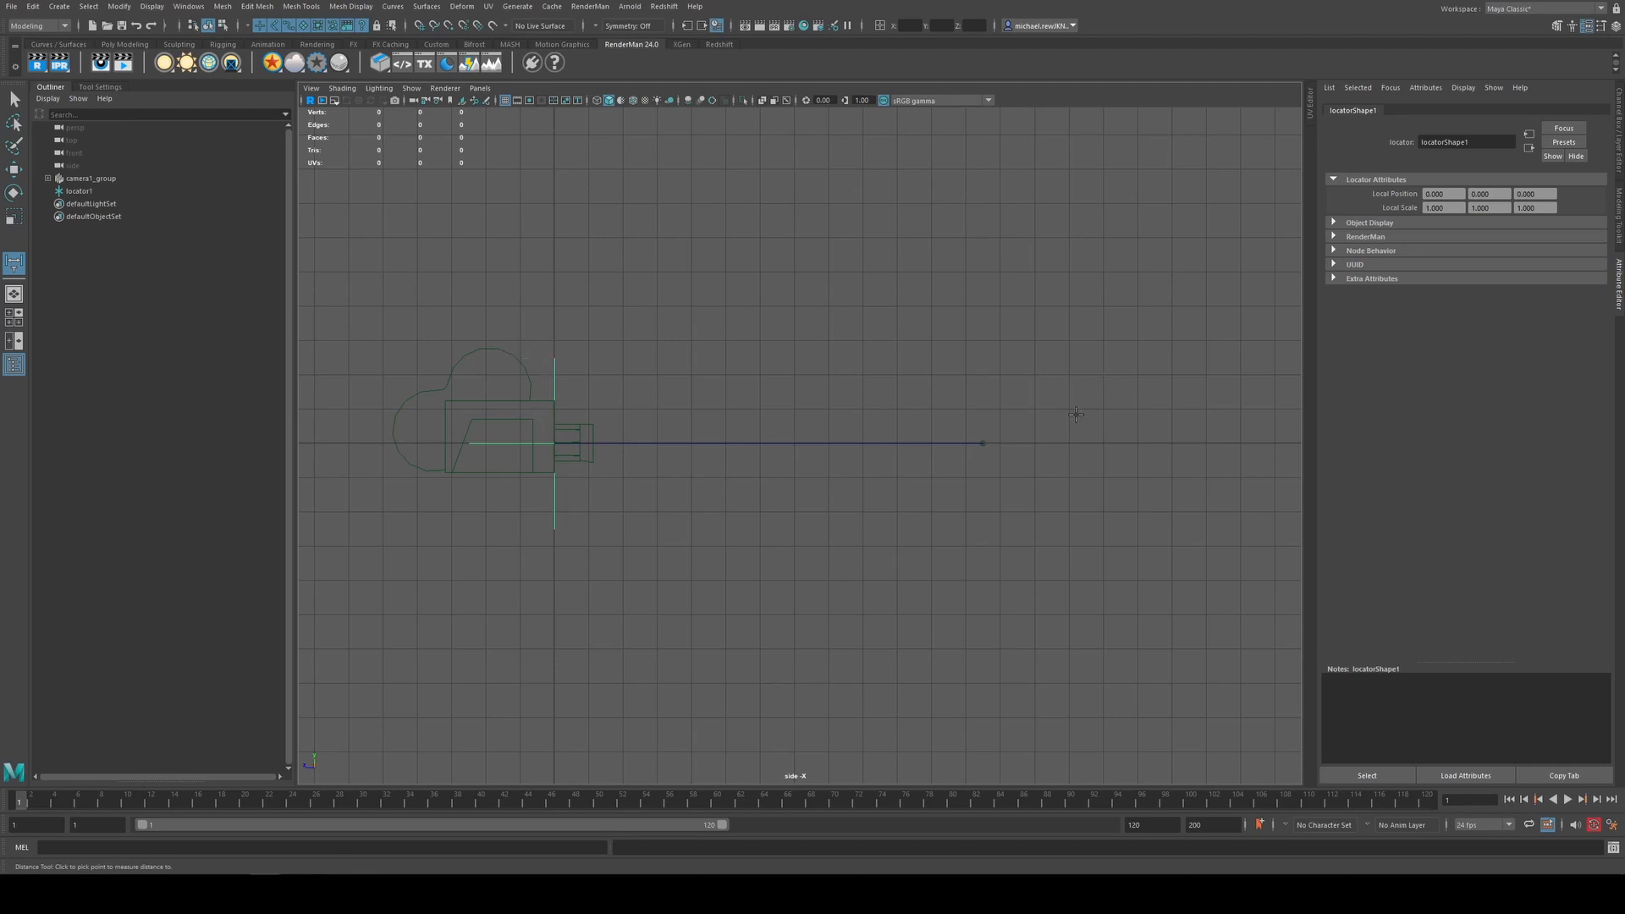
pyautogui.moveTo(1003, 442)
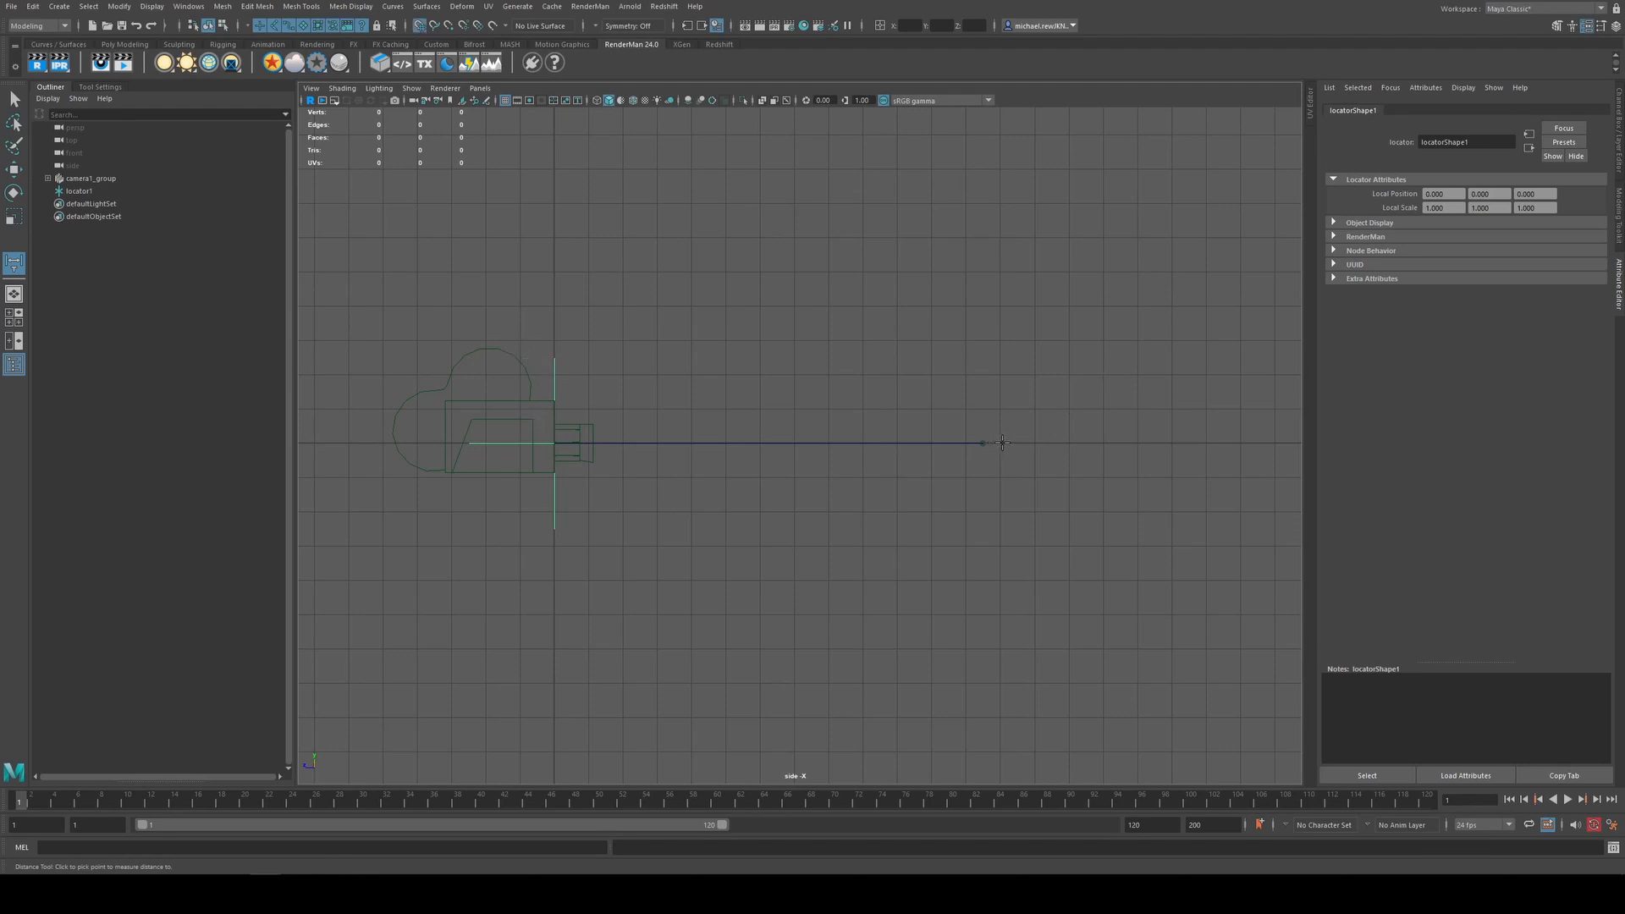
pyautogui.click(999, 442)
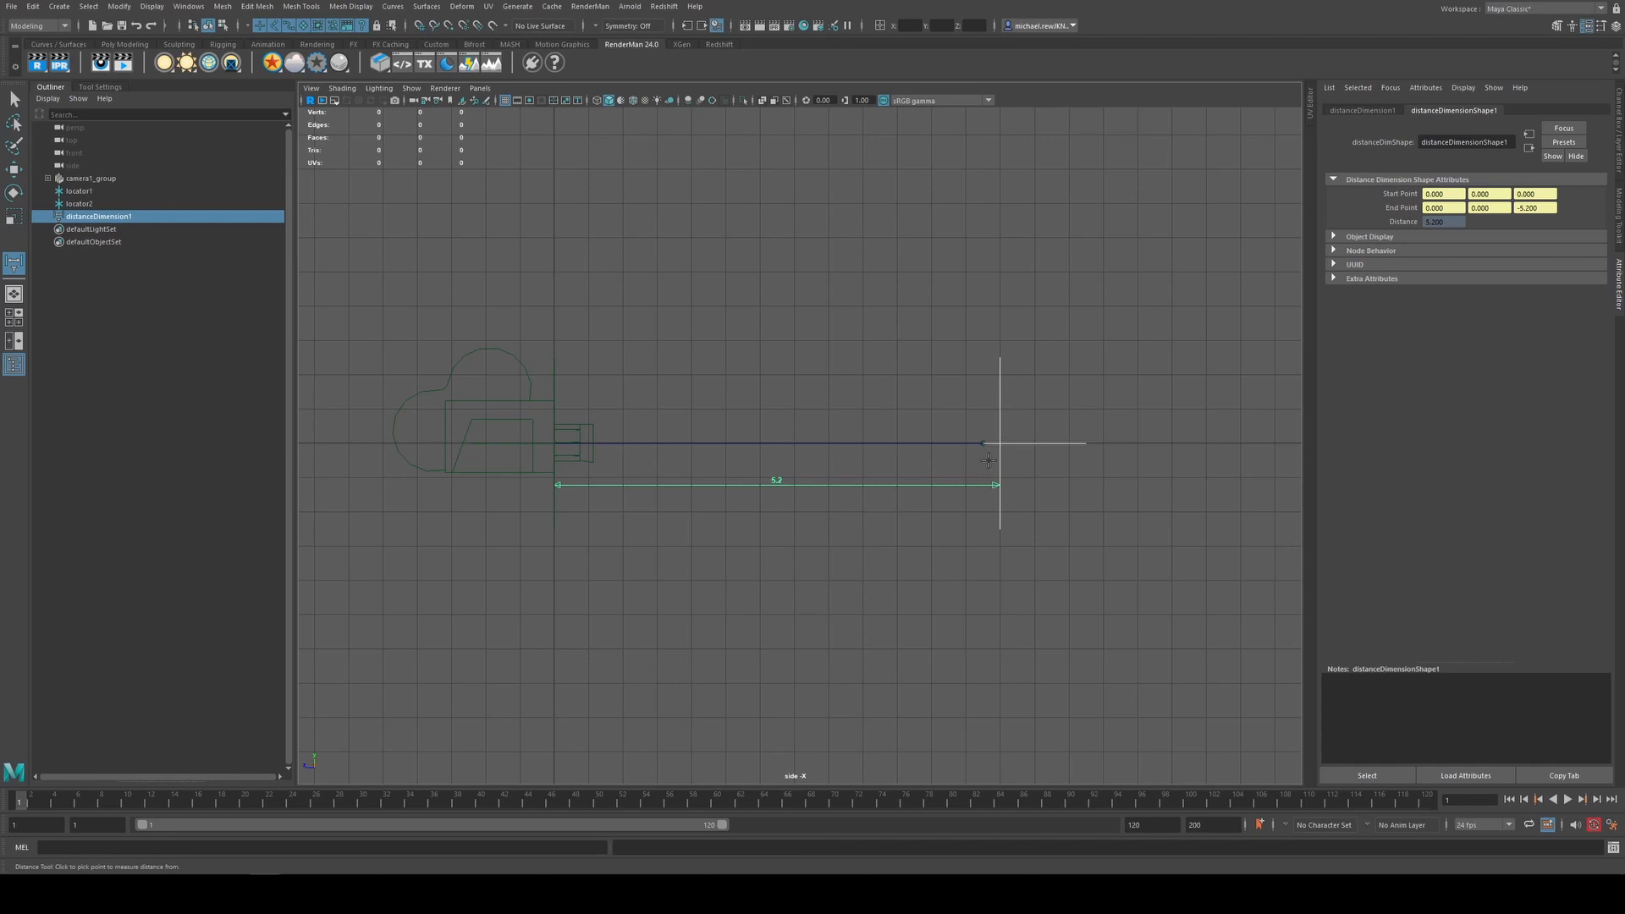
pyautogui.moveTo(997, 428)
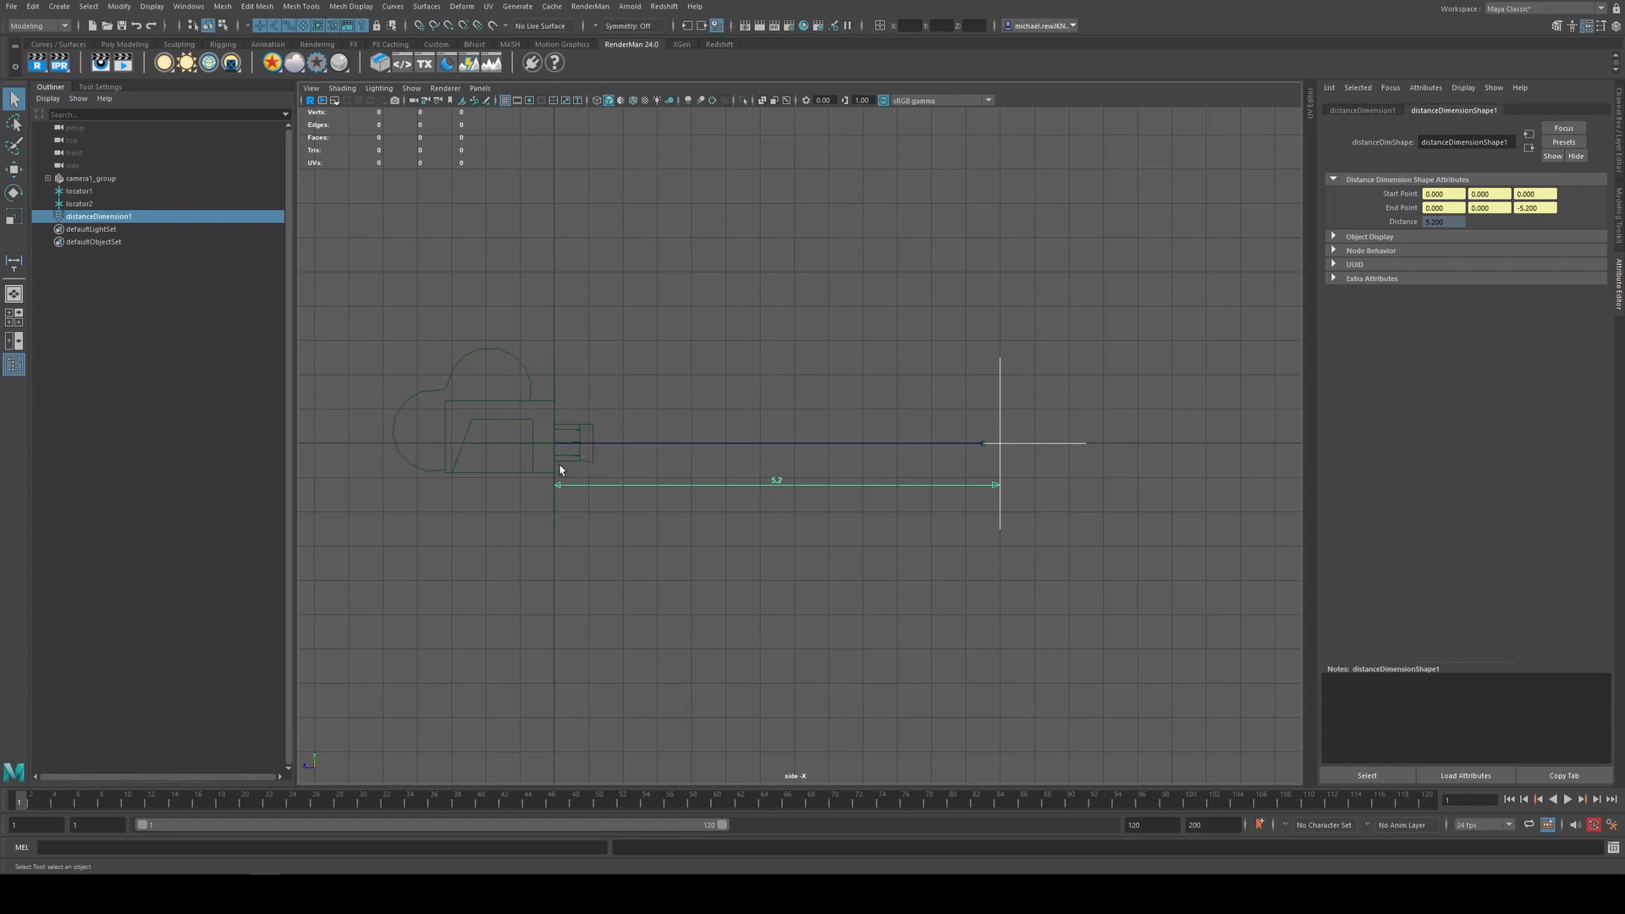
pyautogui.moveTo(506, 443)
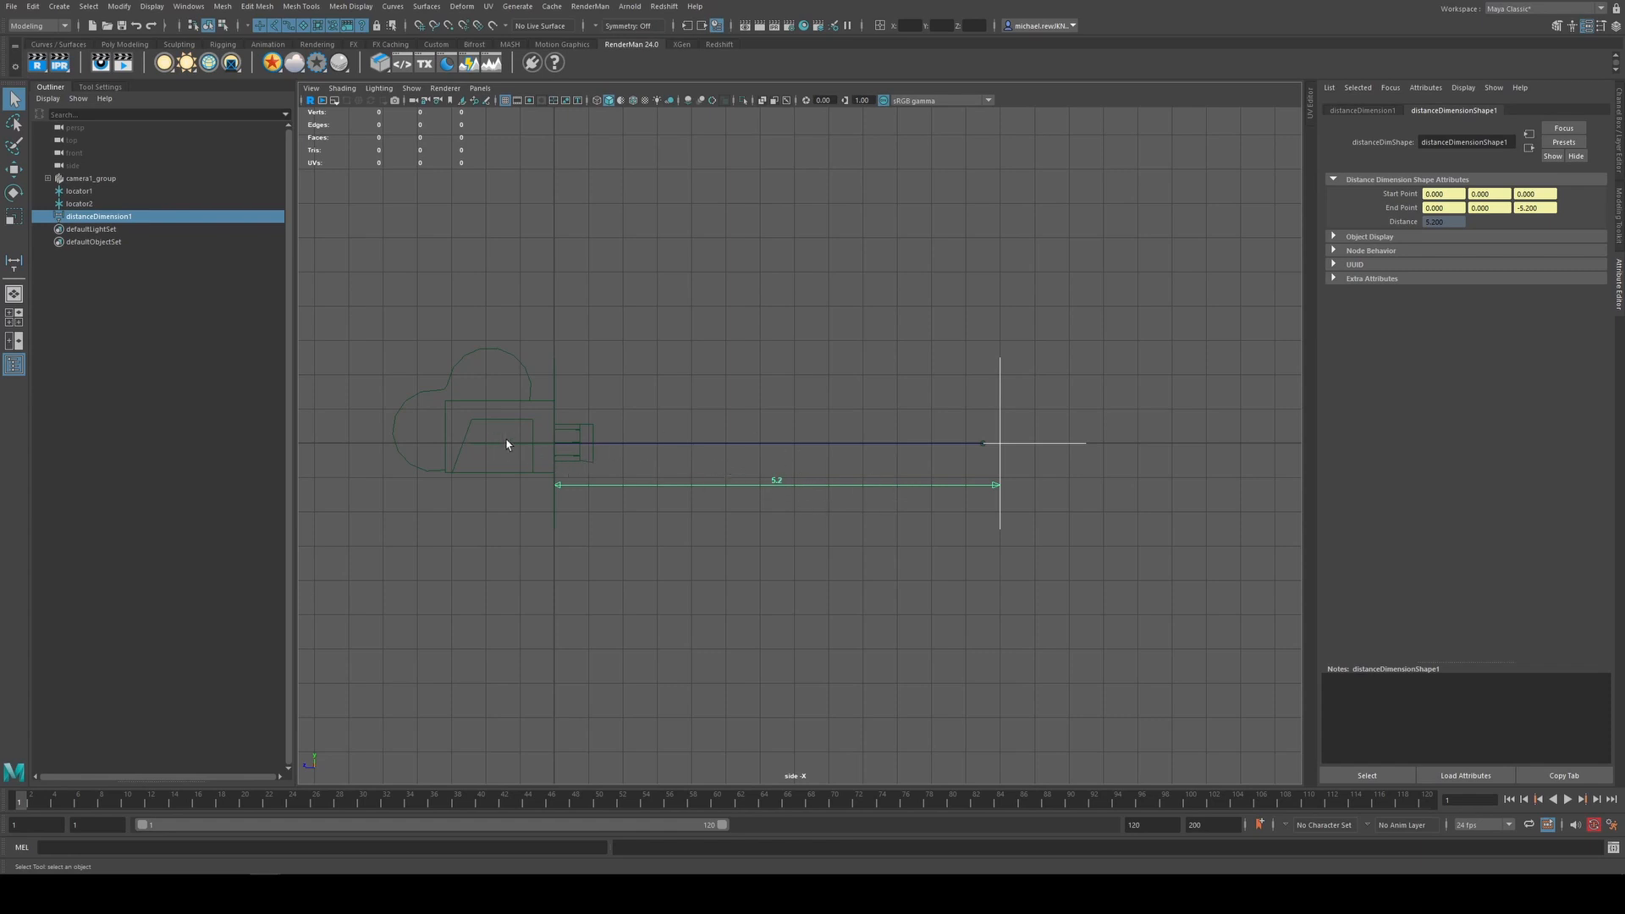
pyautogui.moveTo(550, 440)
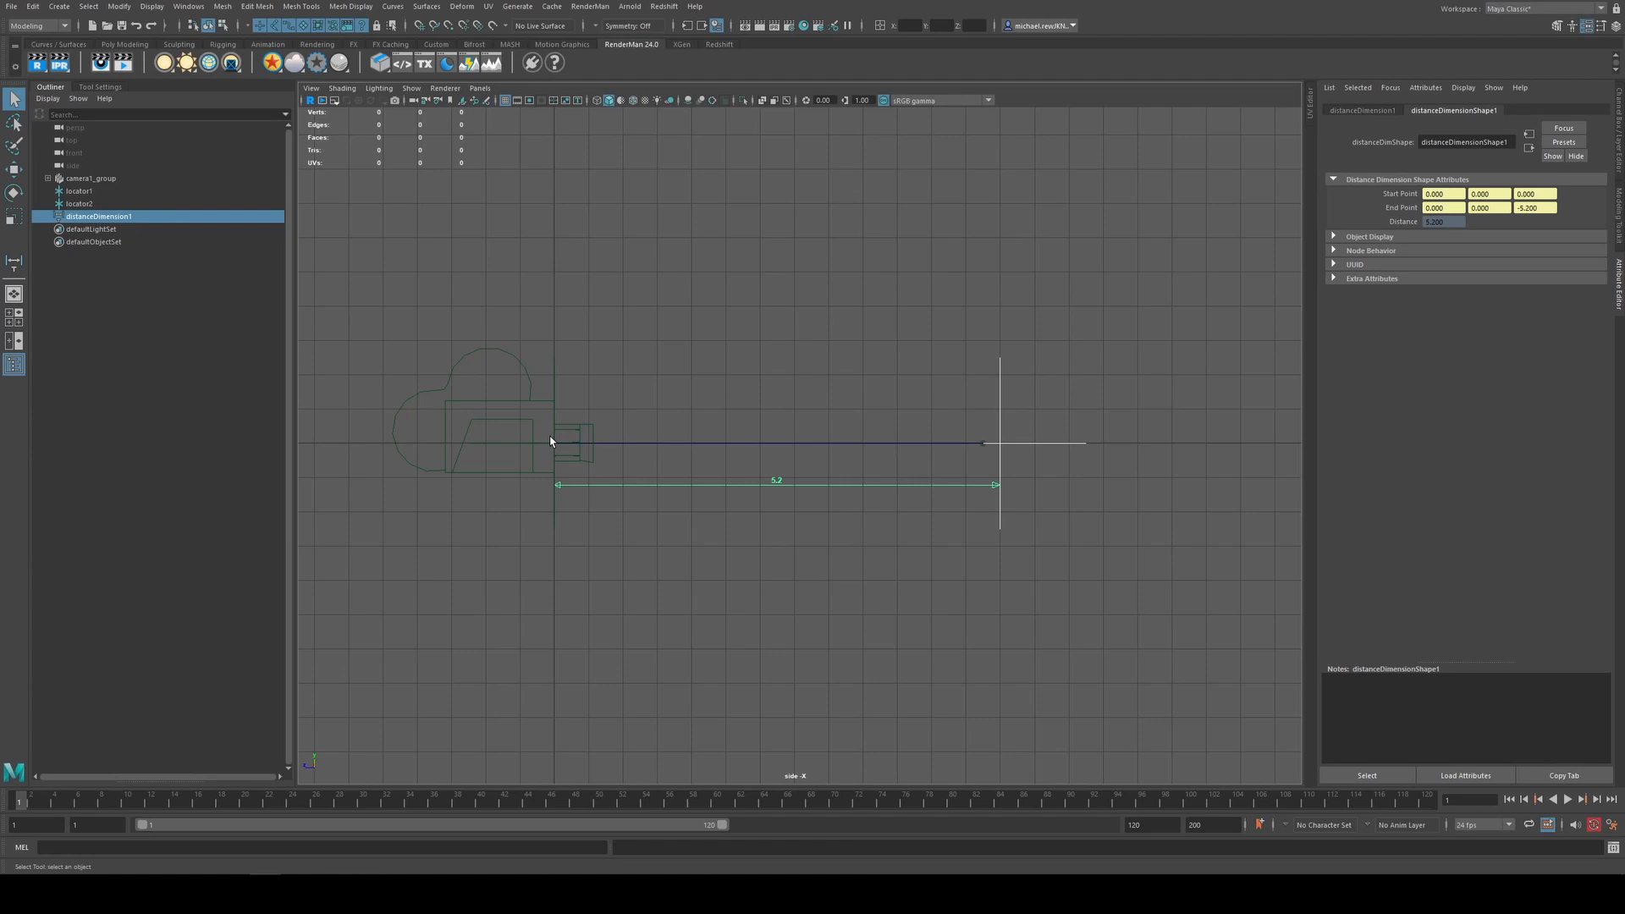
pyautogui.moveTo(758, 346)
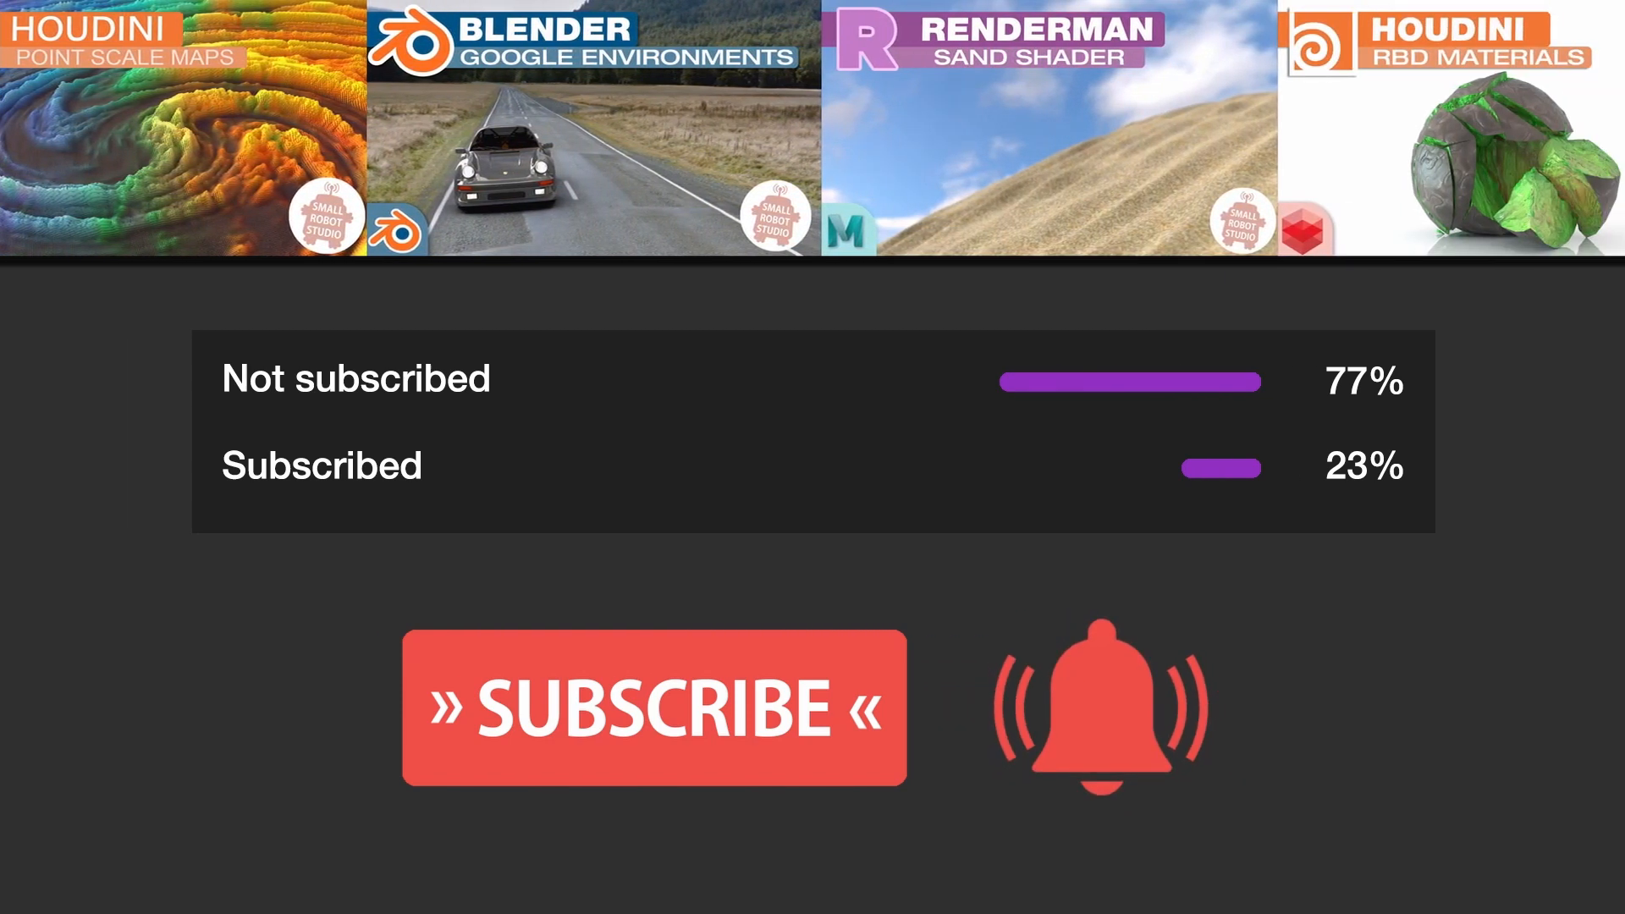
pyautogui.hscroll(-3)
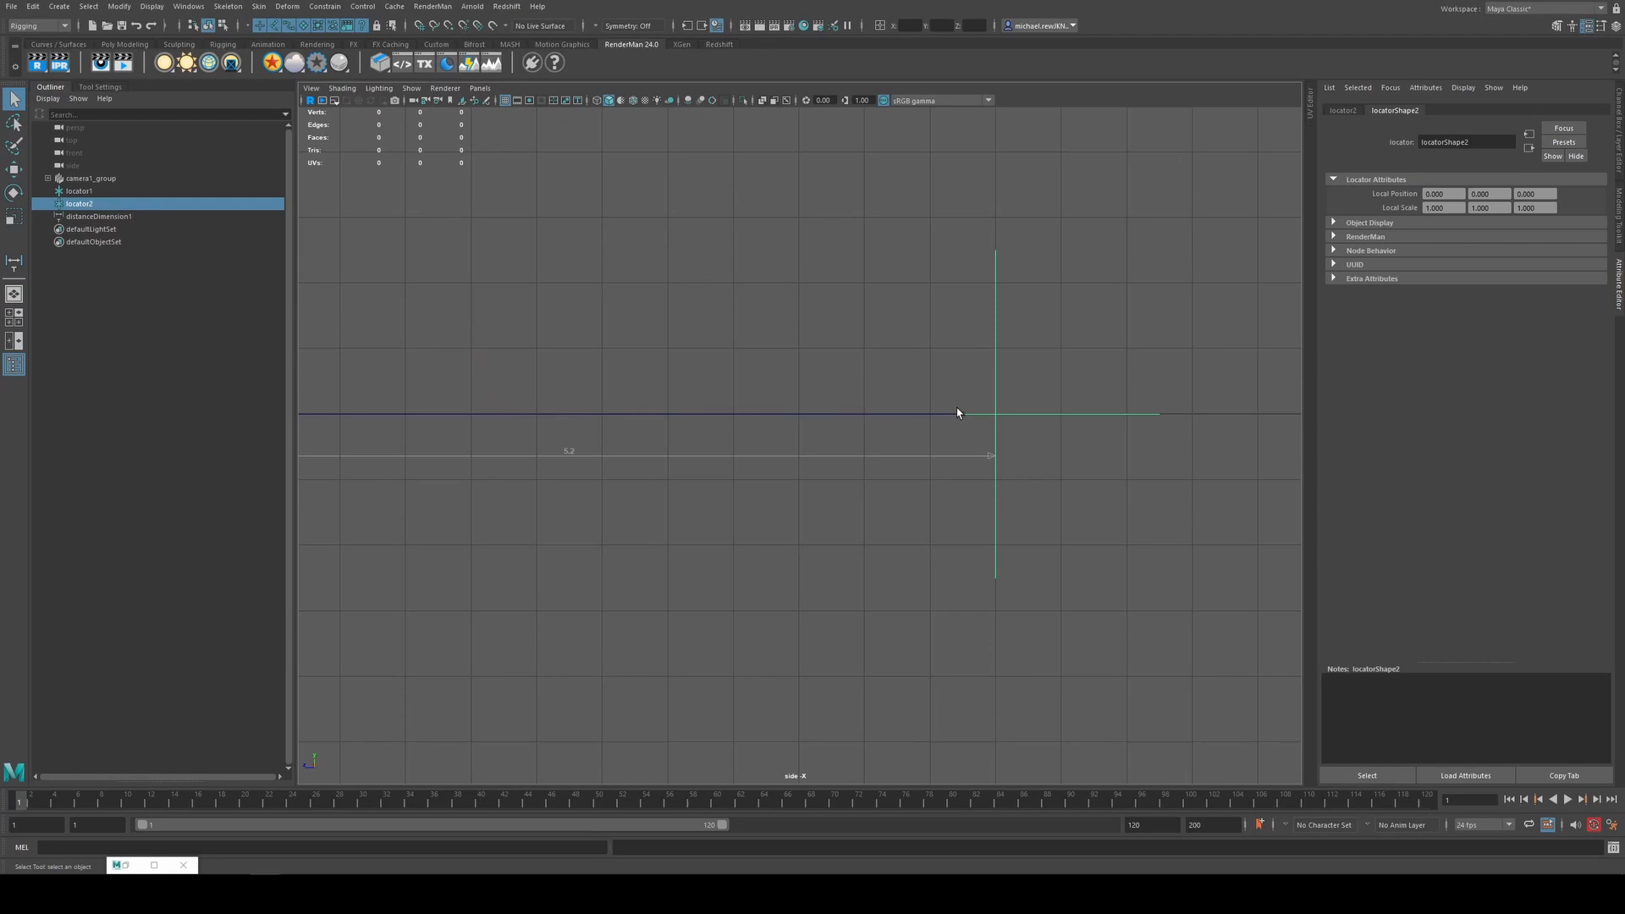
pyautogui.moveTo(990, 347)
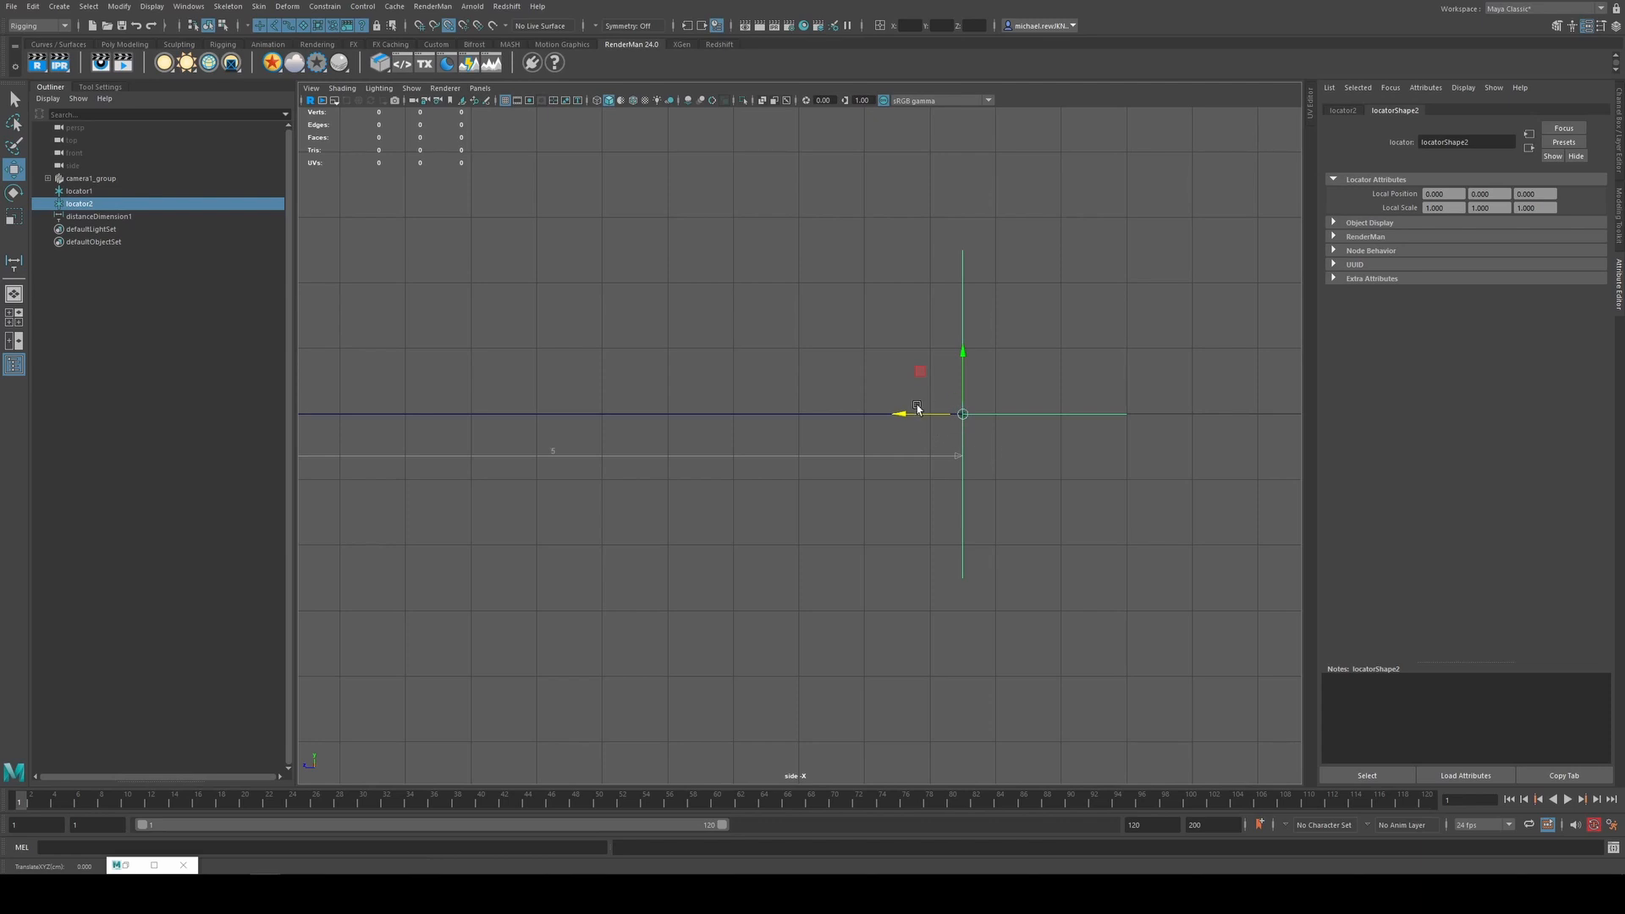
pyautogui.moveTo(955, 425)
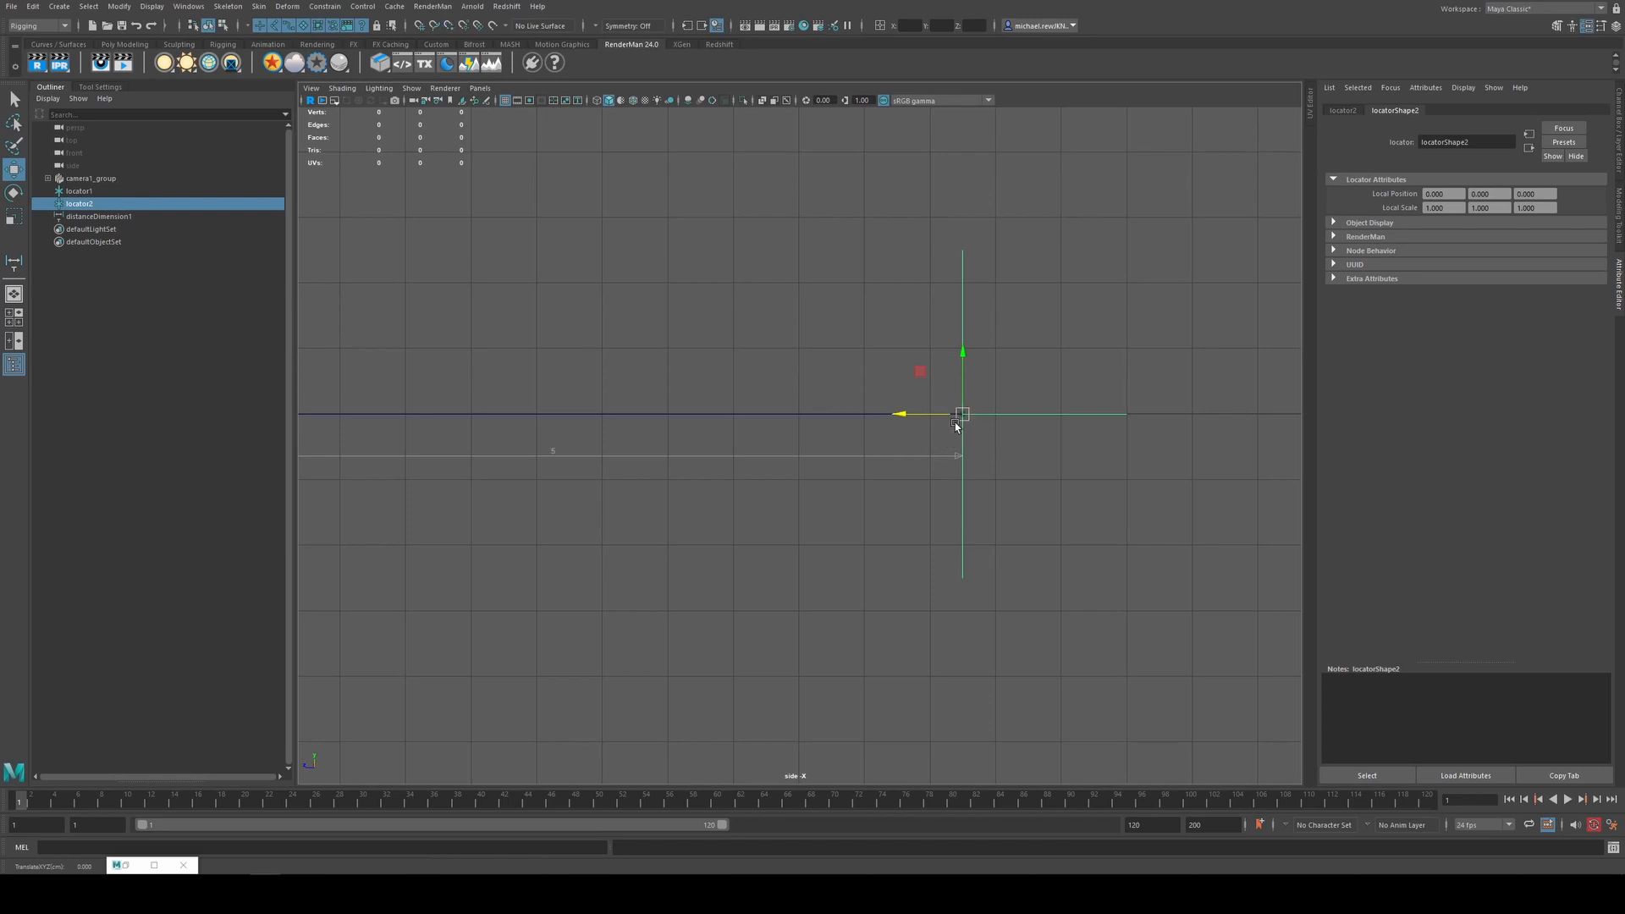
# Expand camera1_group in the Outliner to reveal camera1 and its aim
pyautogui.click(47, 177)
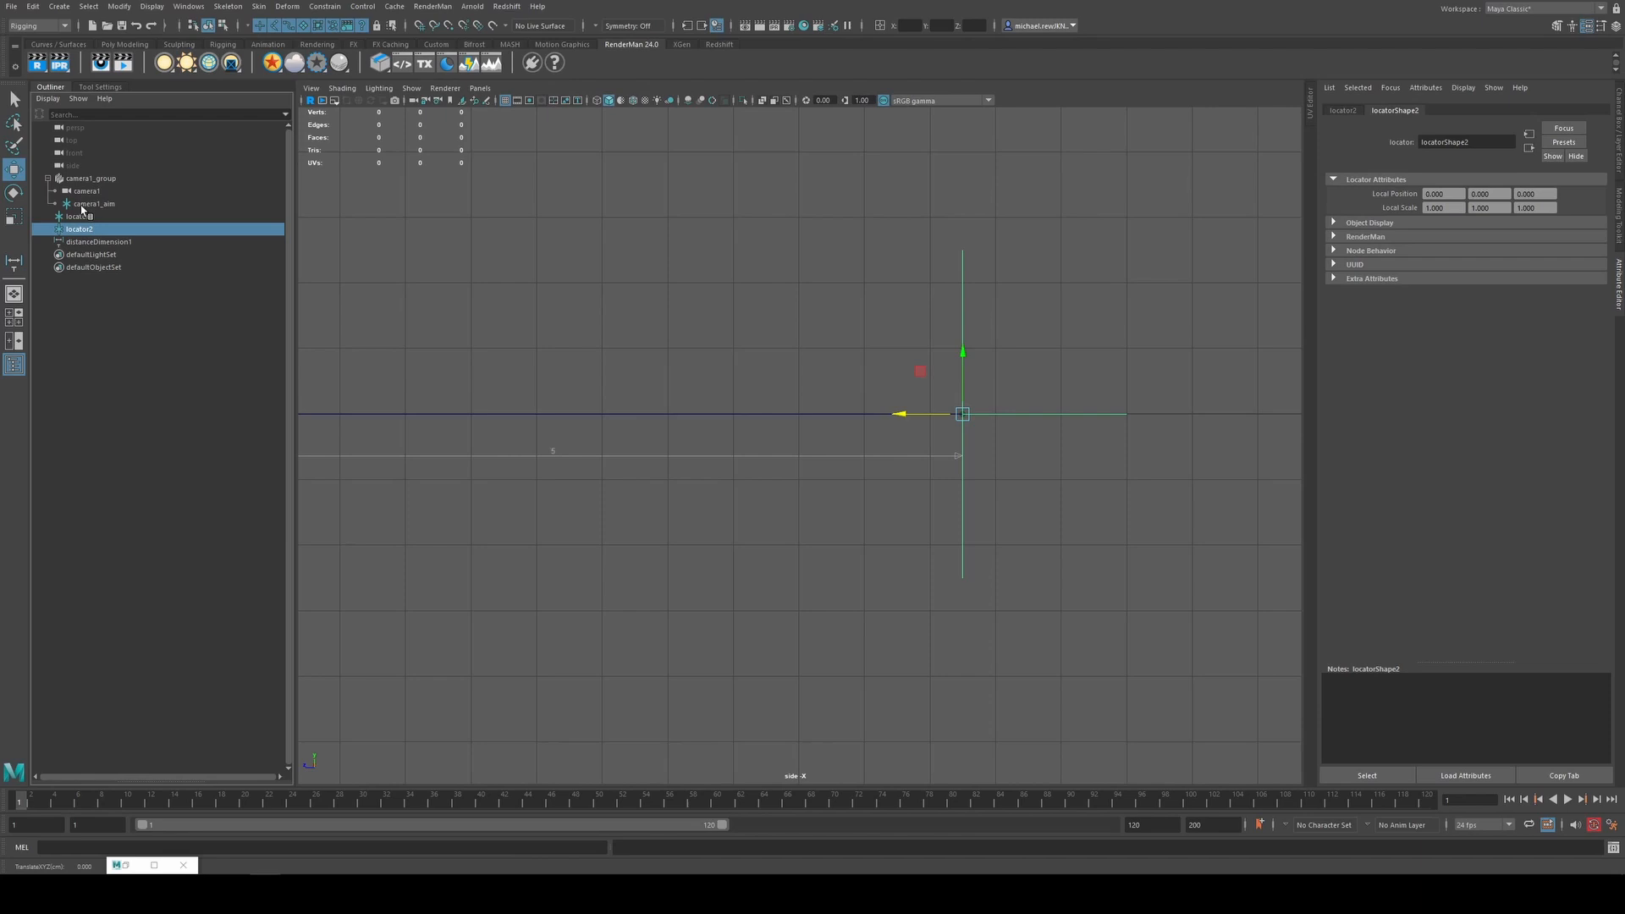
pyautogui.click(93, 203)
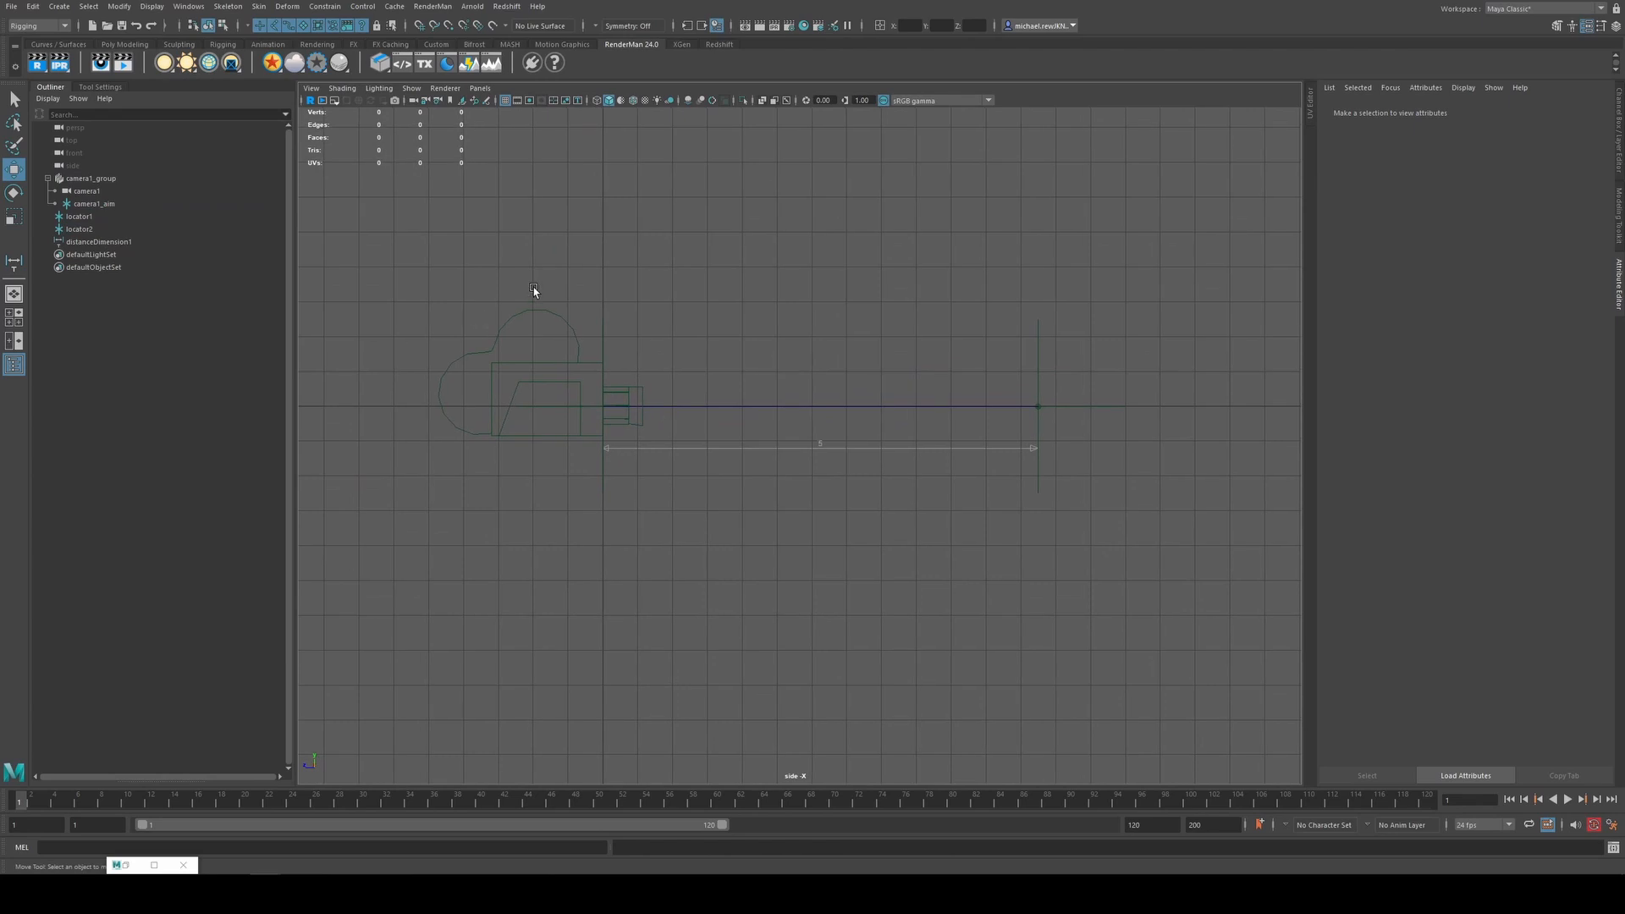
# Parent-constrain locator1 to camera1 via the Constrain menu
pyautogui.click(39, 25)
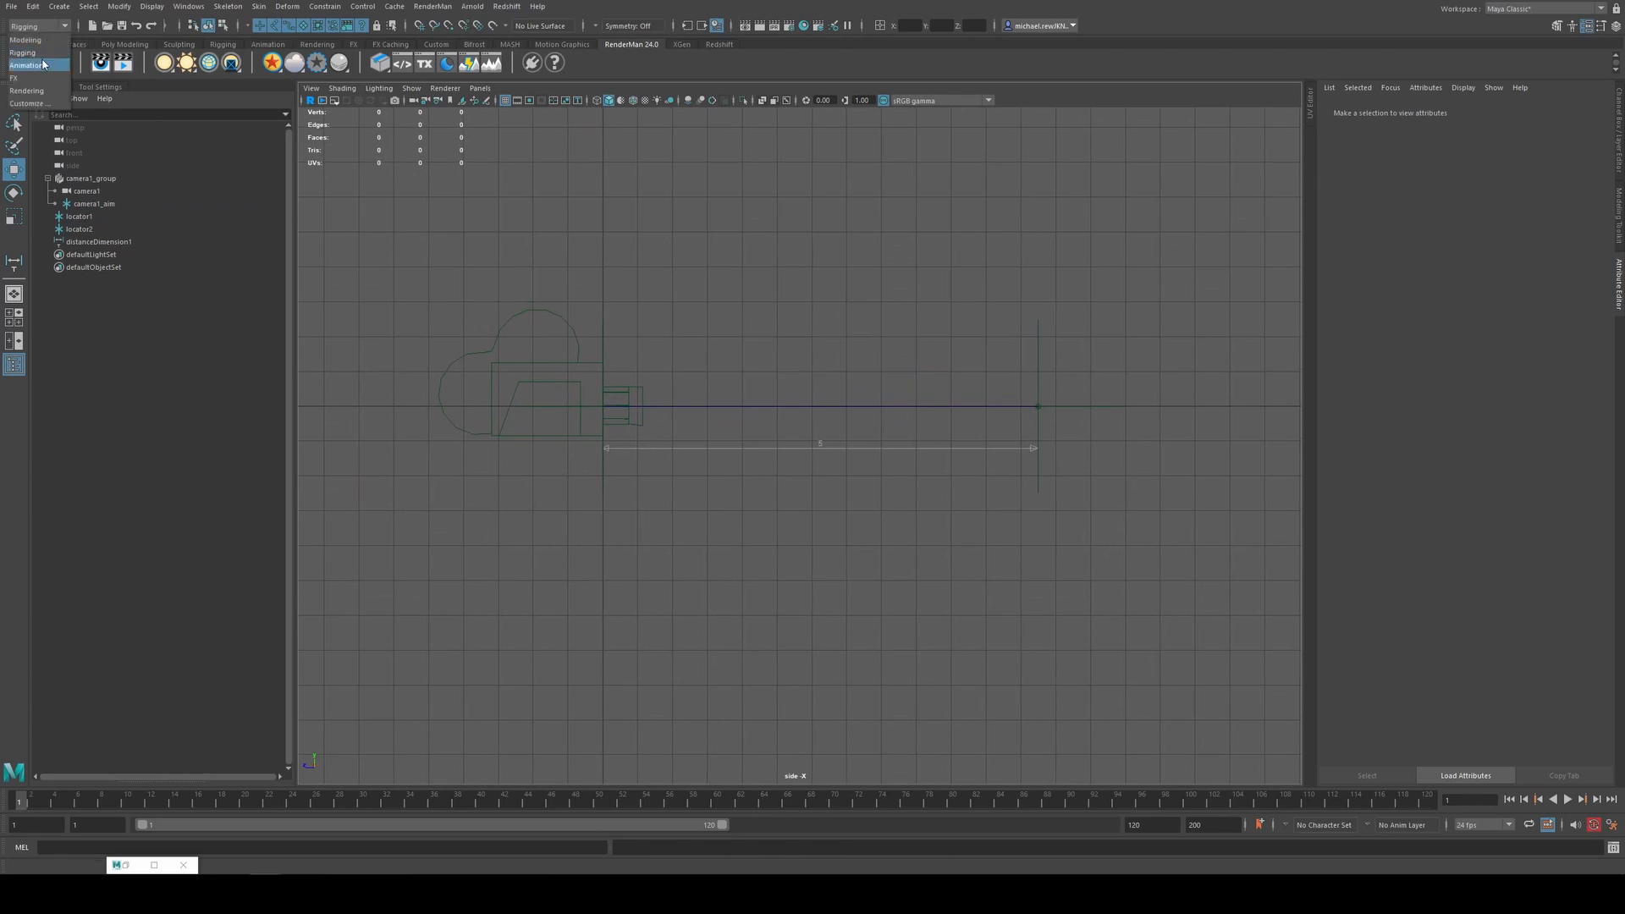
pyautogui.click(87, 191)
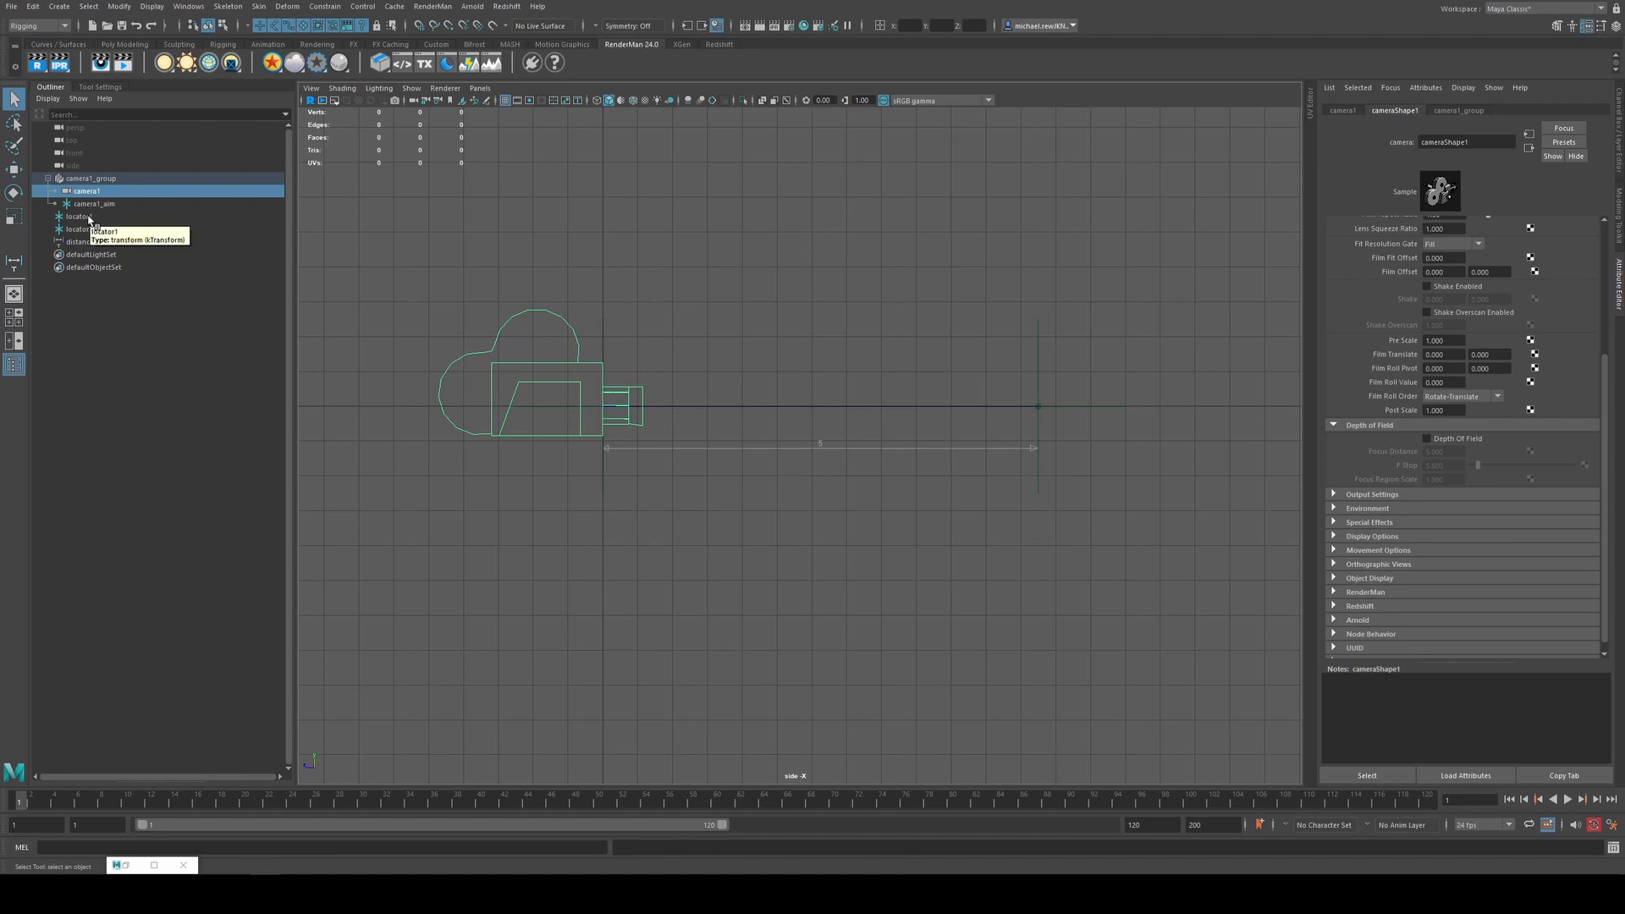
pyautogui.click(79, 215)
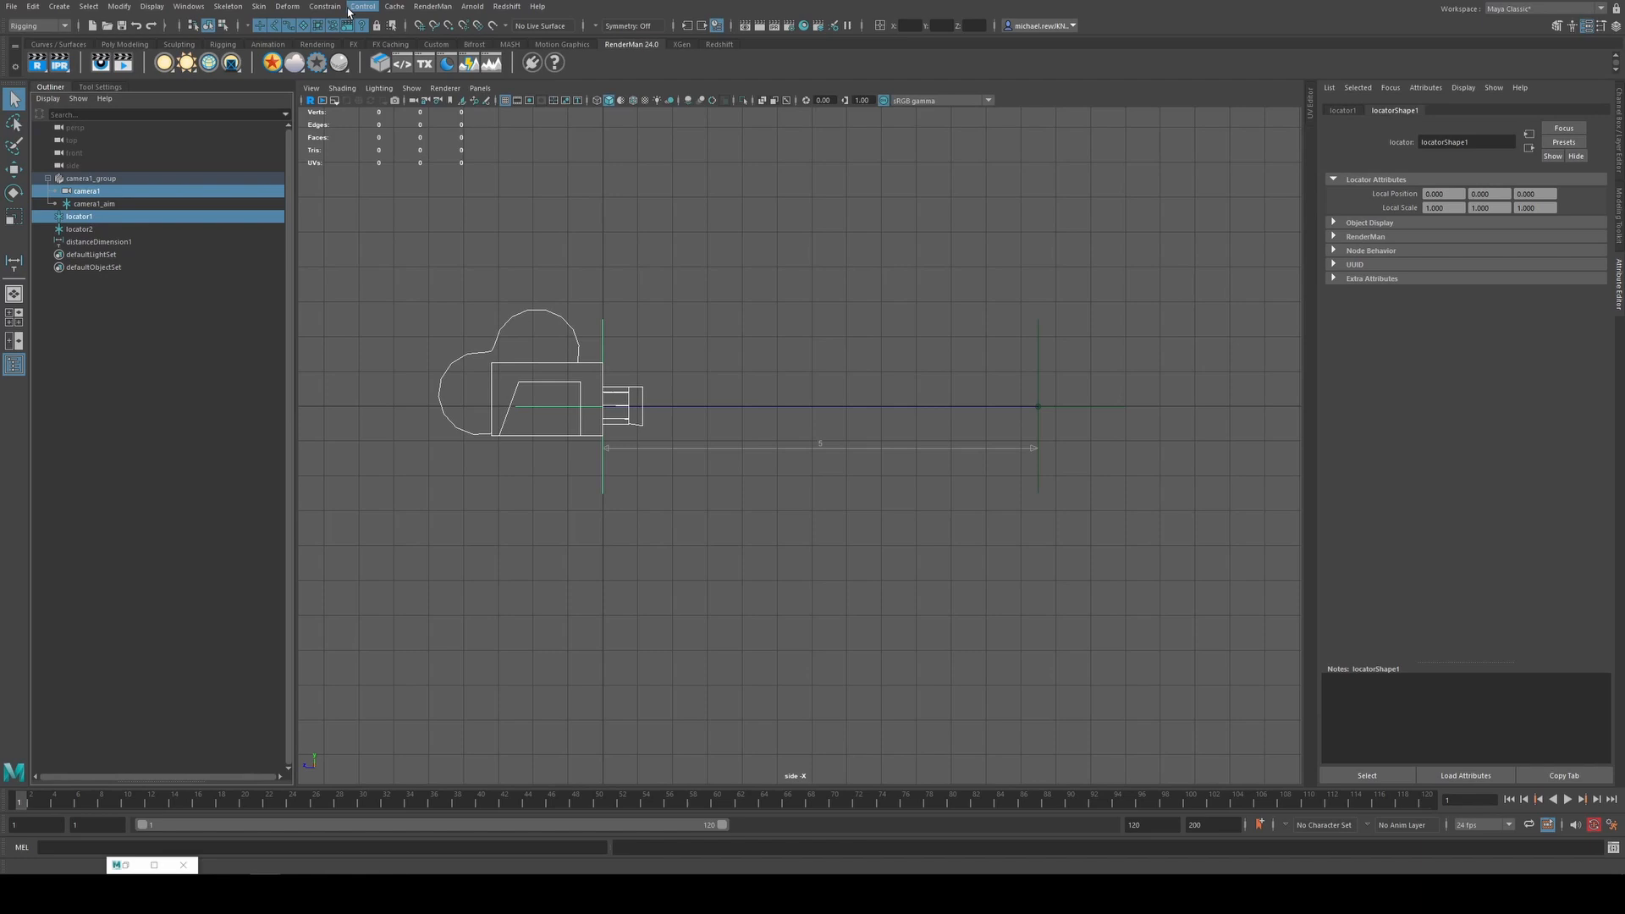
pyautogui.click(325, 7)
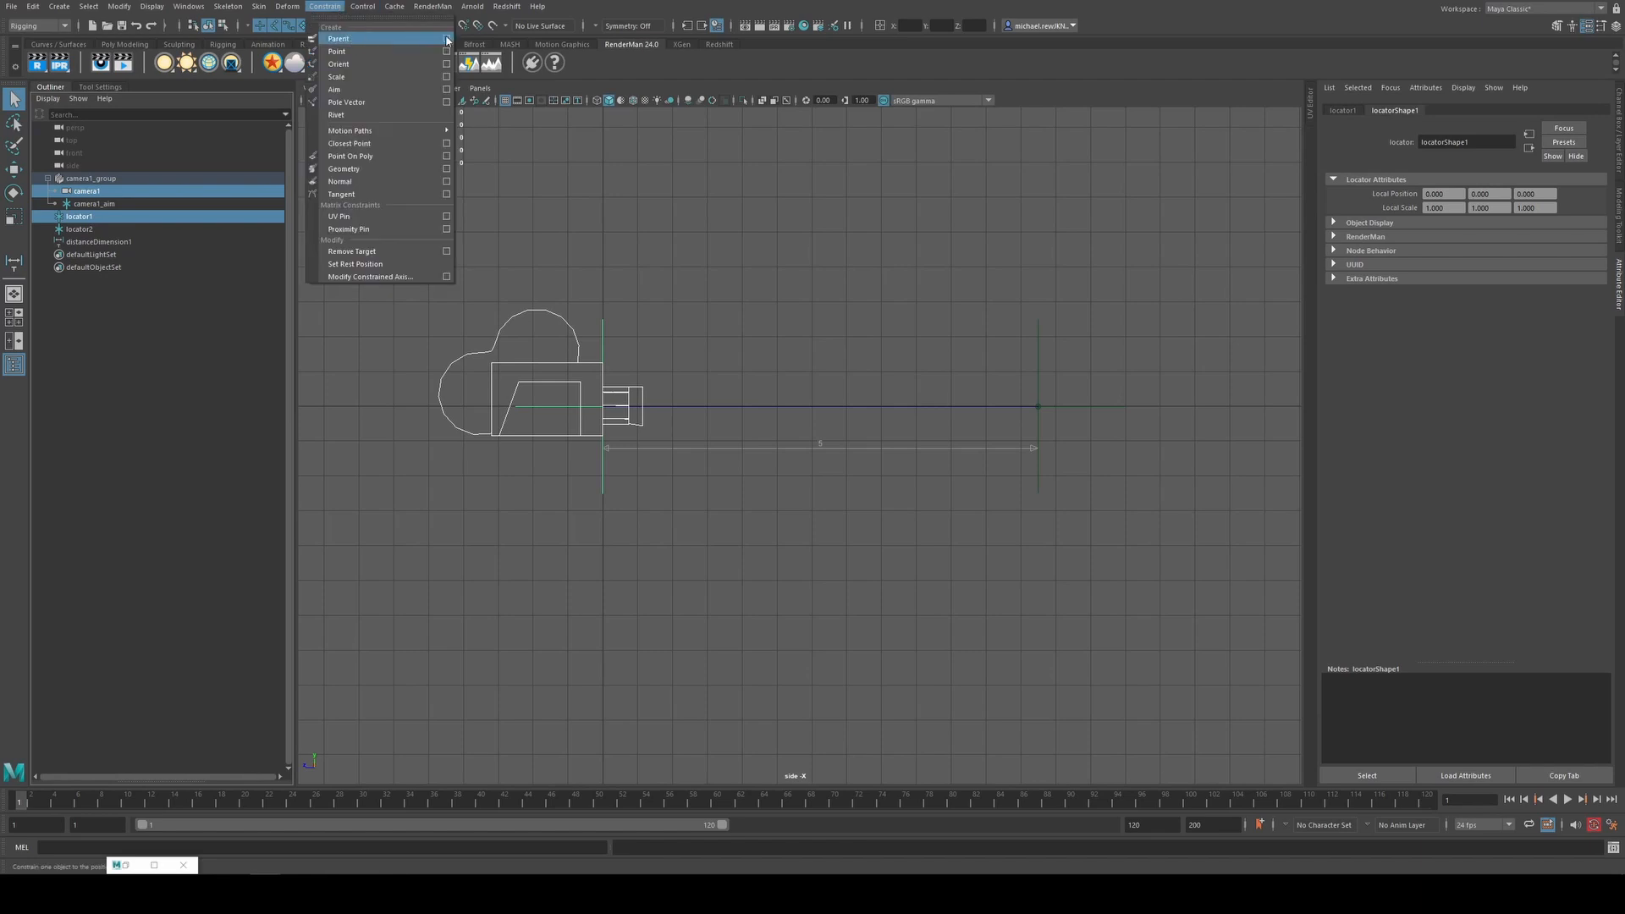
pyautogui.click(447, 39)
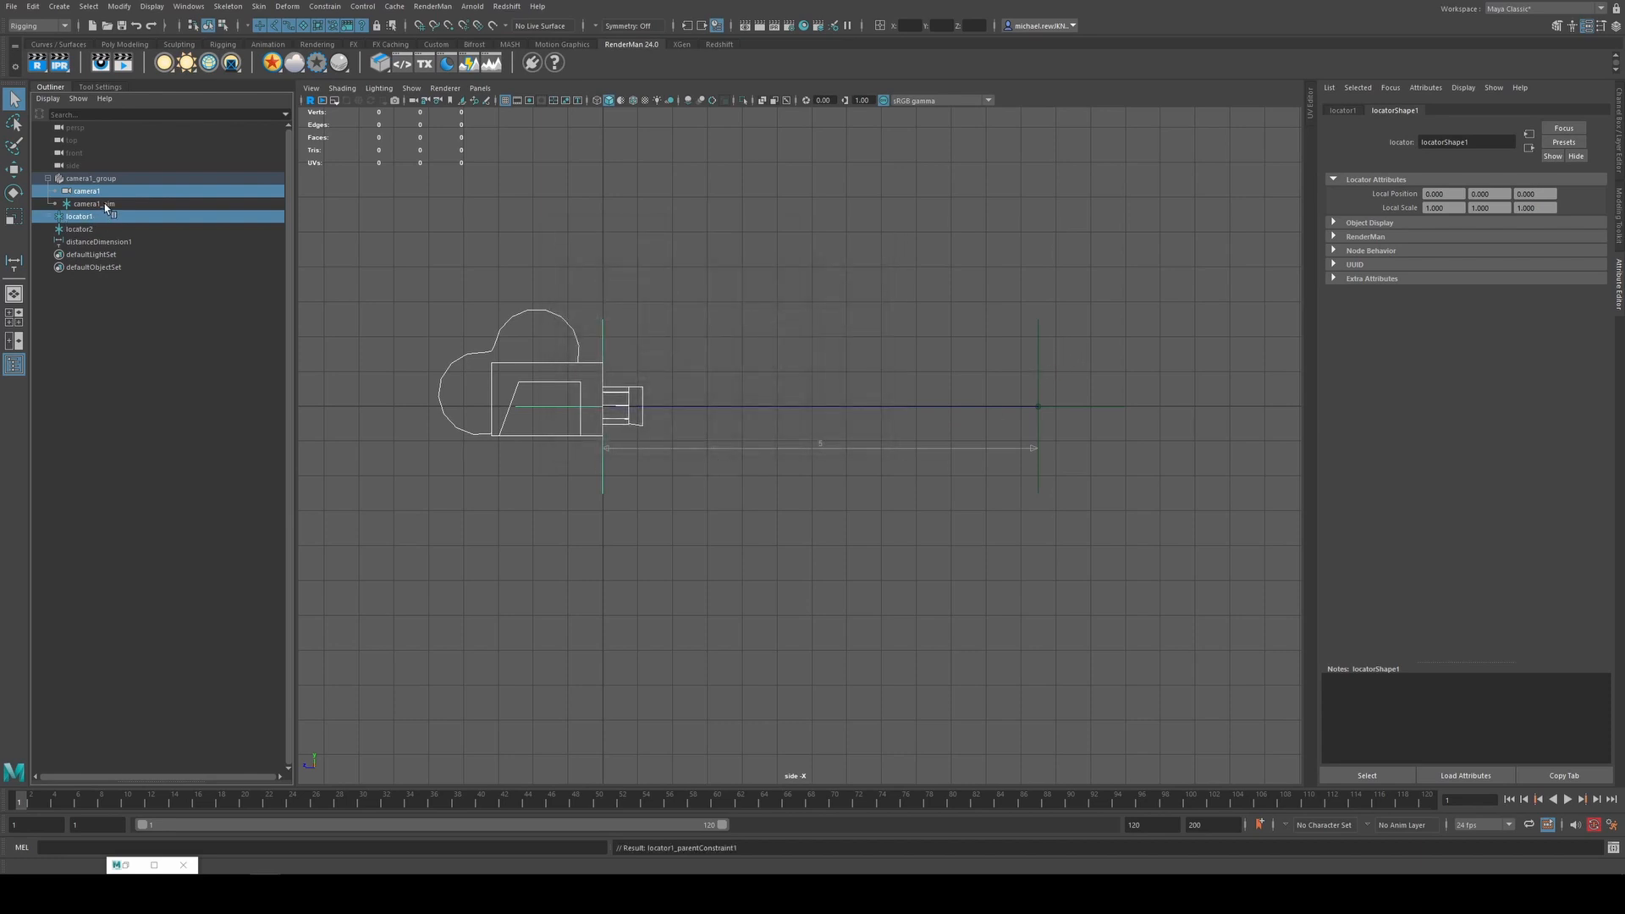
# Parent-constrain locator2 to camera1_aim and check the locator follows the aim
pyautogui.click(93, 203)
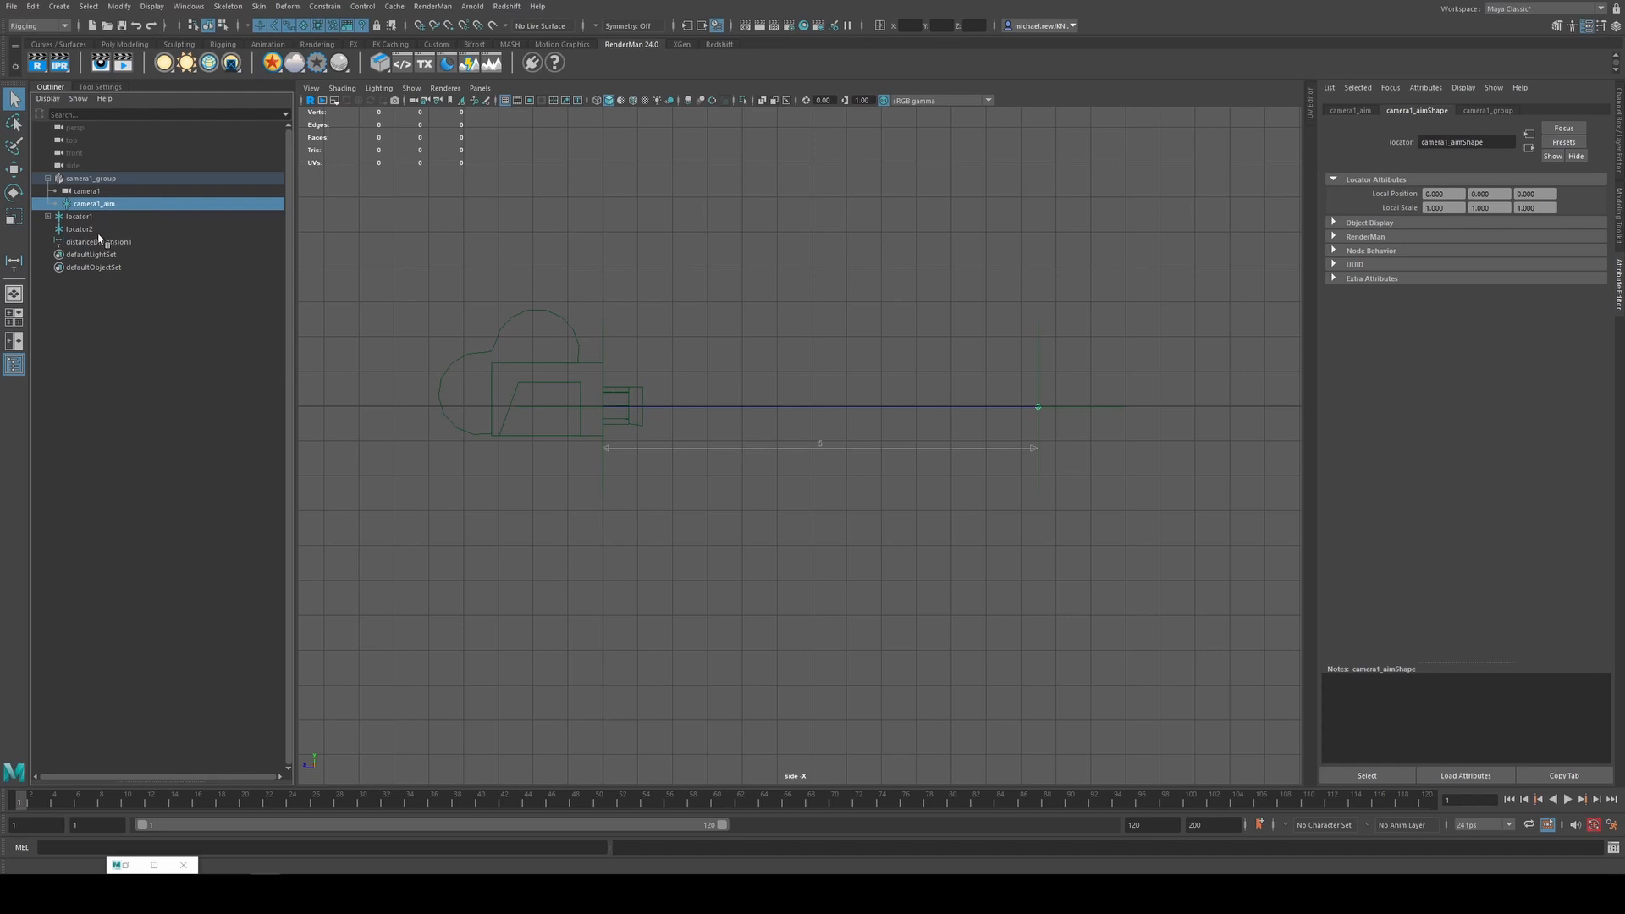
pyautogui.click(79, 228)
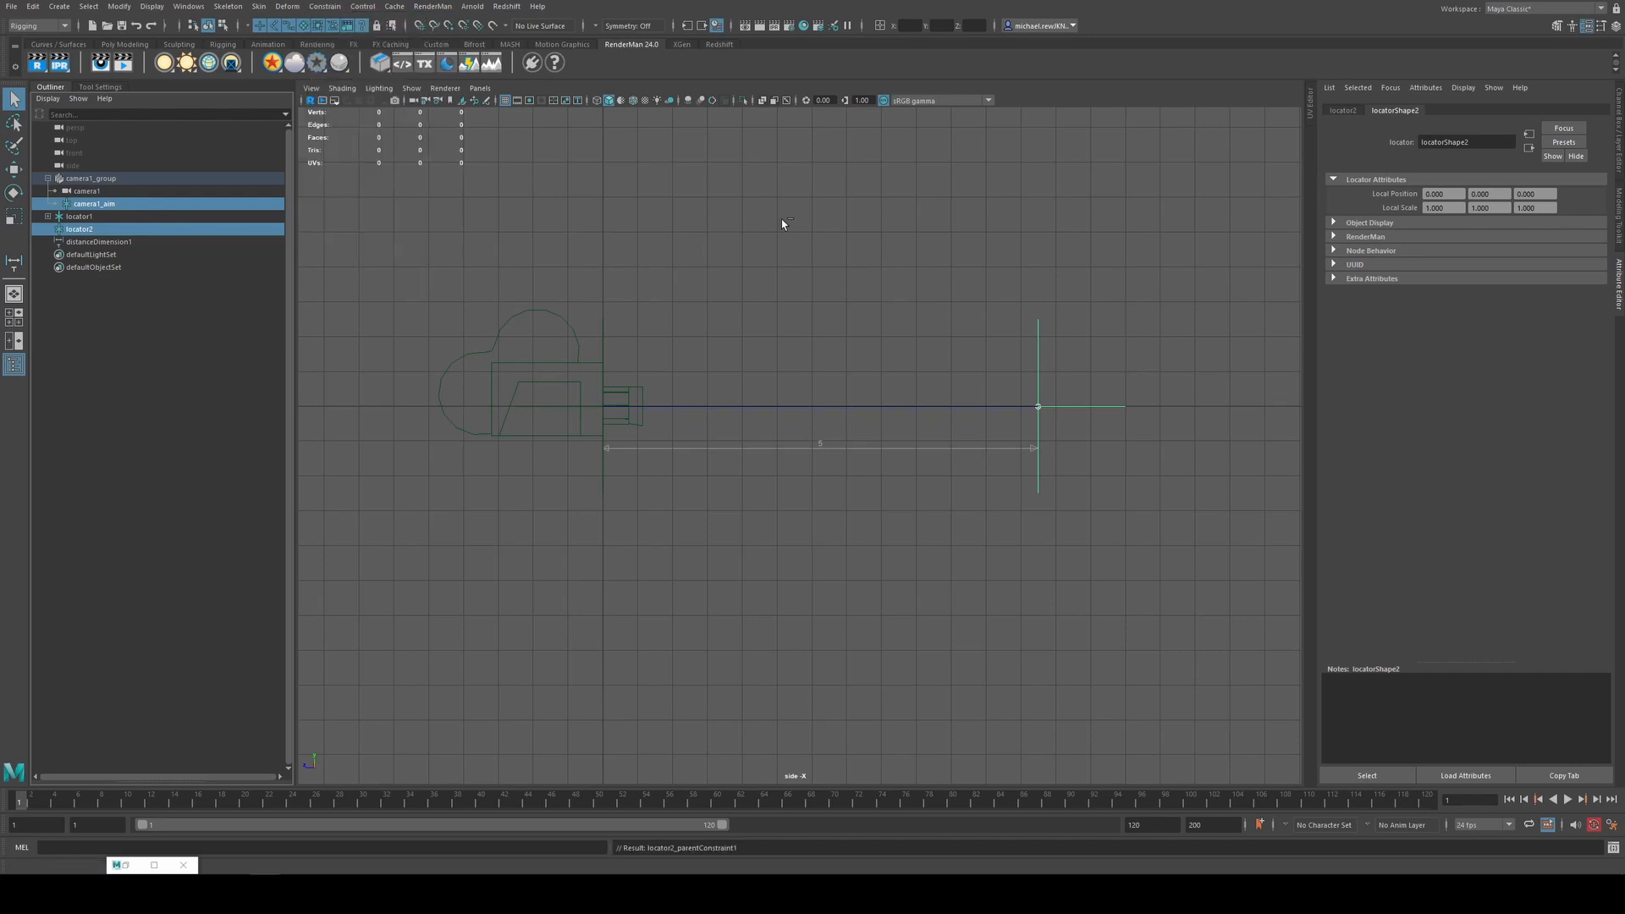
pyautogui.click(79, 229)
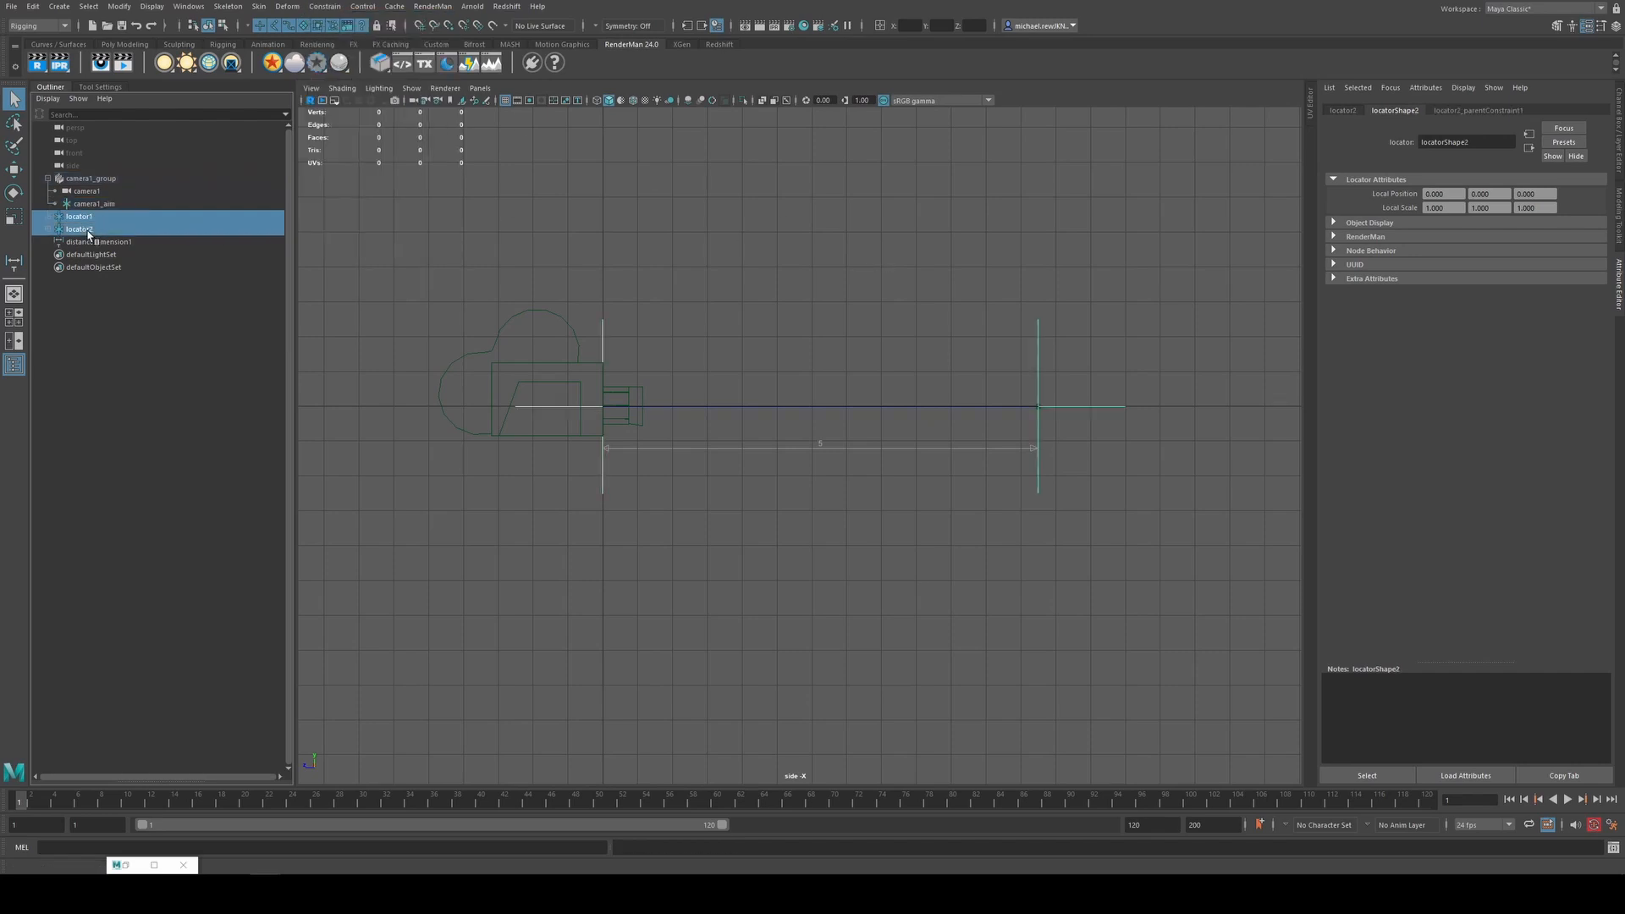
pyautogui.click(80, 217)
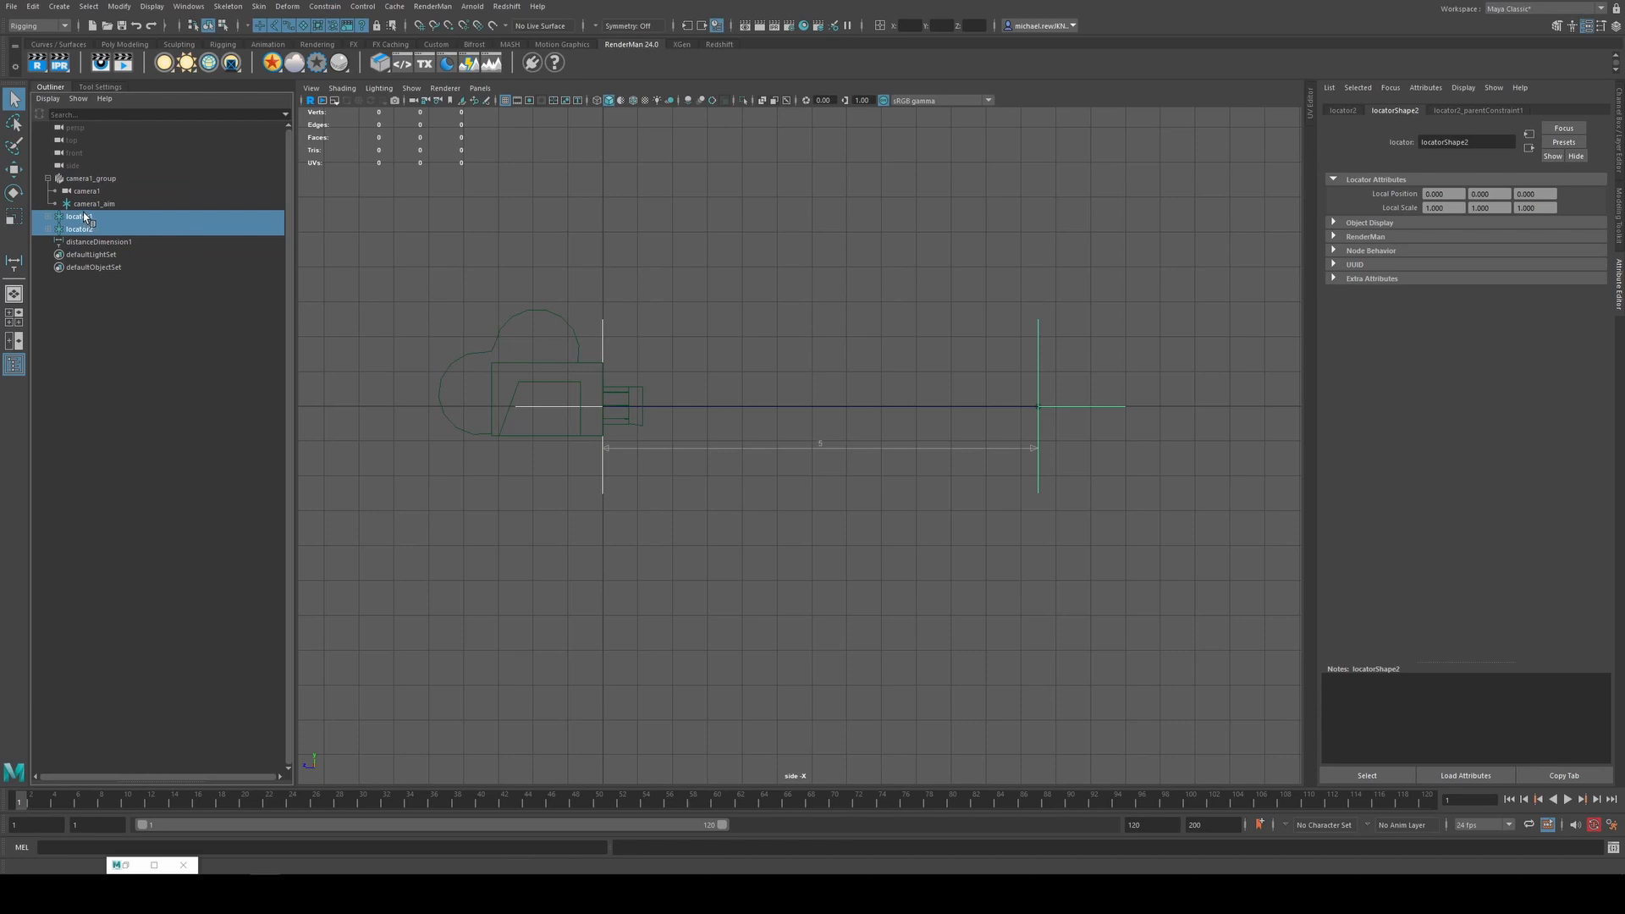
pyautogui.click(93, 203)
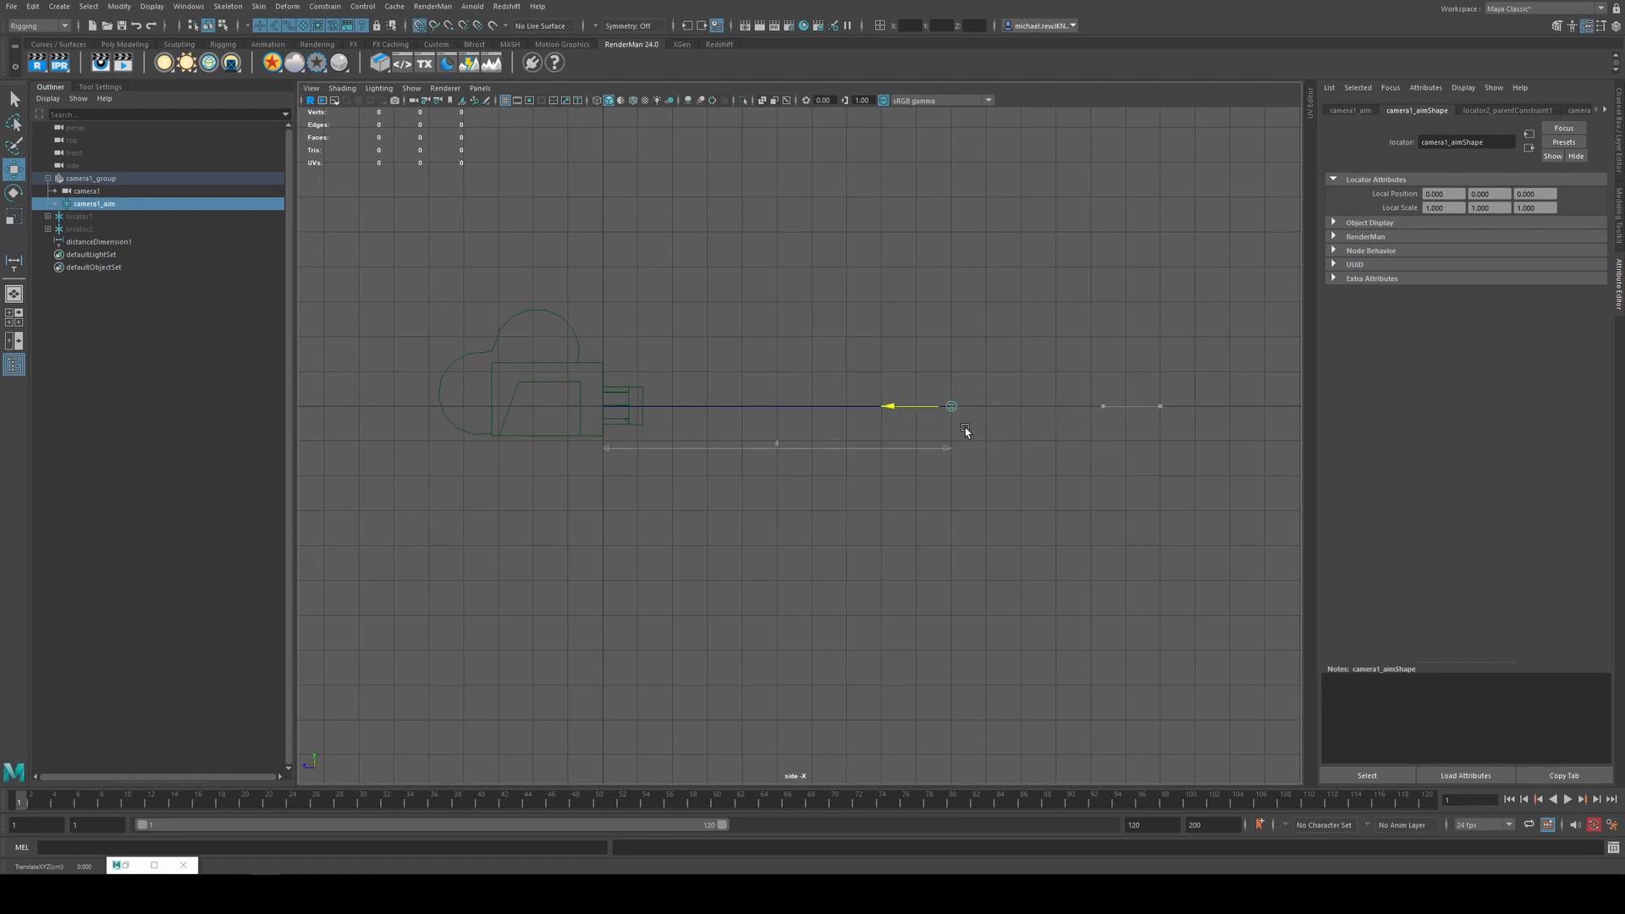
pyautogui.click(738, 425)
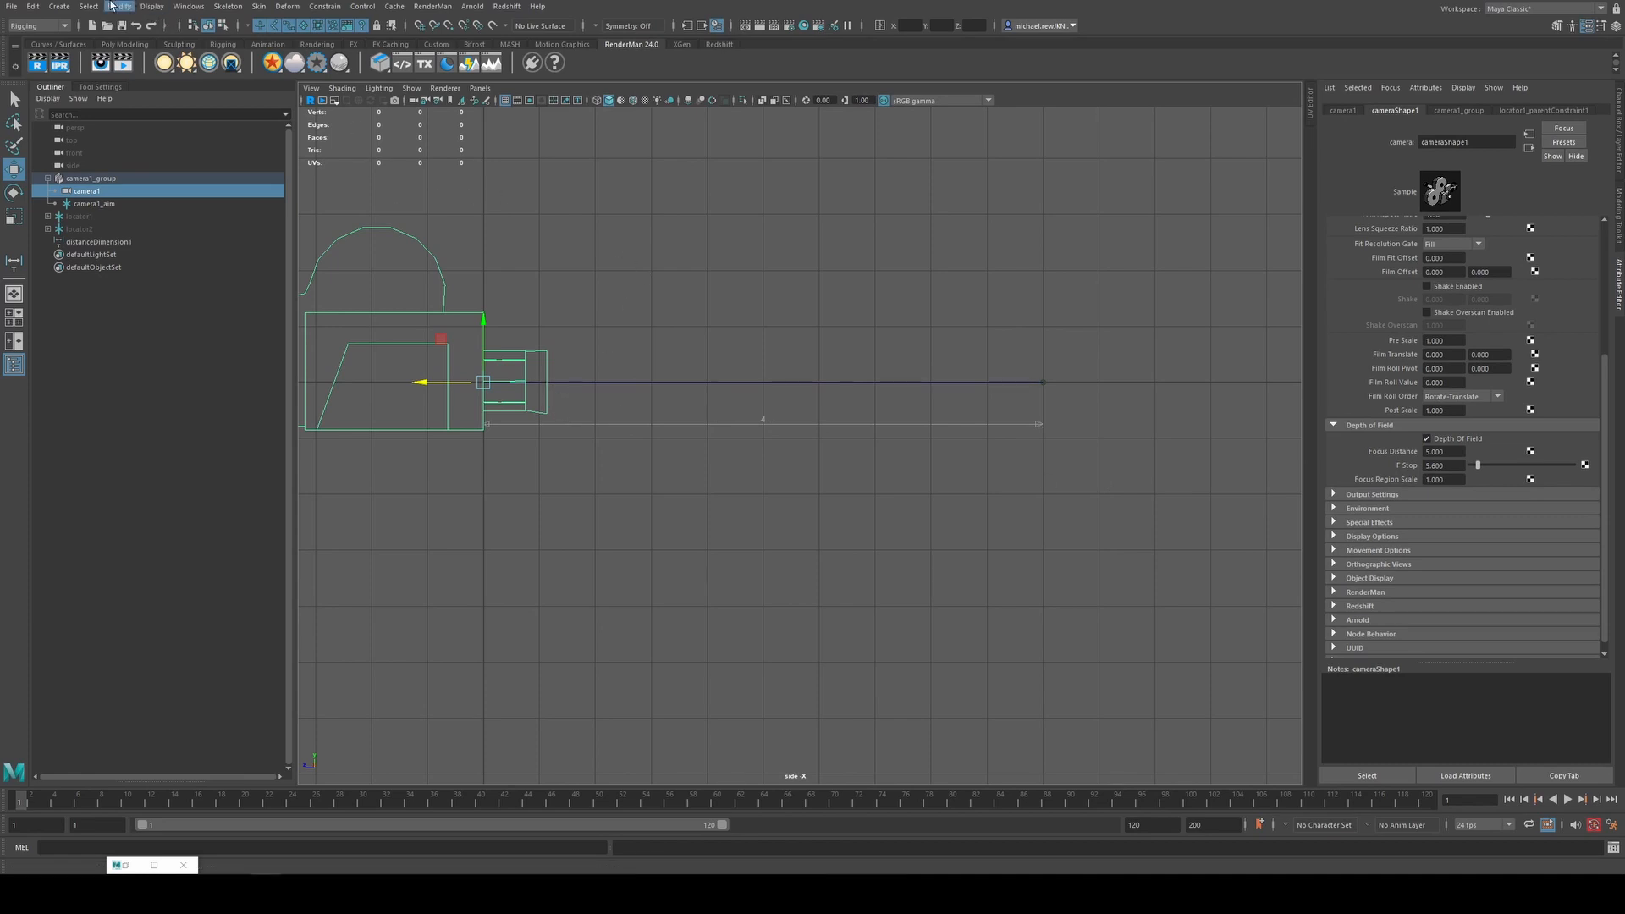
# Bring cameraShape1 into the Node Editor graph ready for wiring the focus distance
pyautogui.click(119, 7)
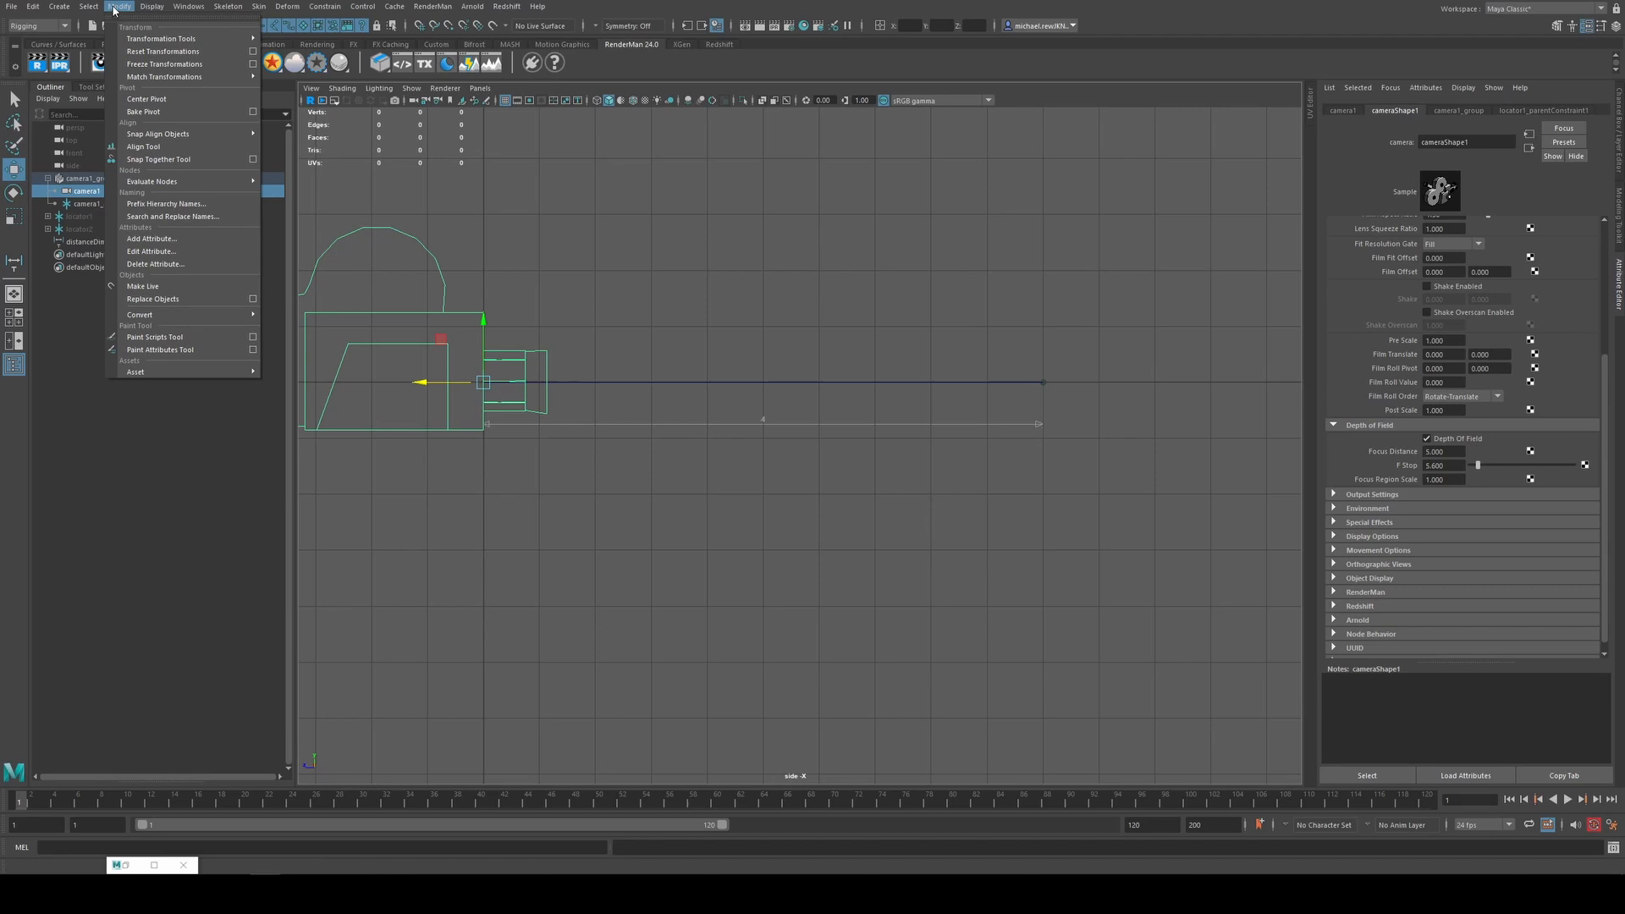
pyautogui.click(188, 7)
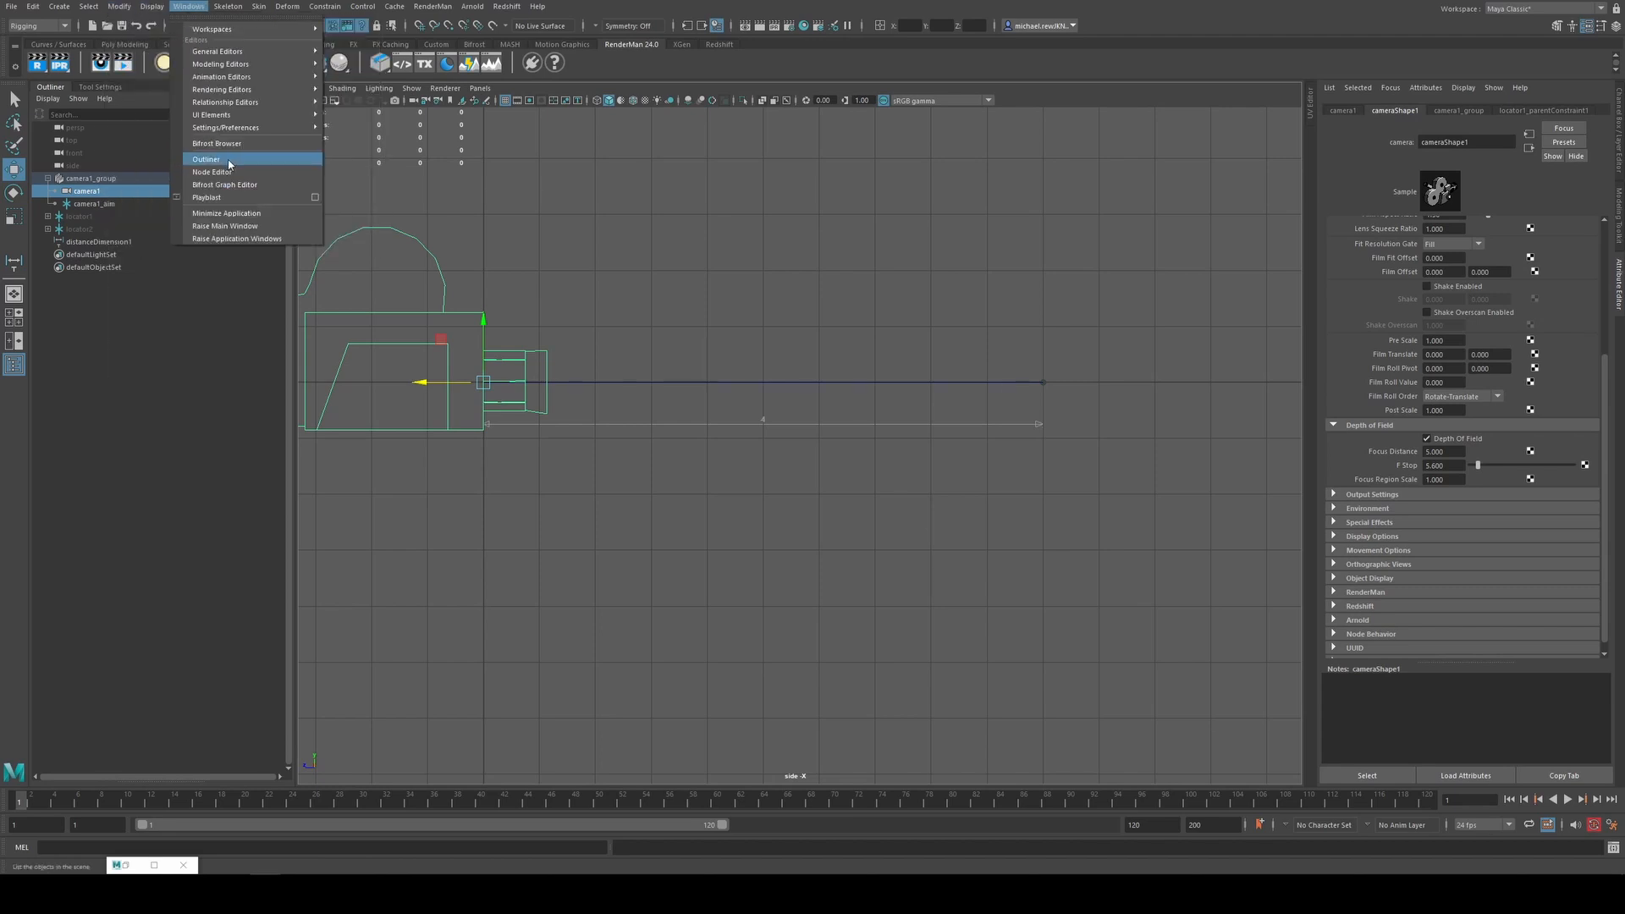
pyautogui.click(212, 171)
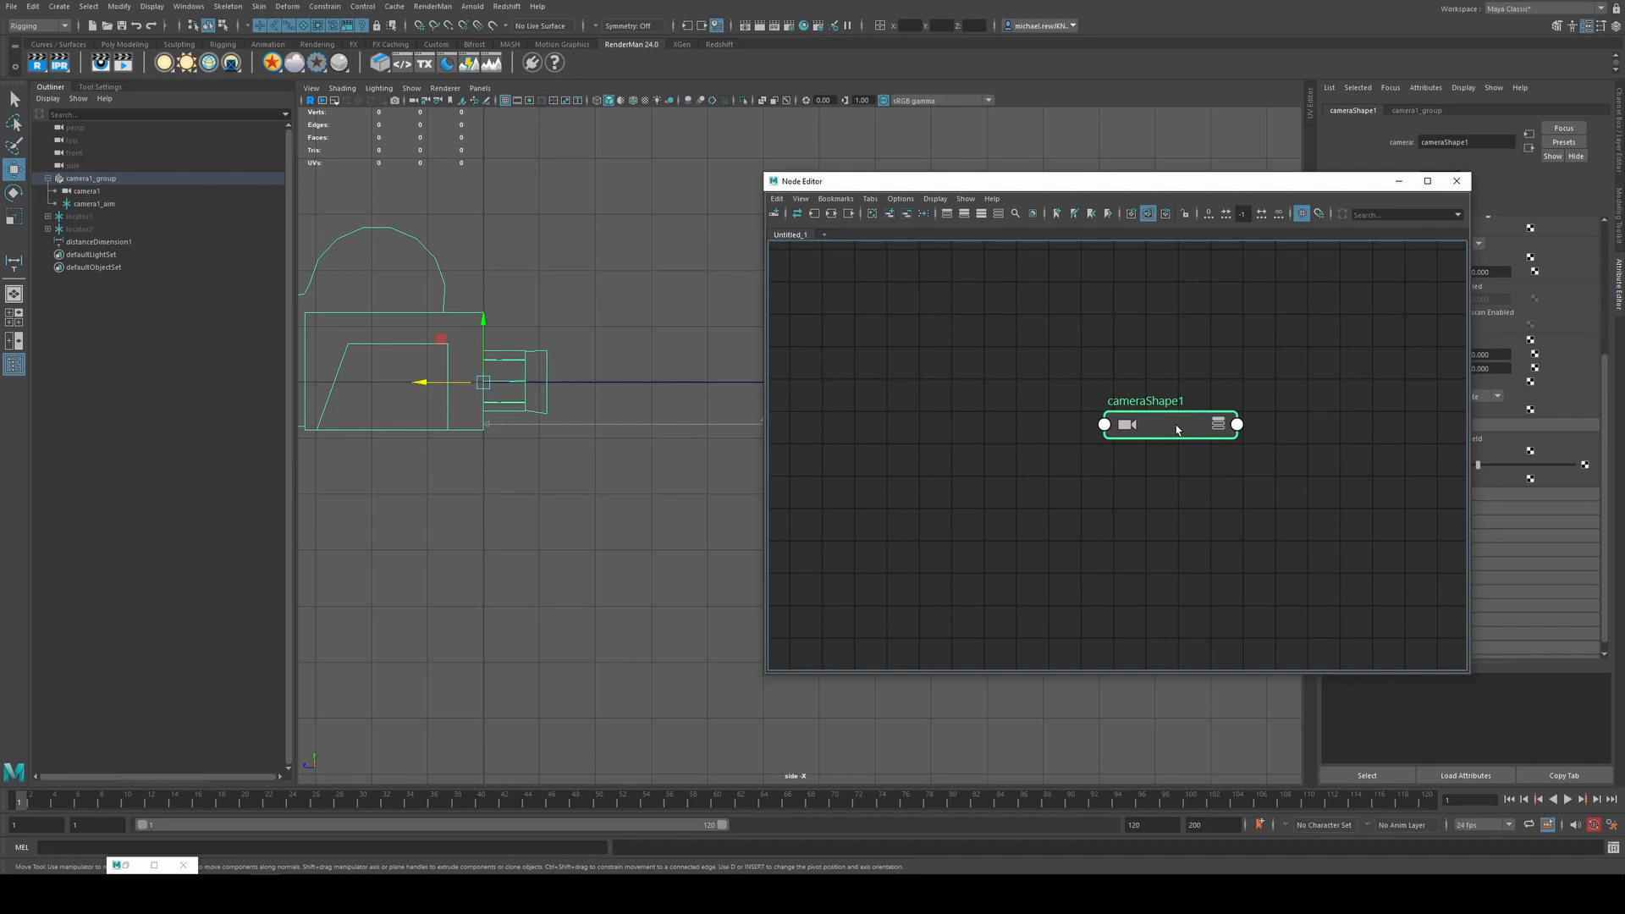
pyautogui.click(100, 242)
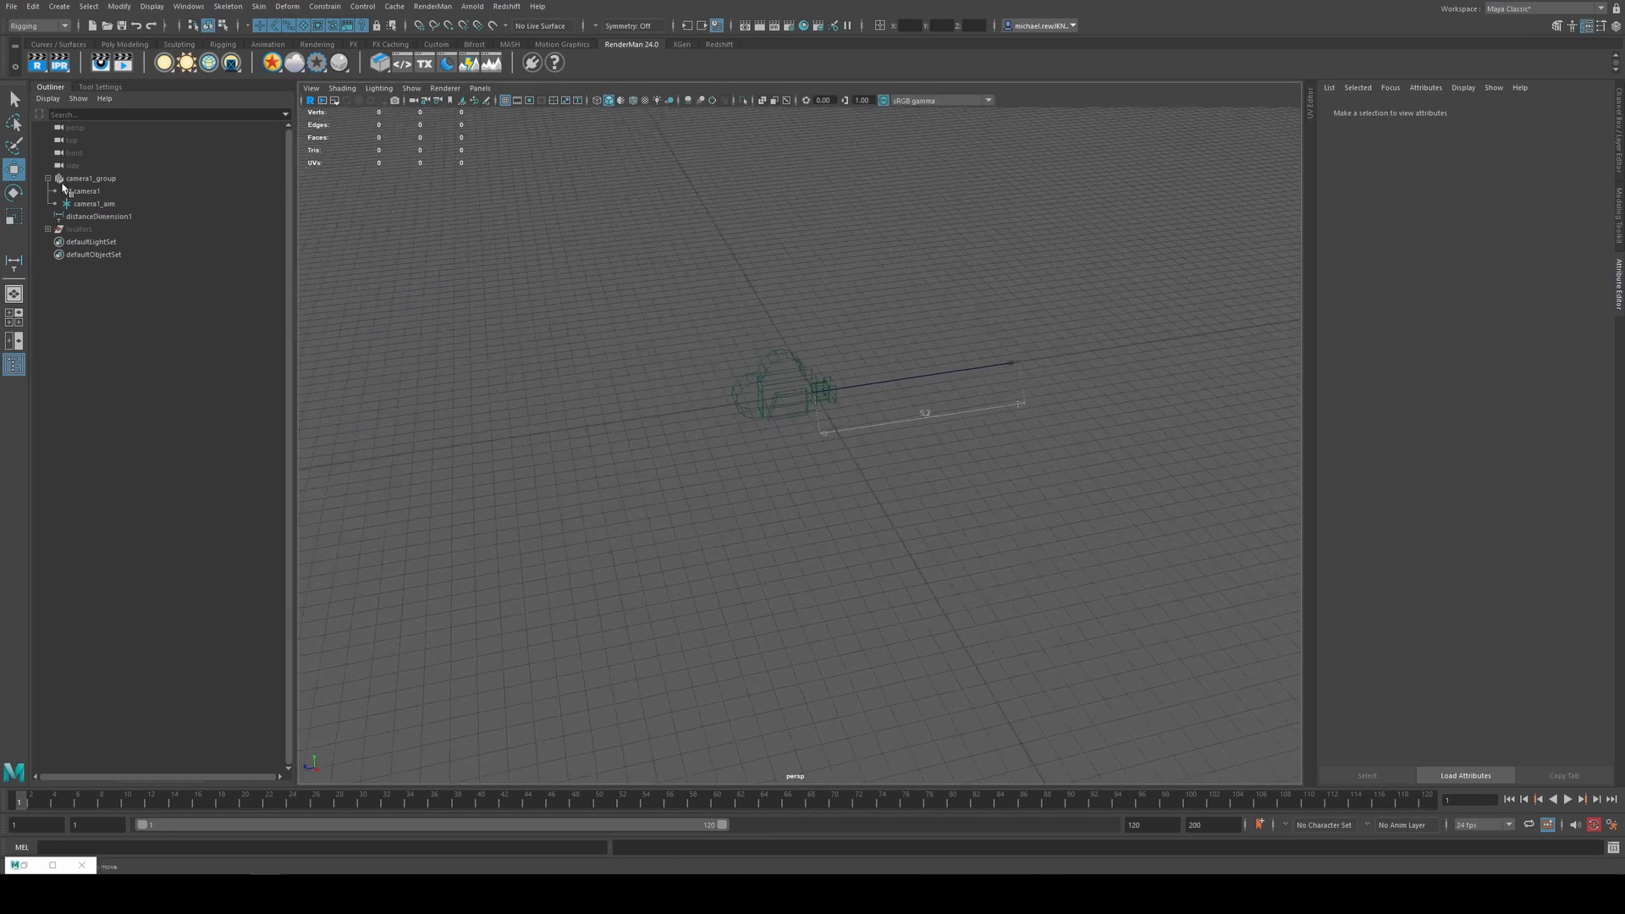
# Save the rig scene as camera_dof in the scenes folder
pyautogui.click(47, 178)
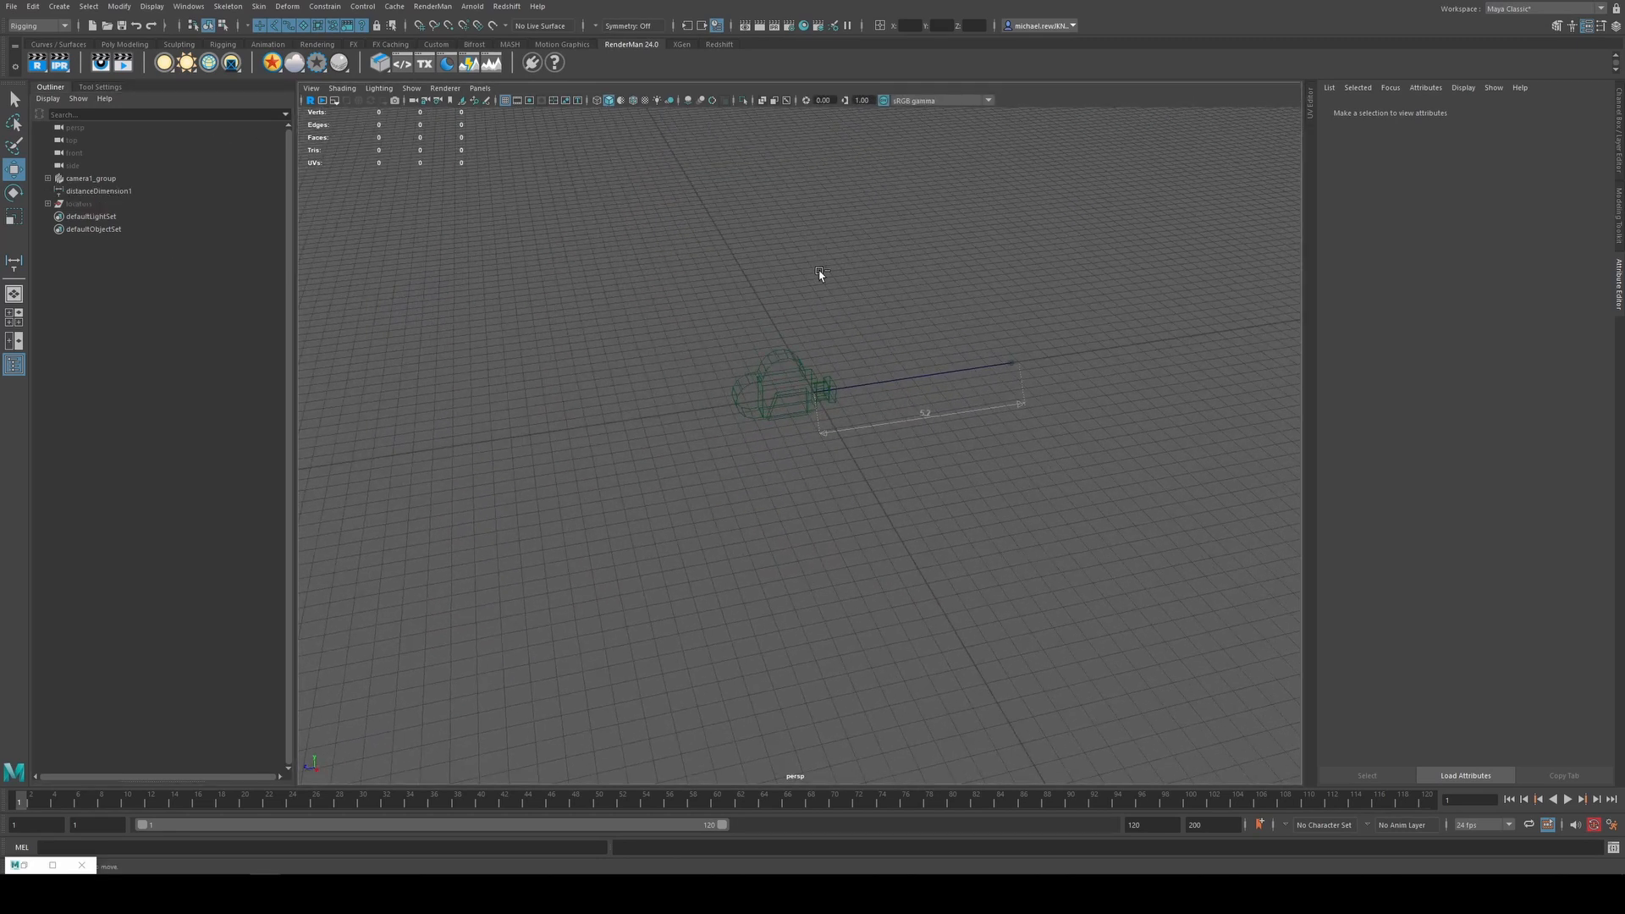
pyautogui.click(11, 6)
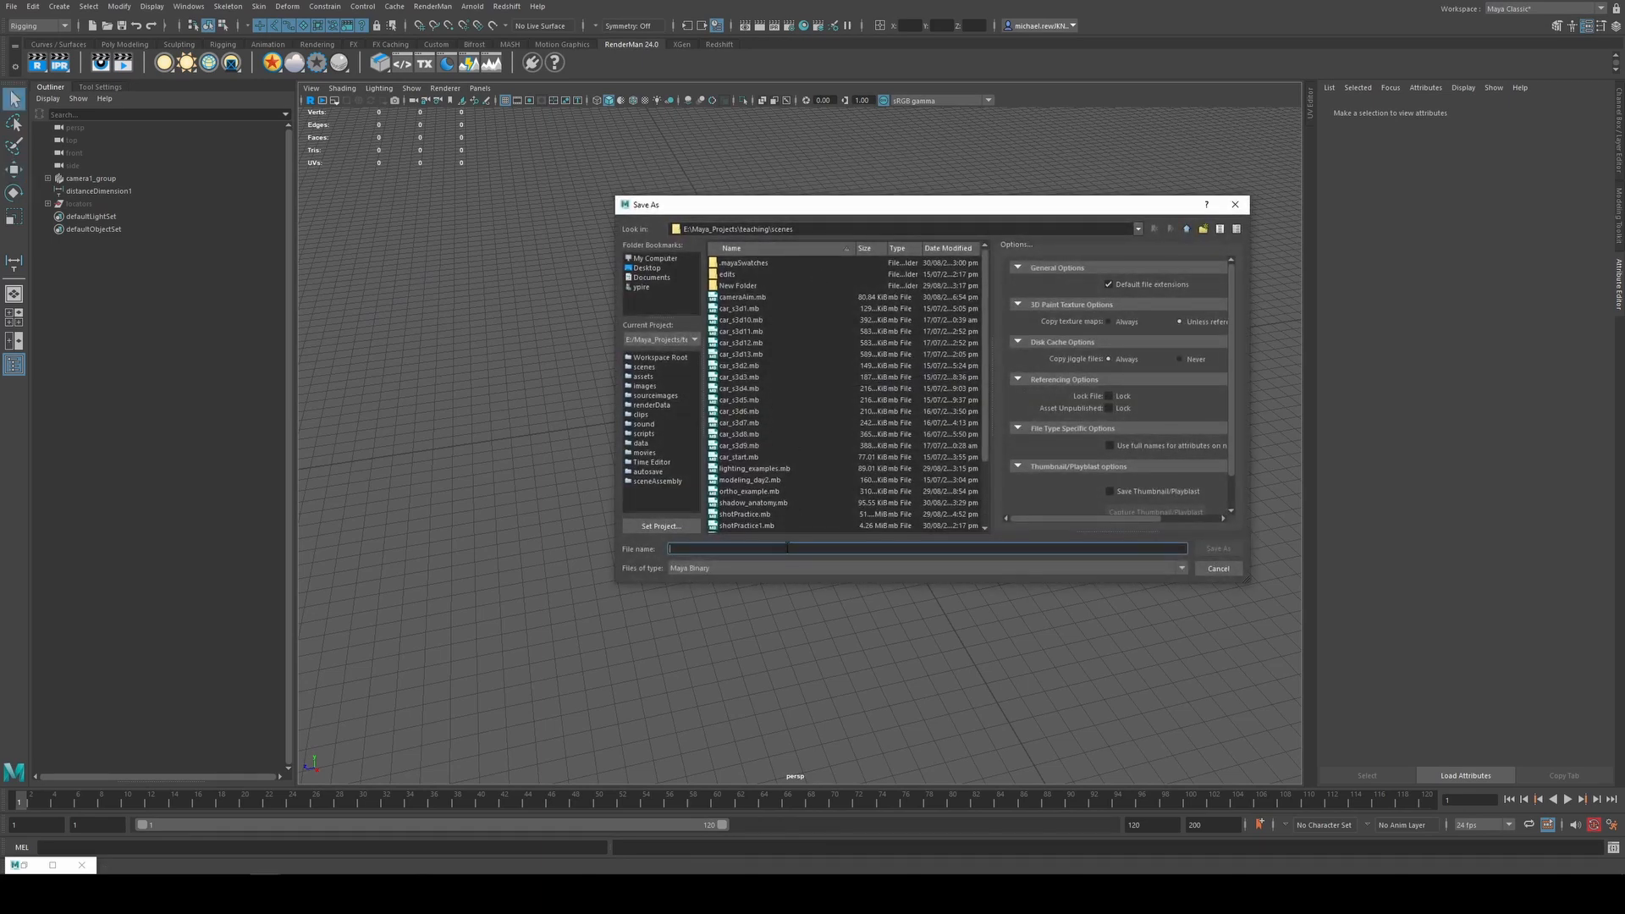
pyautogui.write('camera_')
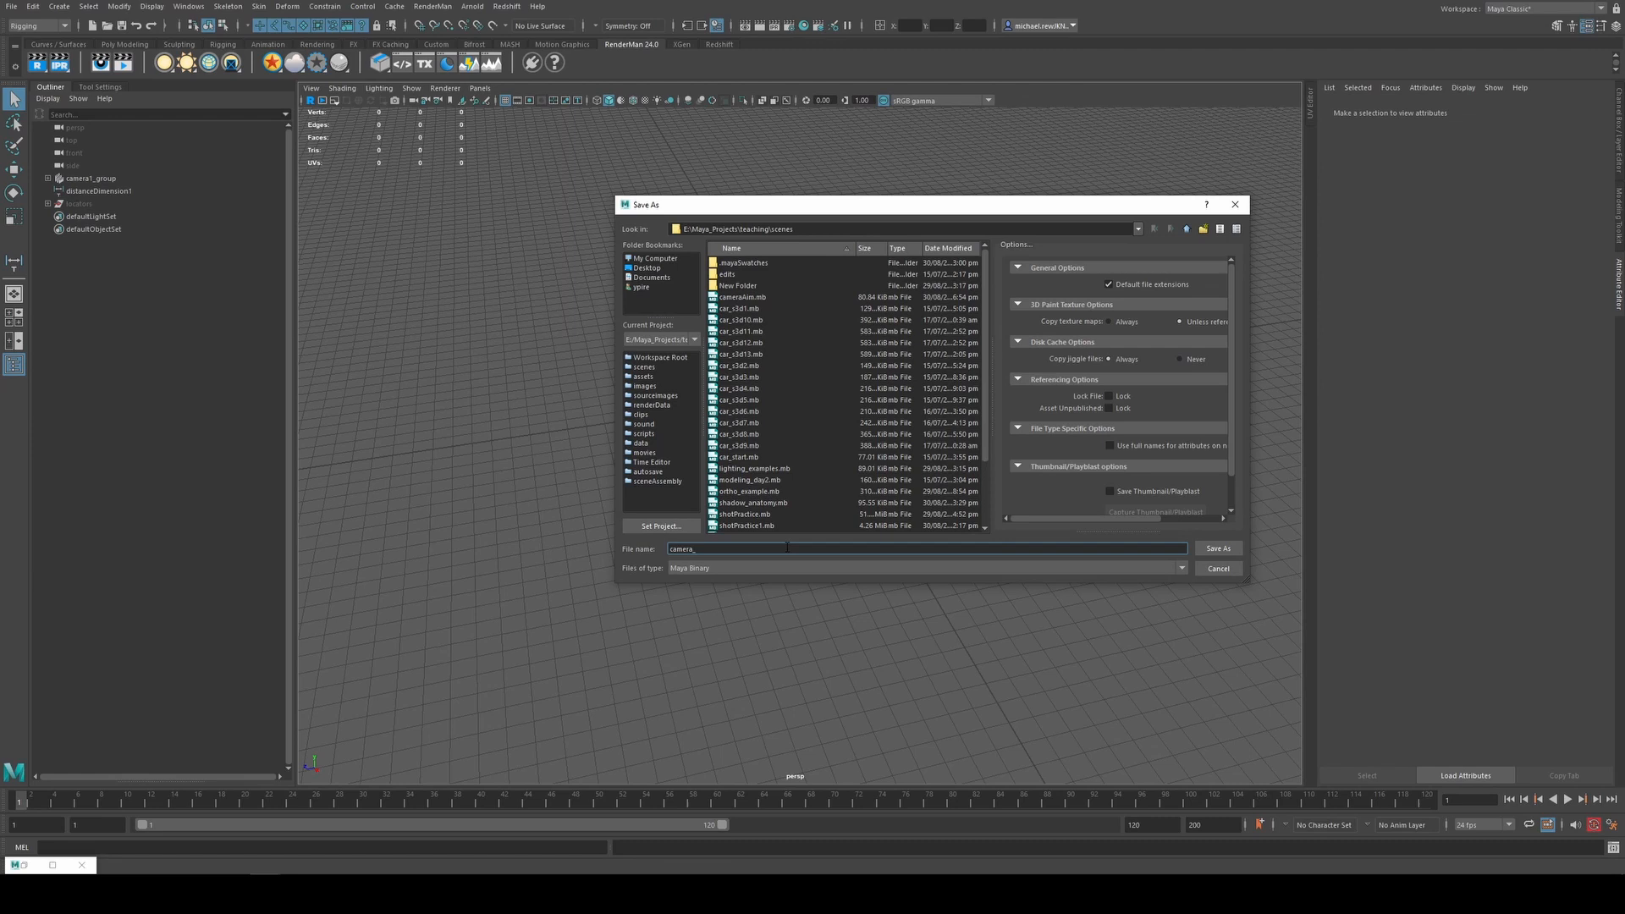
pyautogui.write('dof')
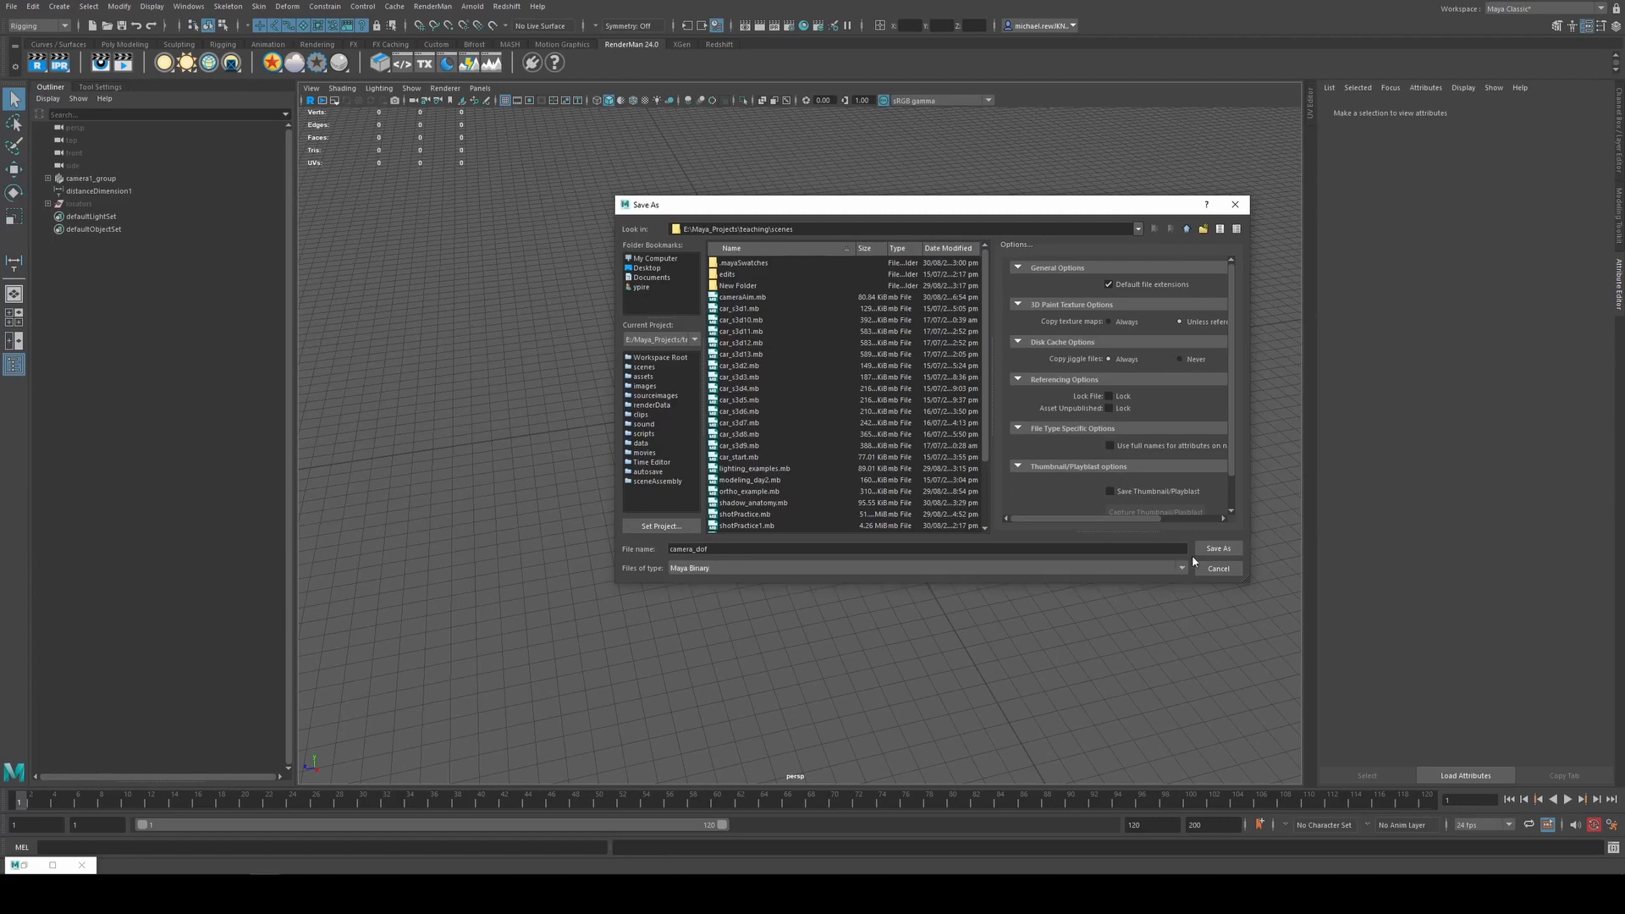
pyautogui.click(1218, 547)
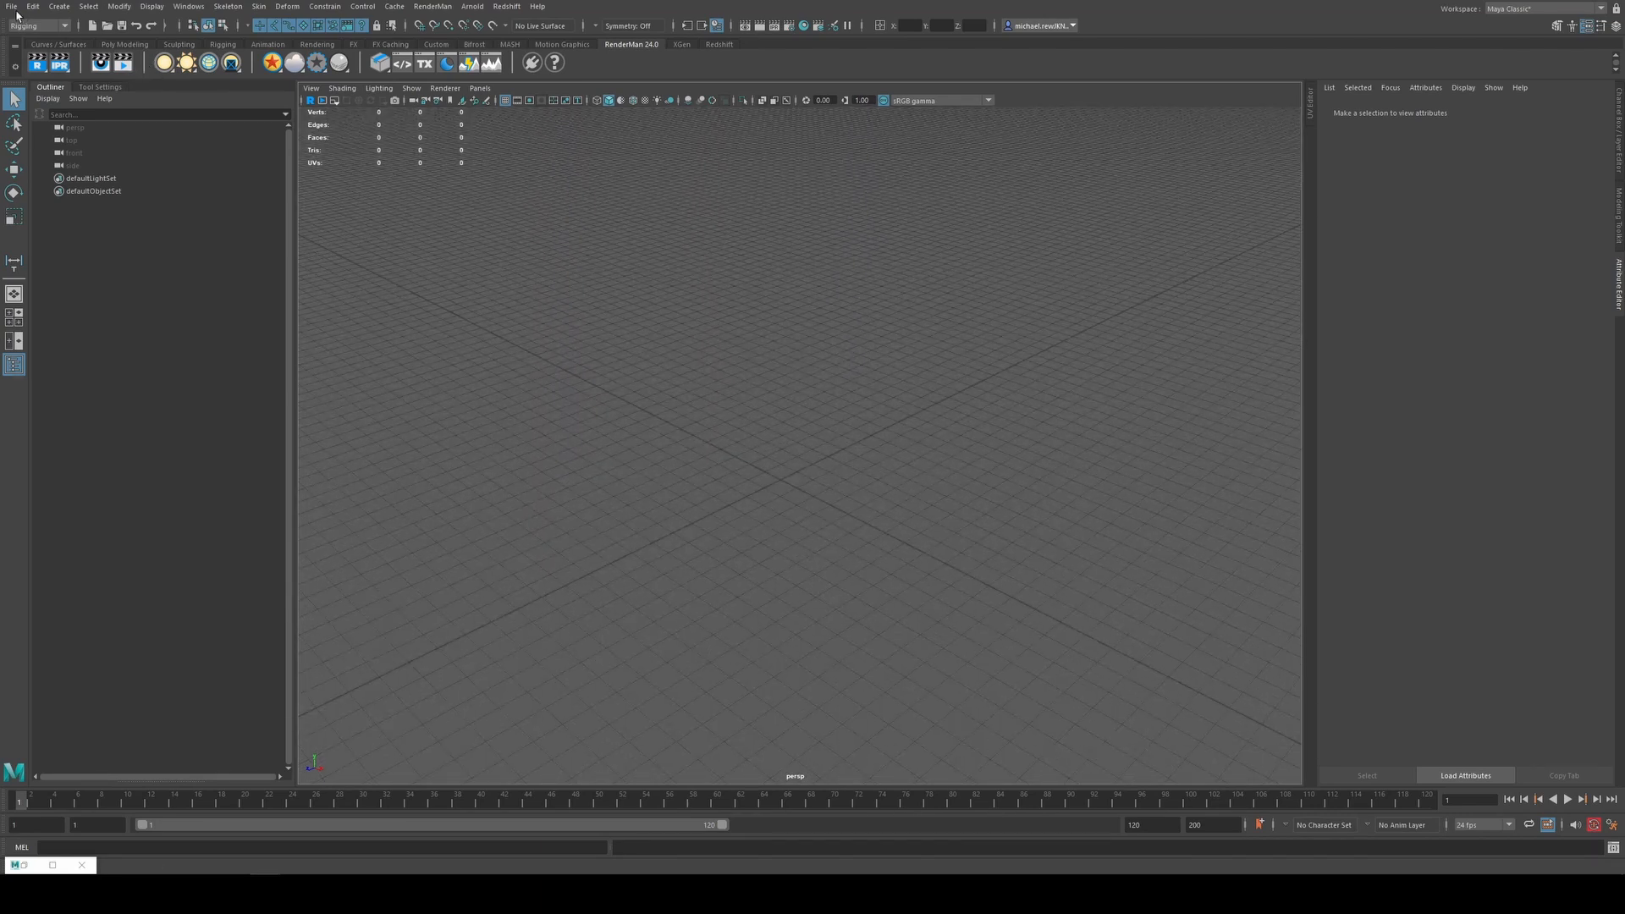
# Reference camera_dof.mb into the new scene through the Reference Editor
pyautogui.click(10, 6)
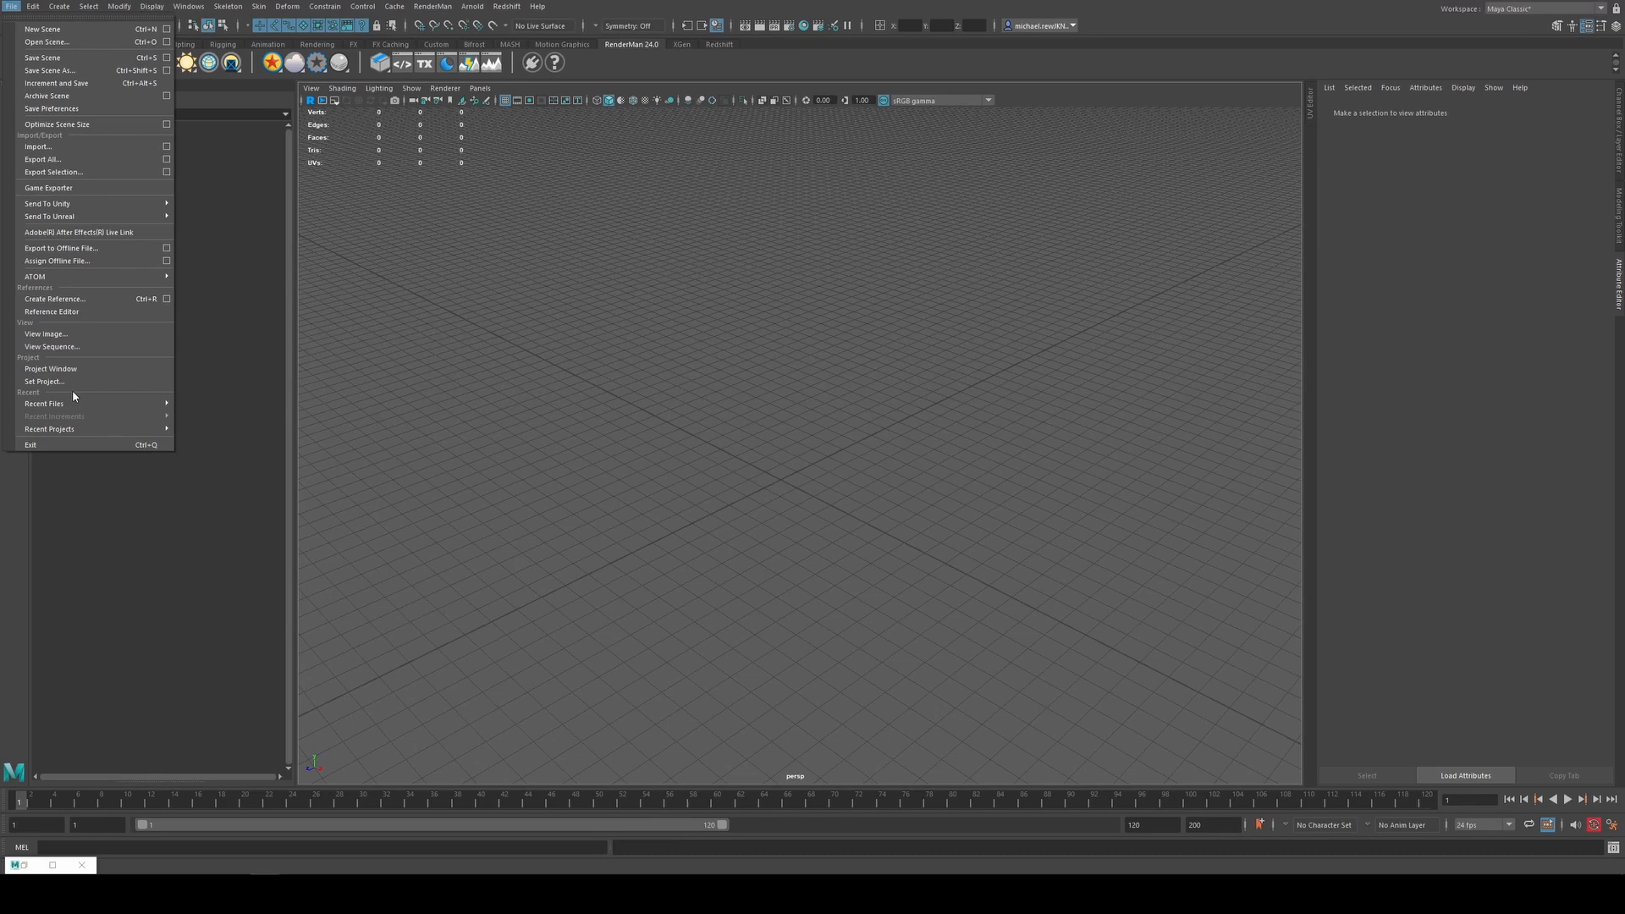
pyautogui.click(51, 312)
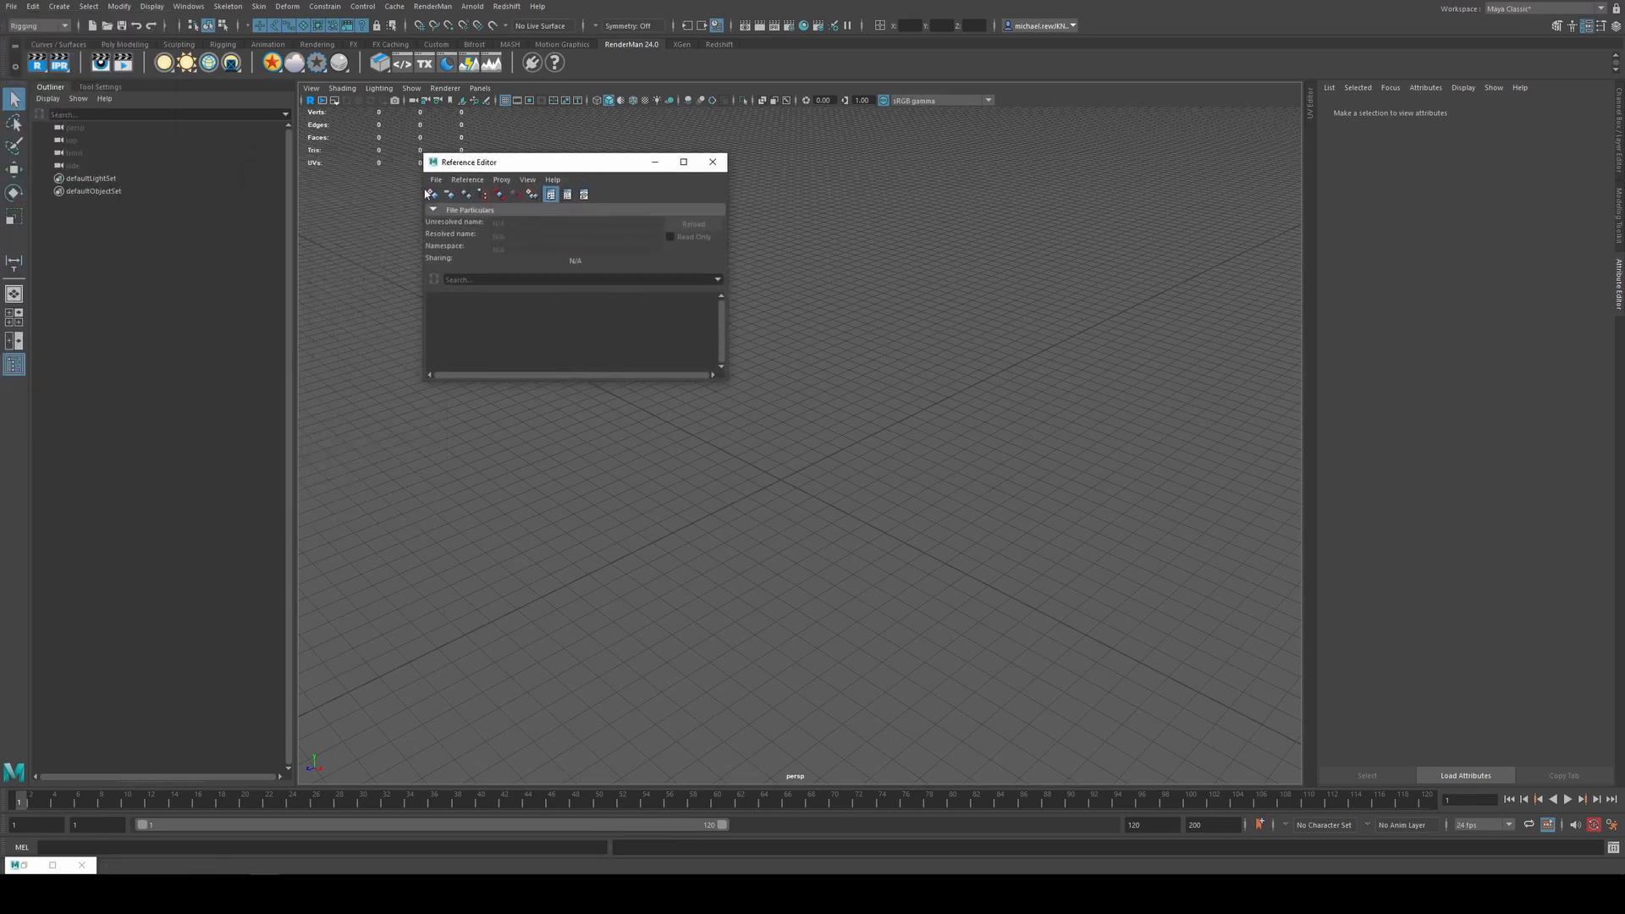
pyautogui.click(437, 180)
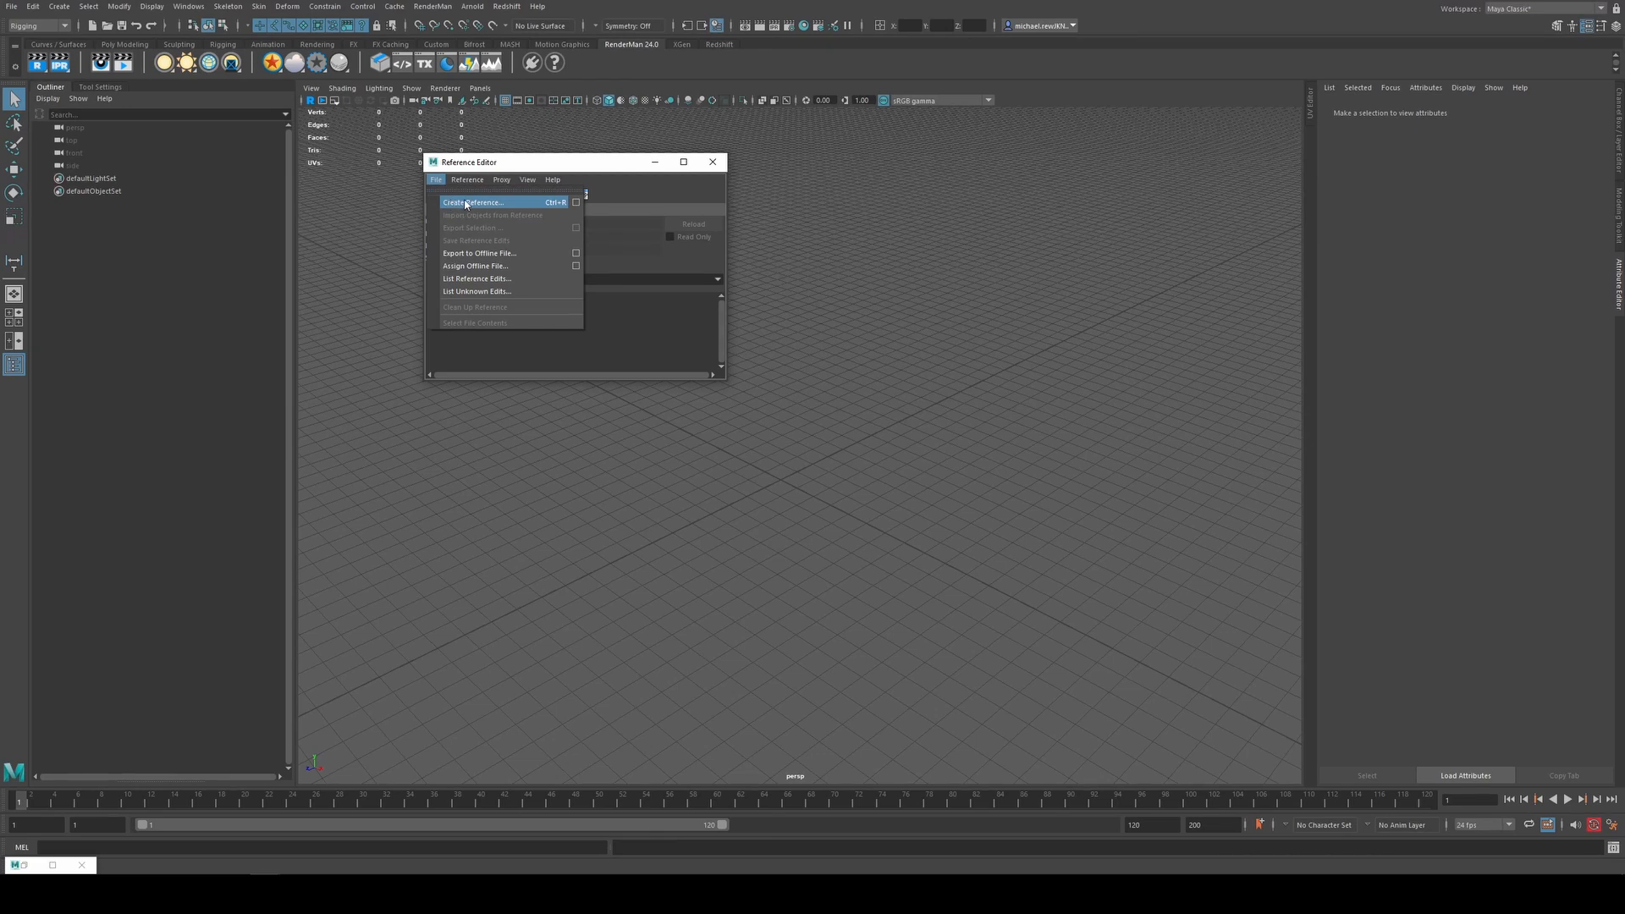
pyautogui.click(474, 201)
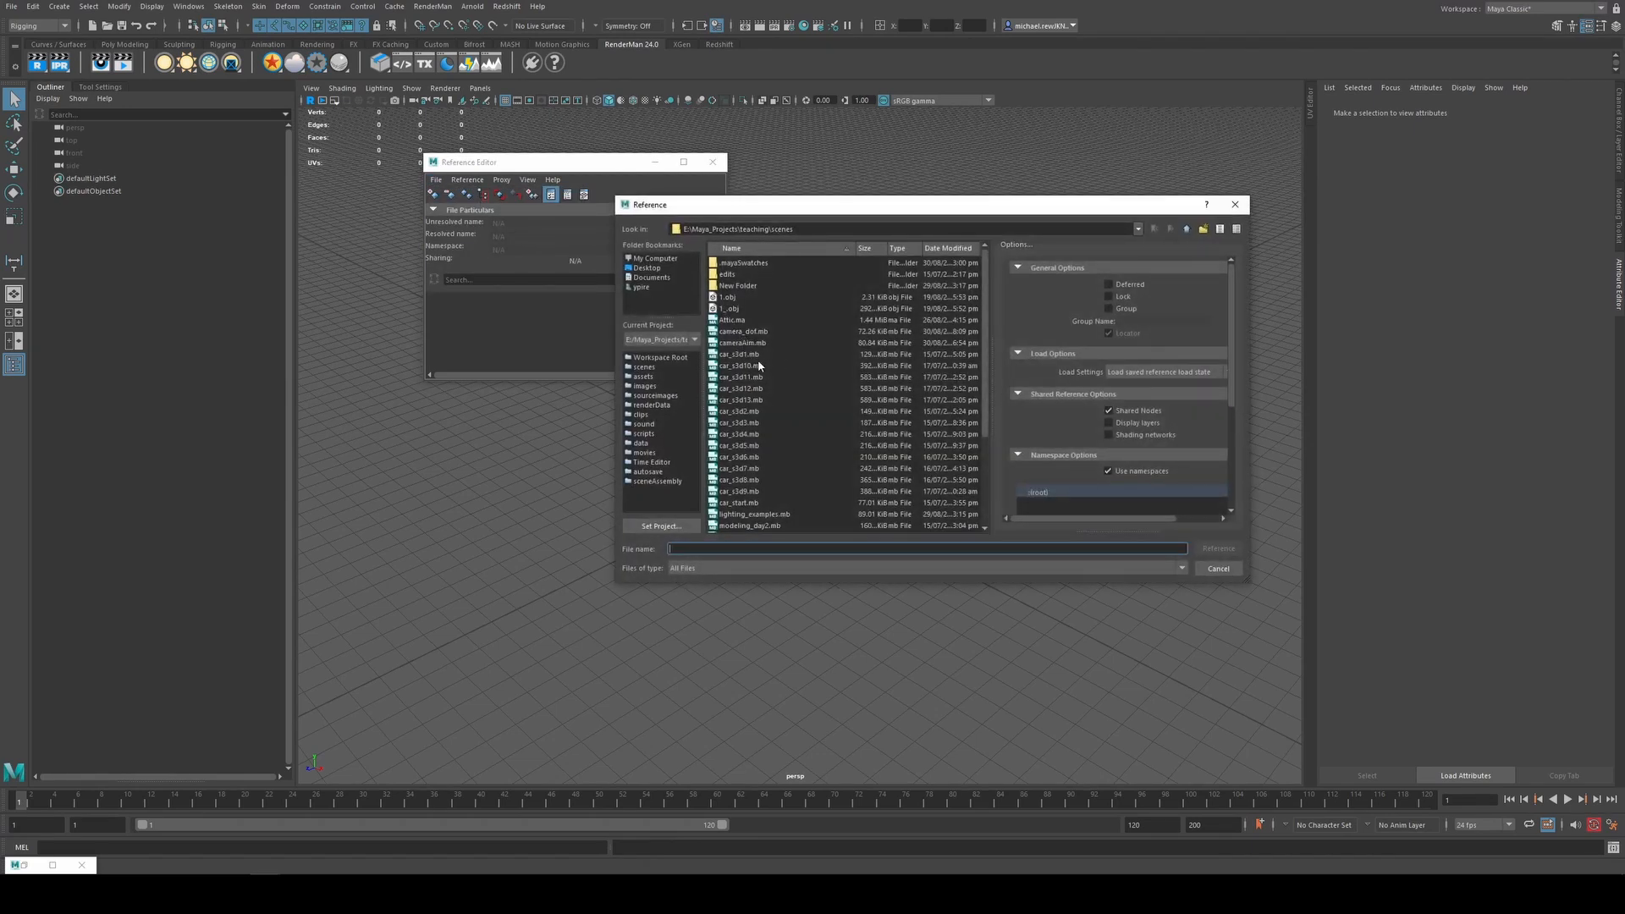
pyautogui.click(1217, 547)
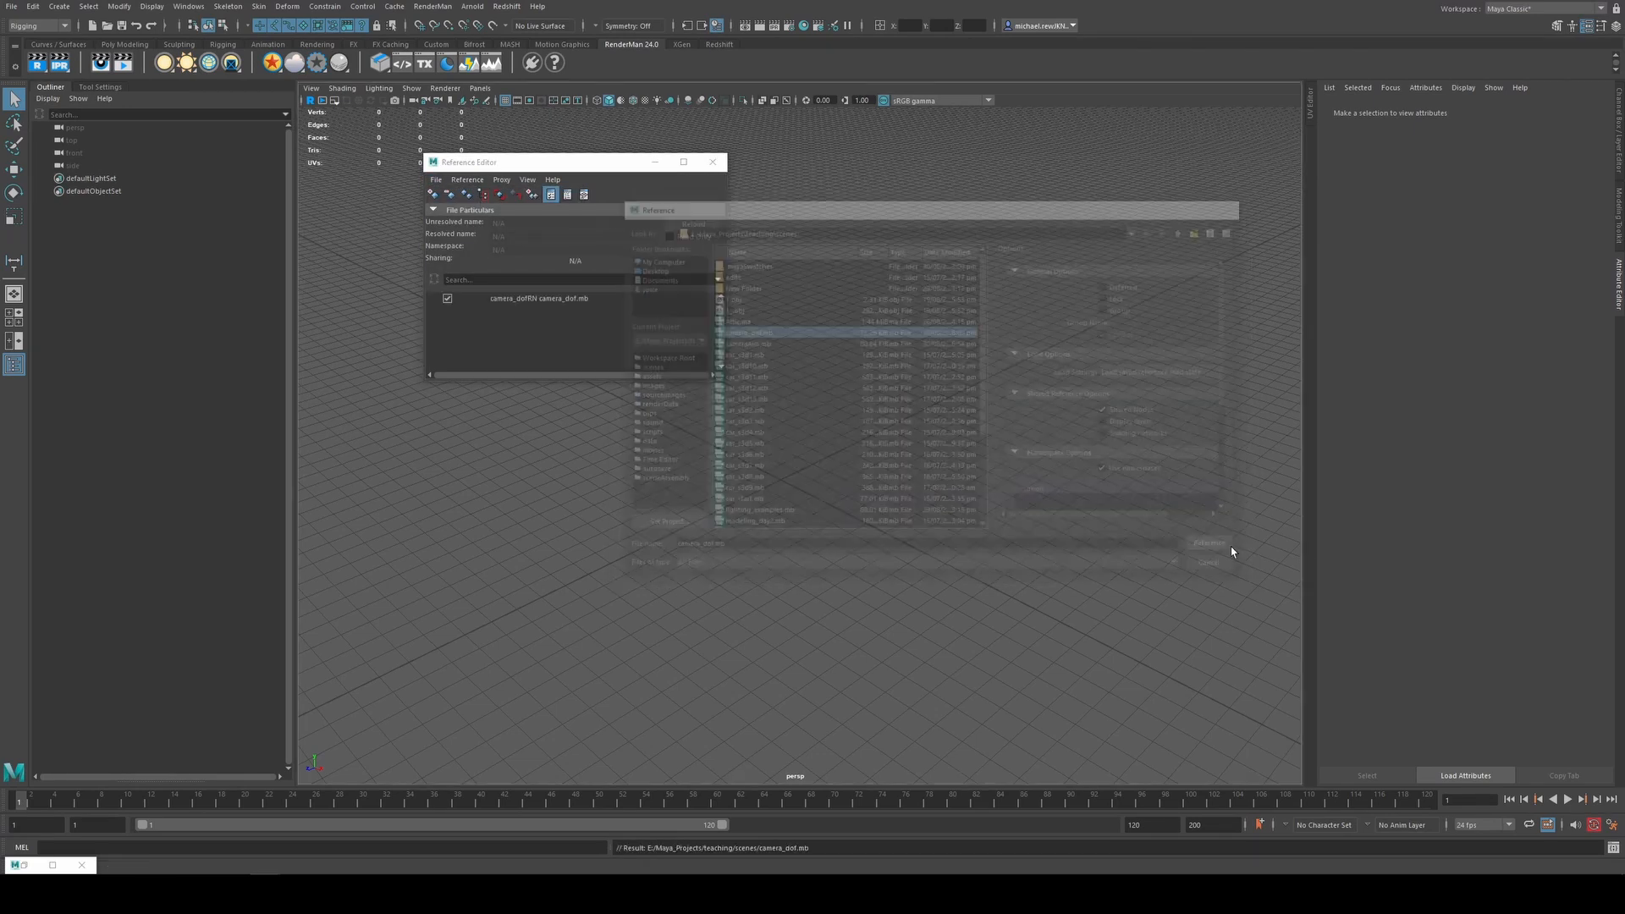
pyautogui.click(1207, 542)
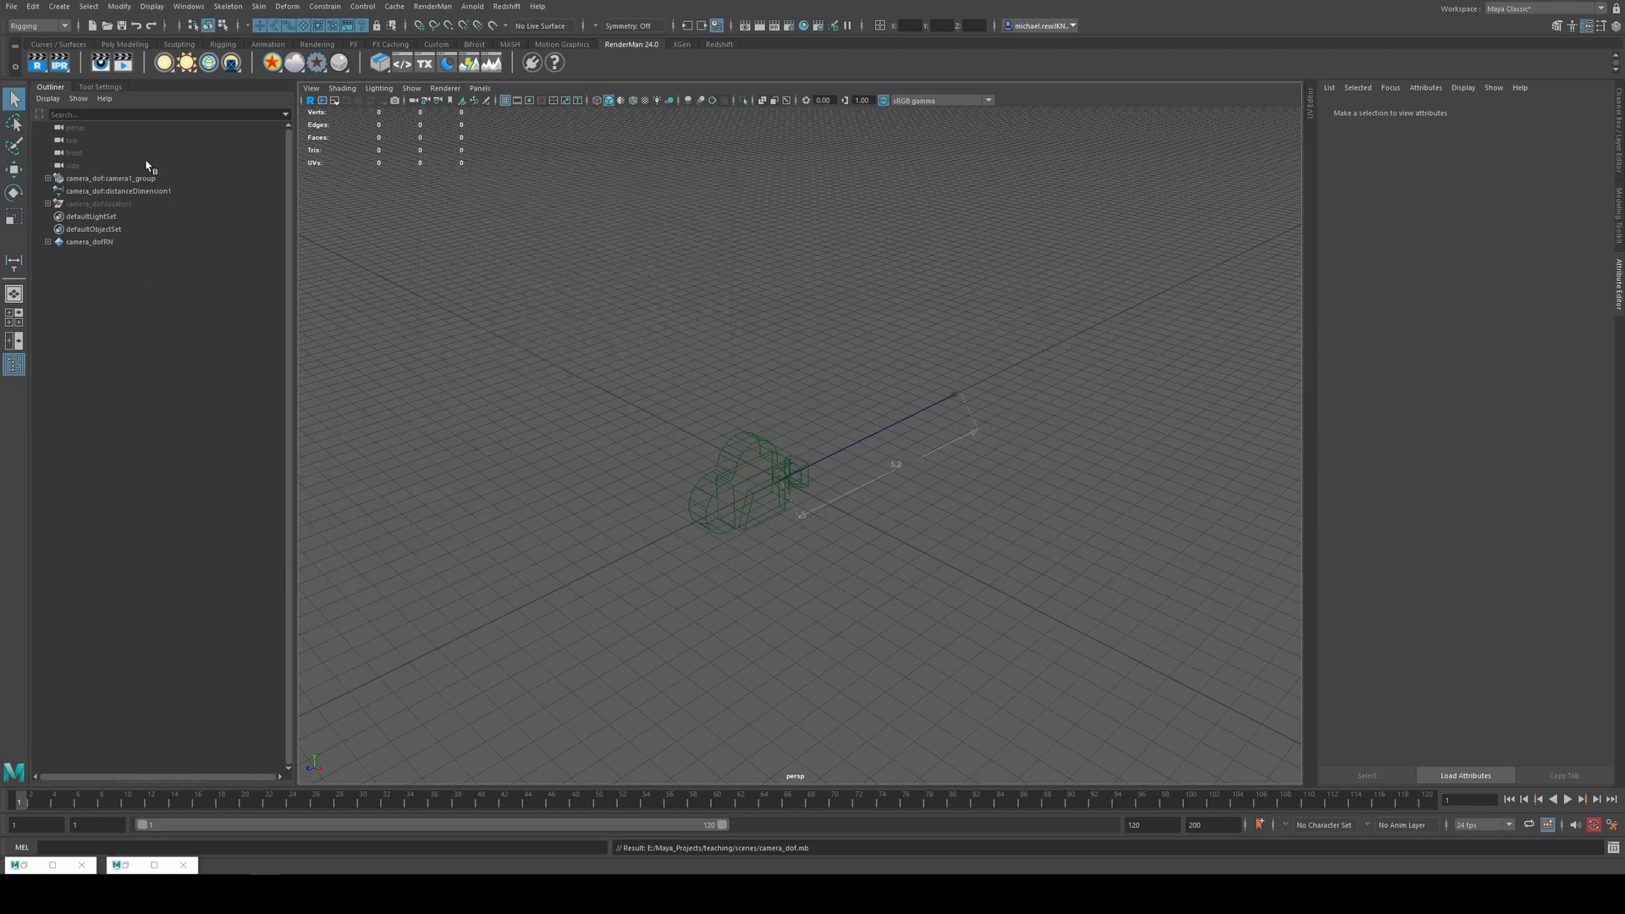
# Look through the referenced rig camera in a two-pane panel layout
pyautogui.click(100, 204)
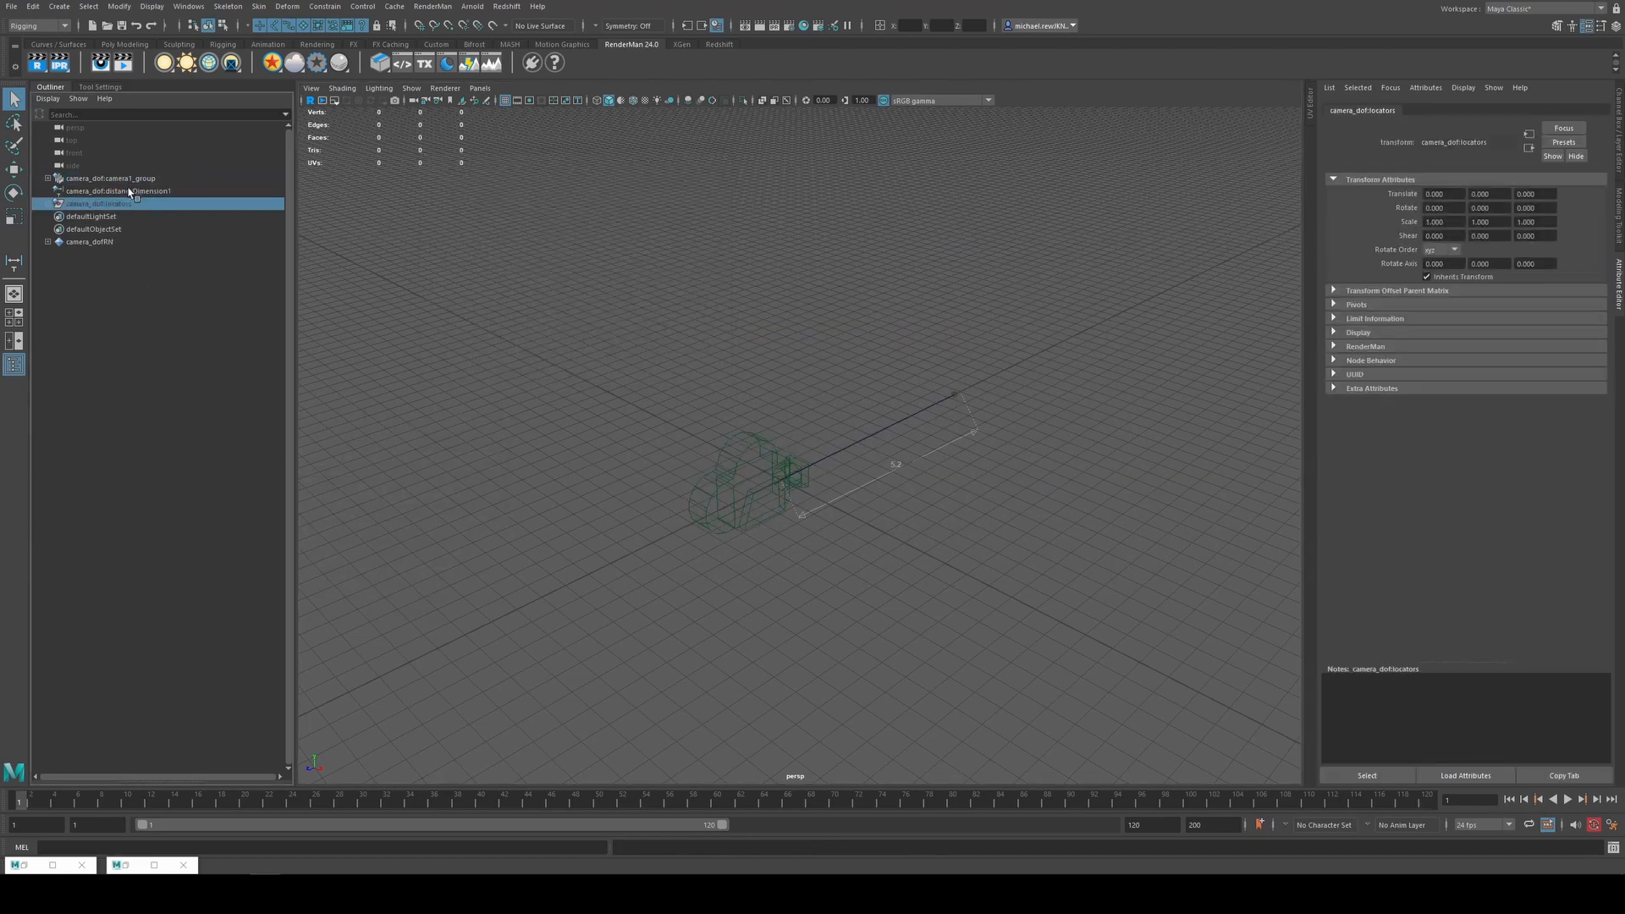
pyautogui.click(108, 177)
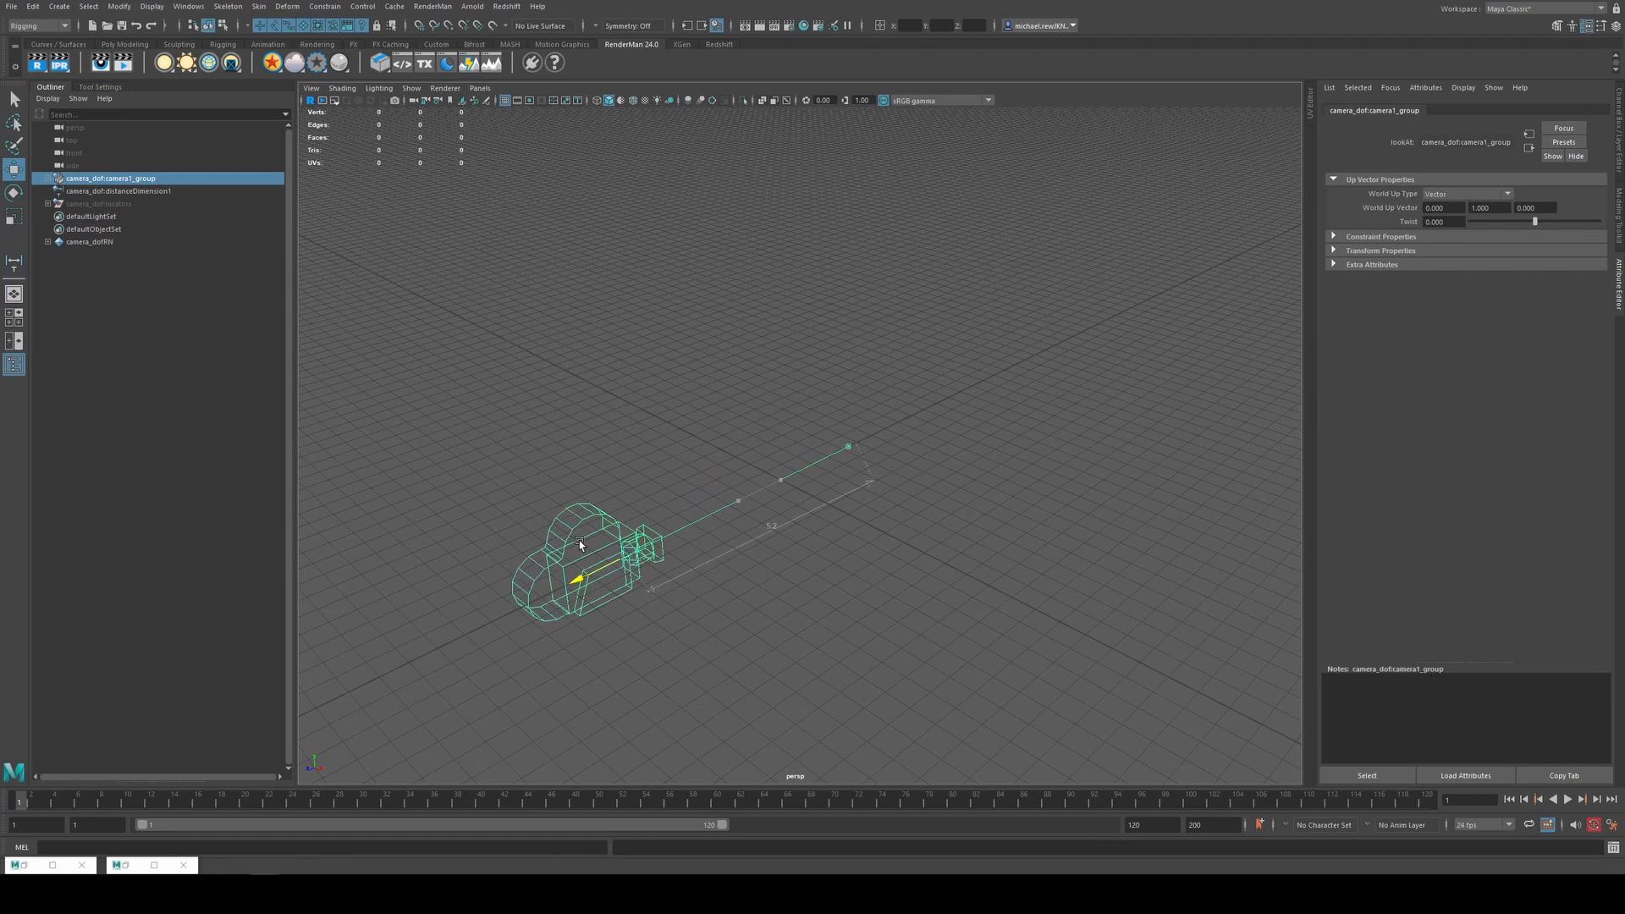
pyautogui.click(479, 88)
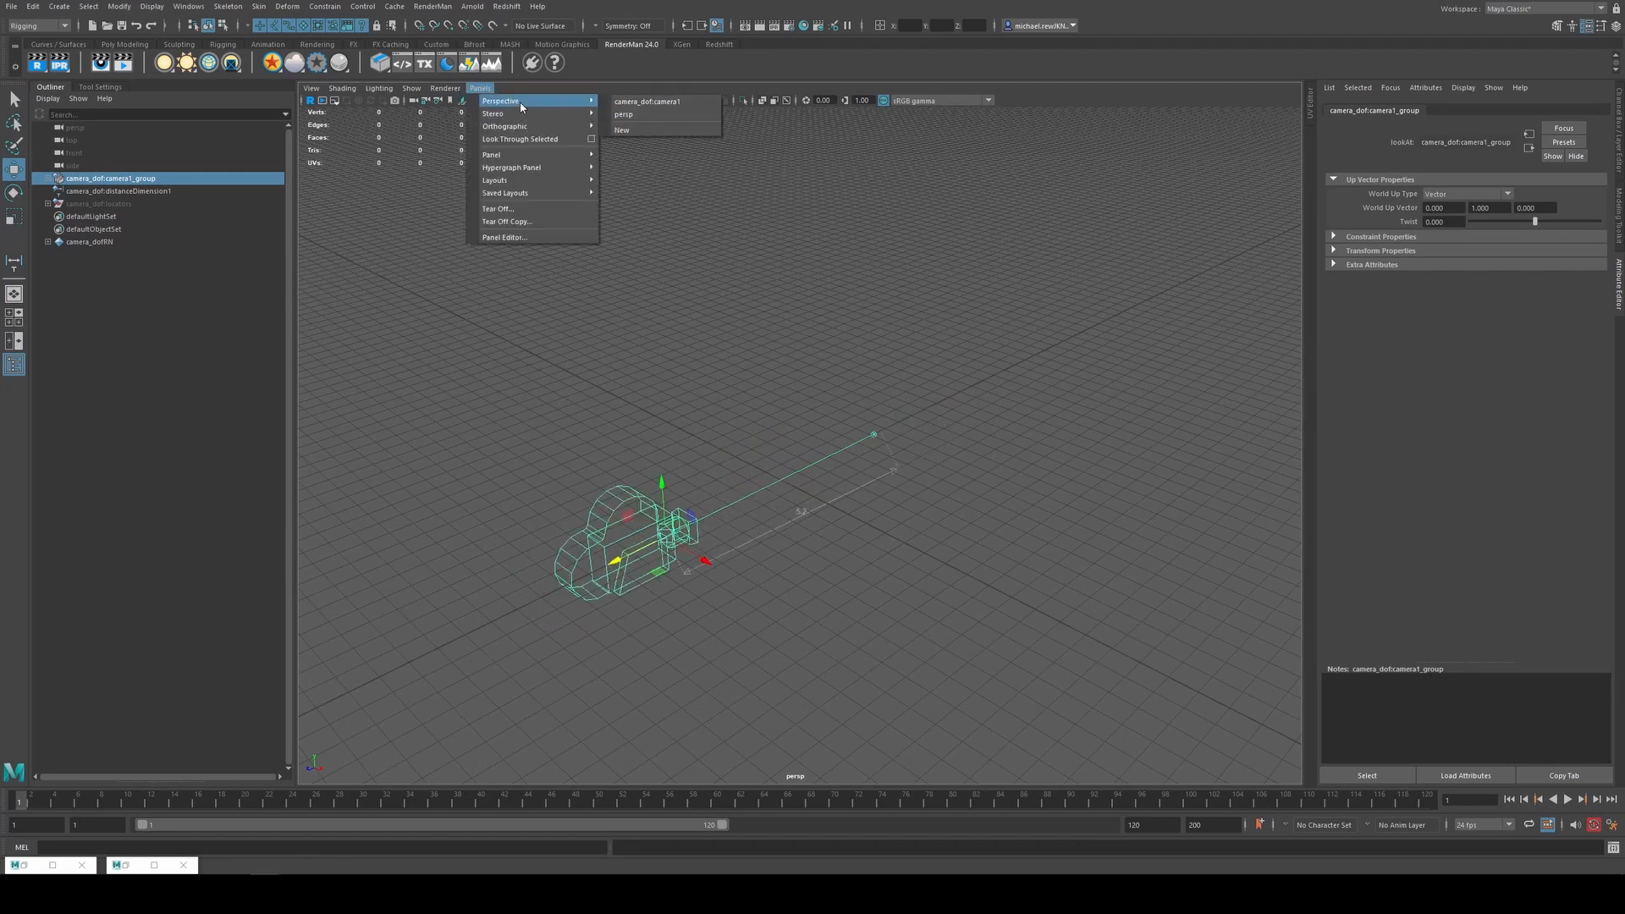
pyautogui.click(645, 102)
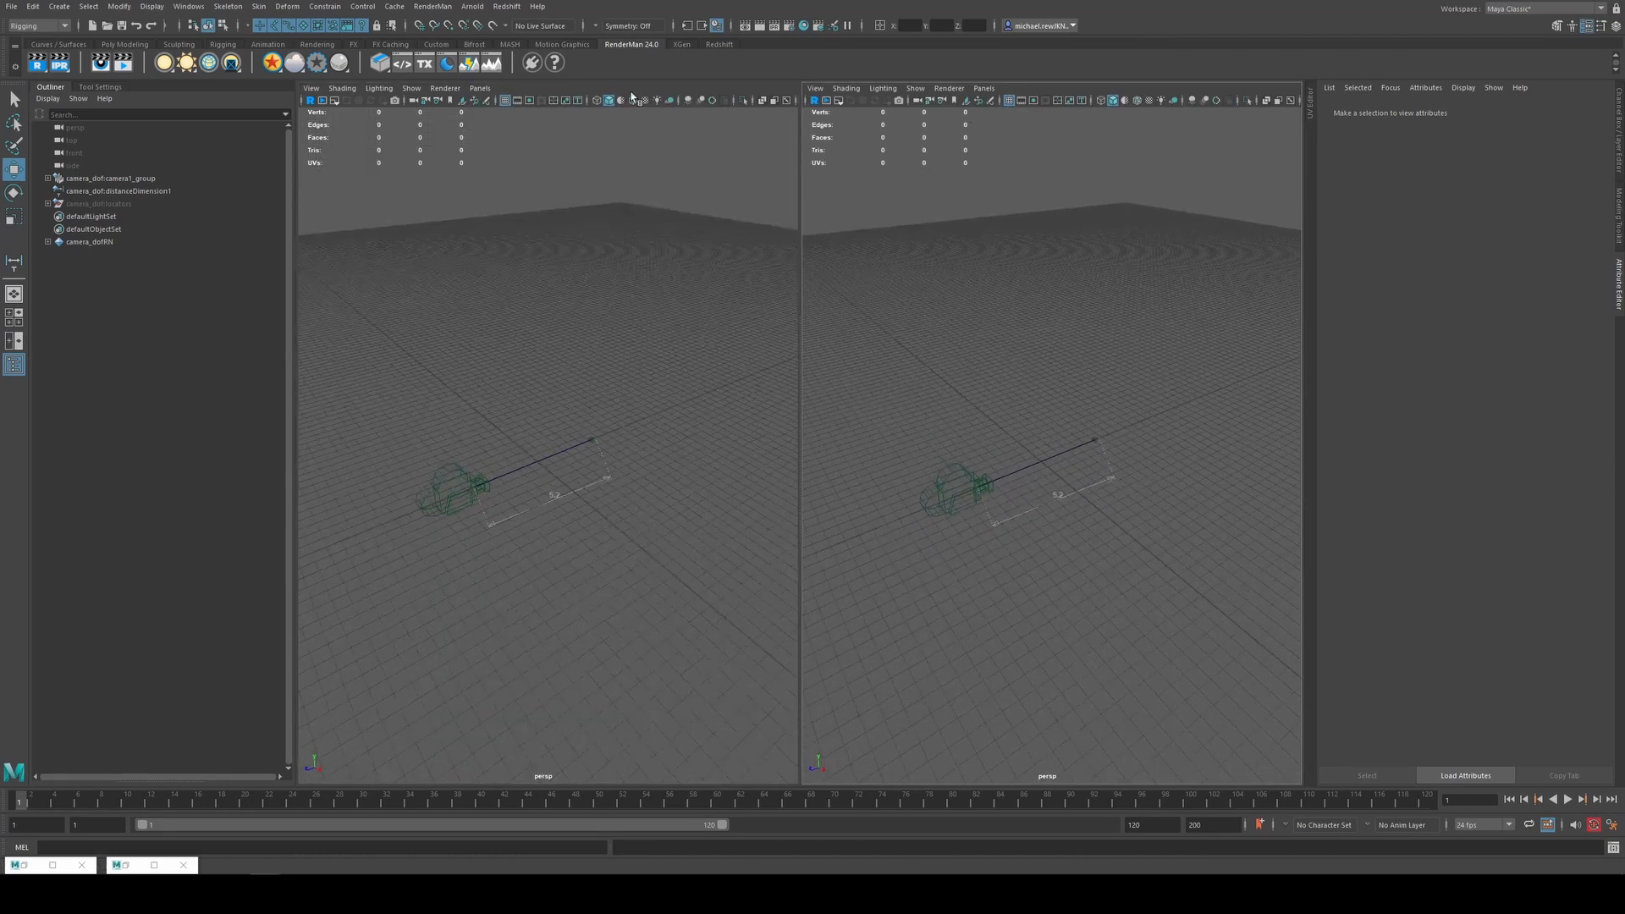
pyautogui.click(479, 88)
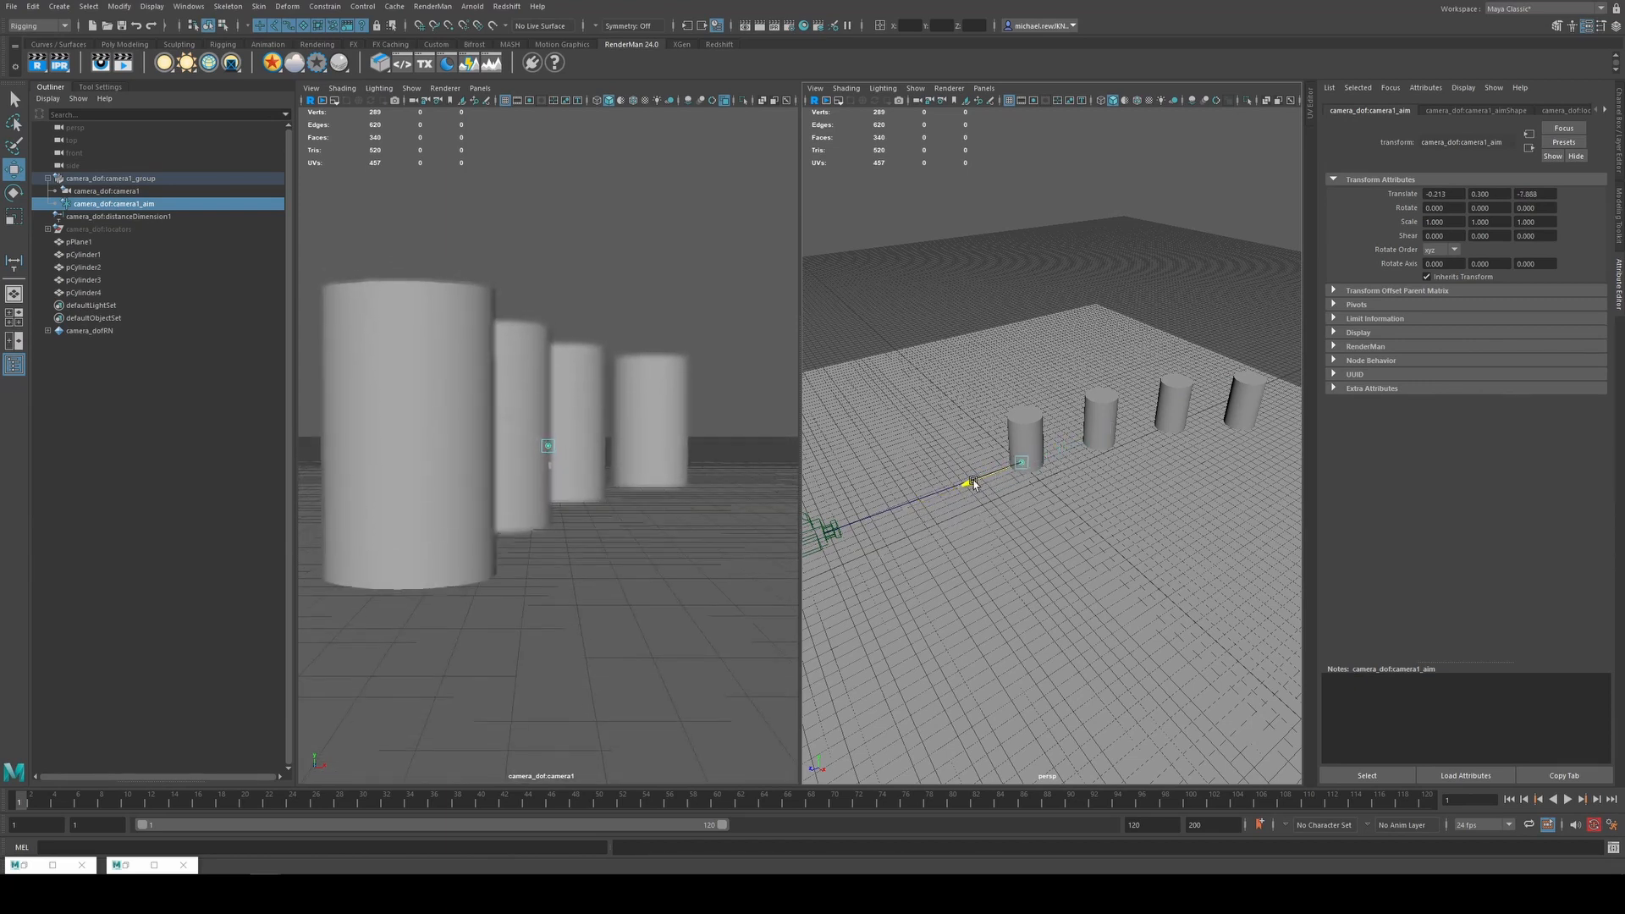
# Render the frame through camera_dof:camera1 showing the near pillar sharp, the rest blurred
pyautogui.click(108, 191)
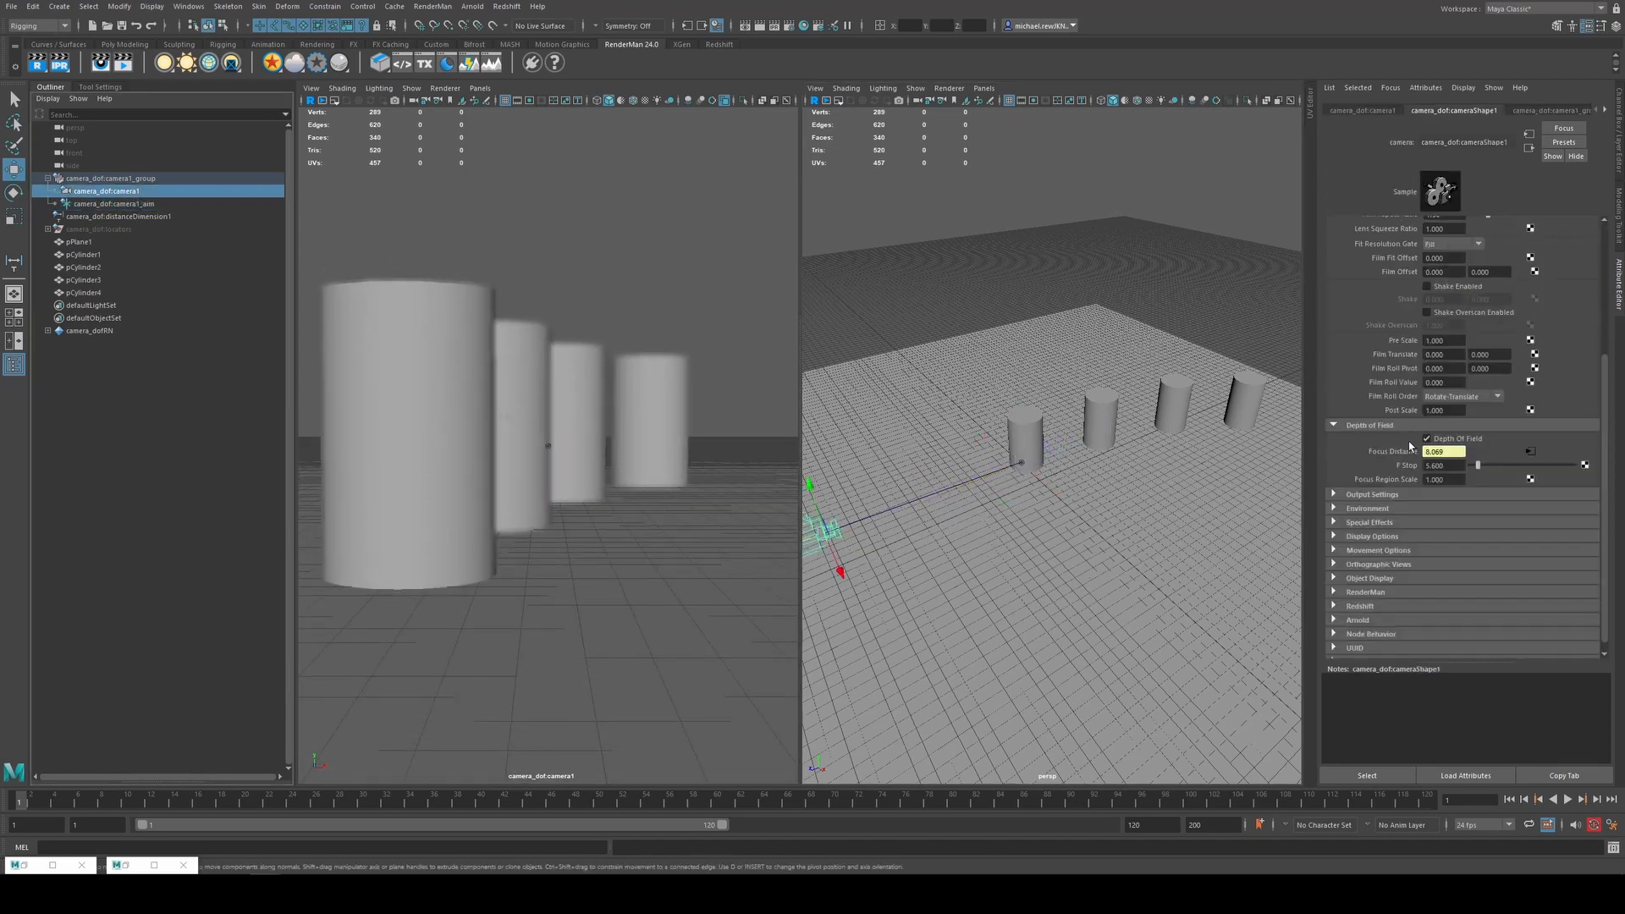
pyautogui.click(1441, 466)
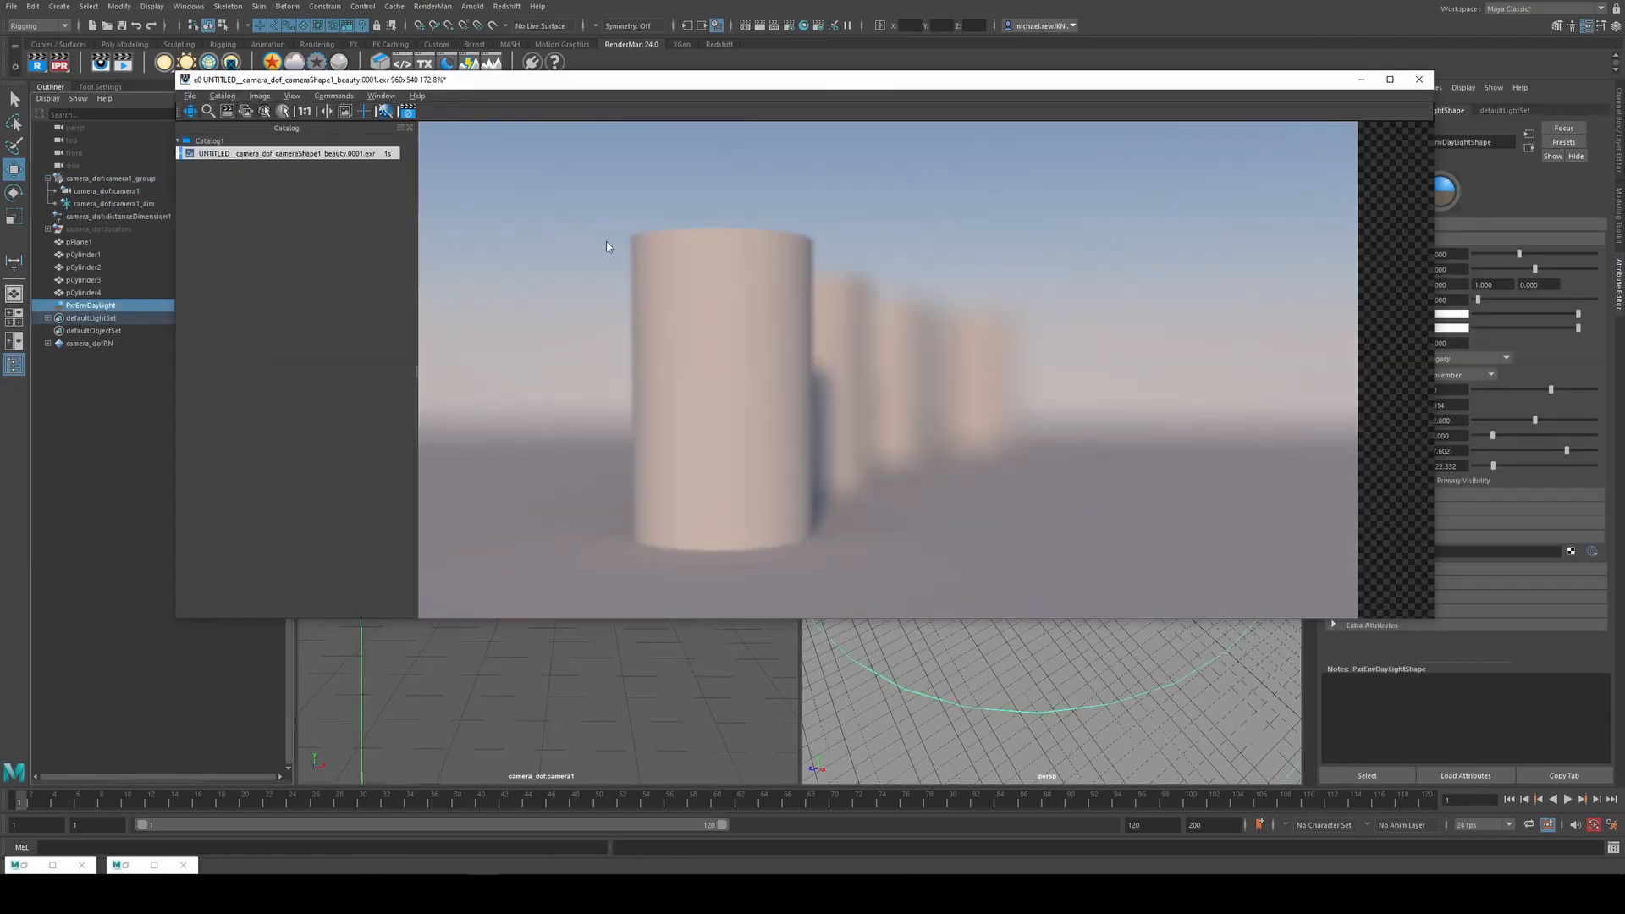
pyautogui.moveTo(701, 288)
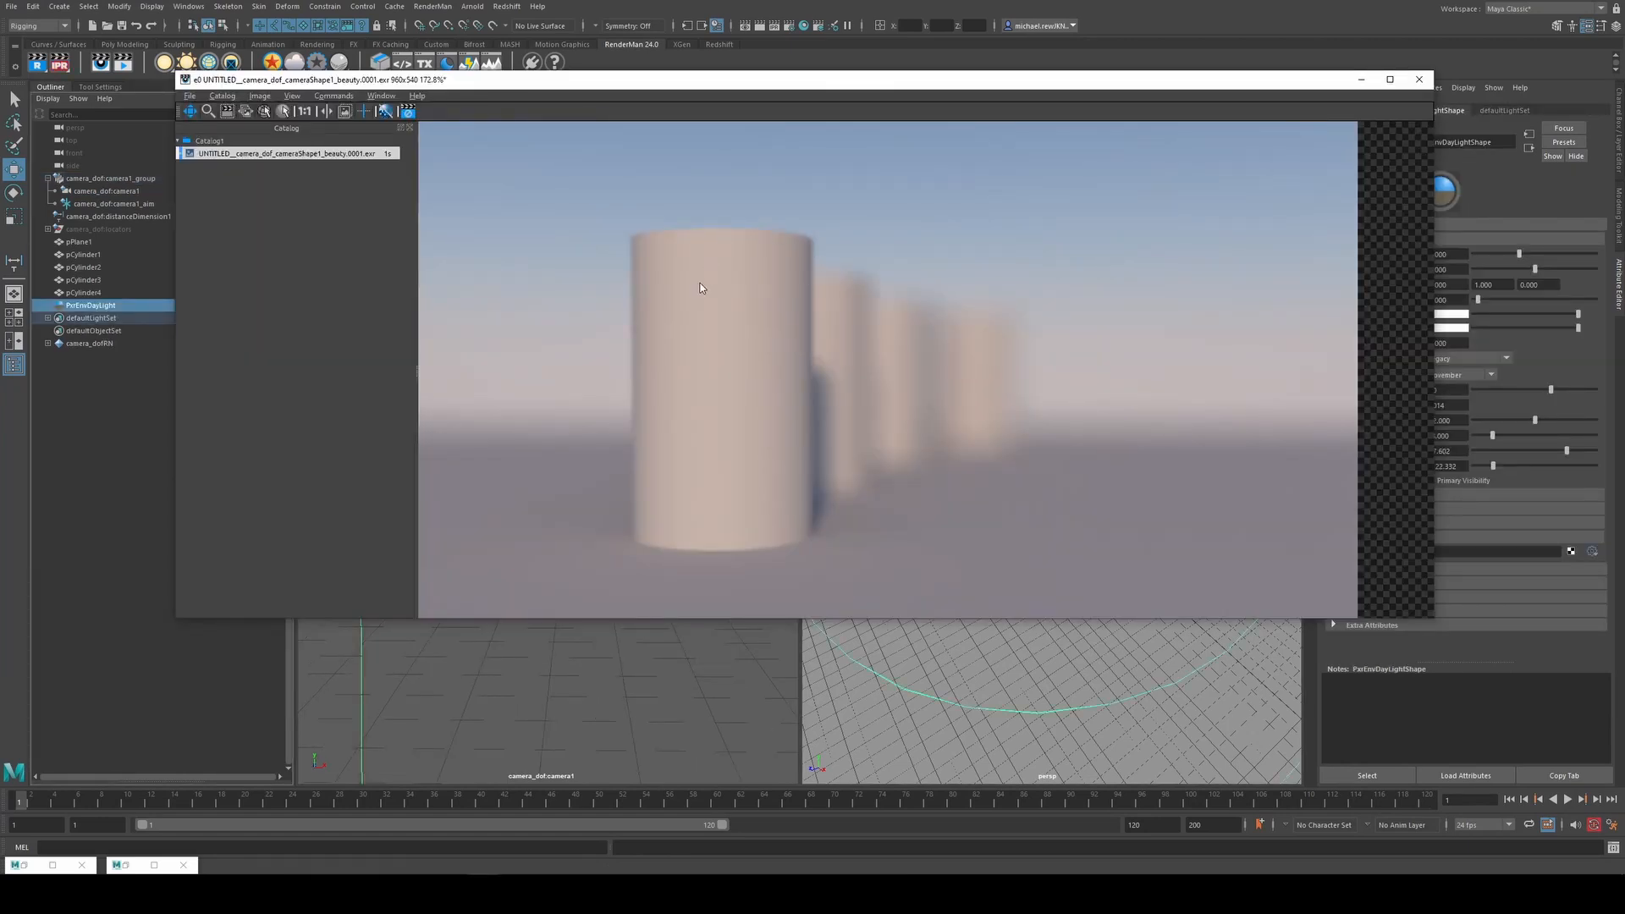
pyautogui.moveTo(726, 210)
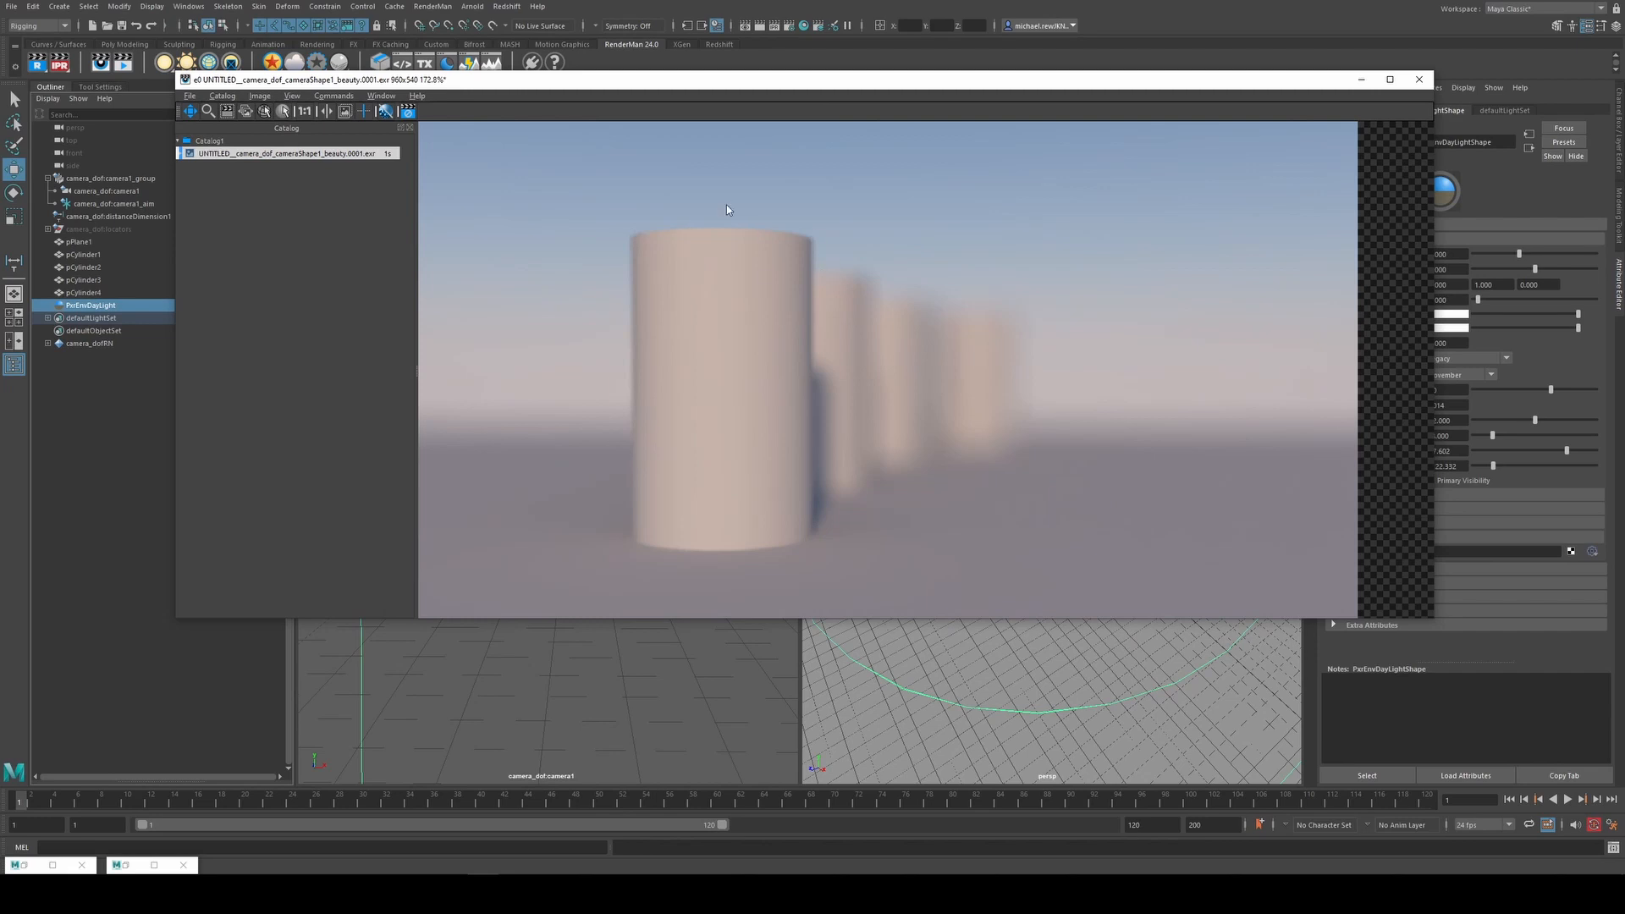
pyautogui.moveTo(1431, 142)
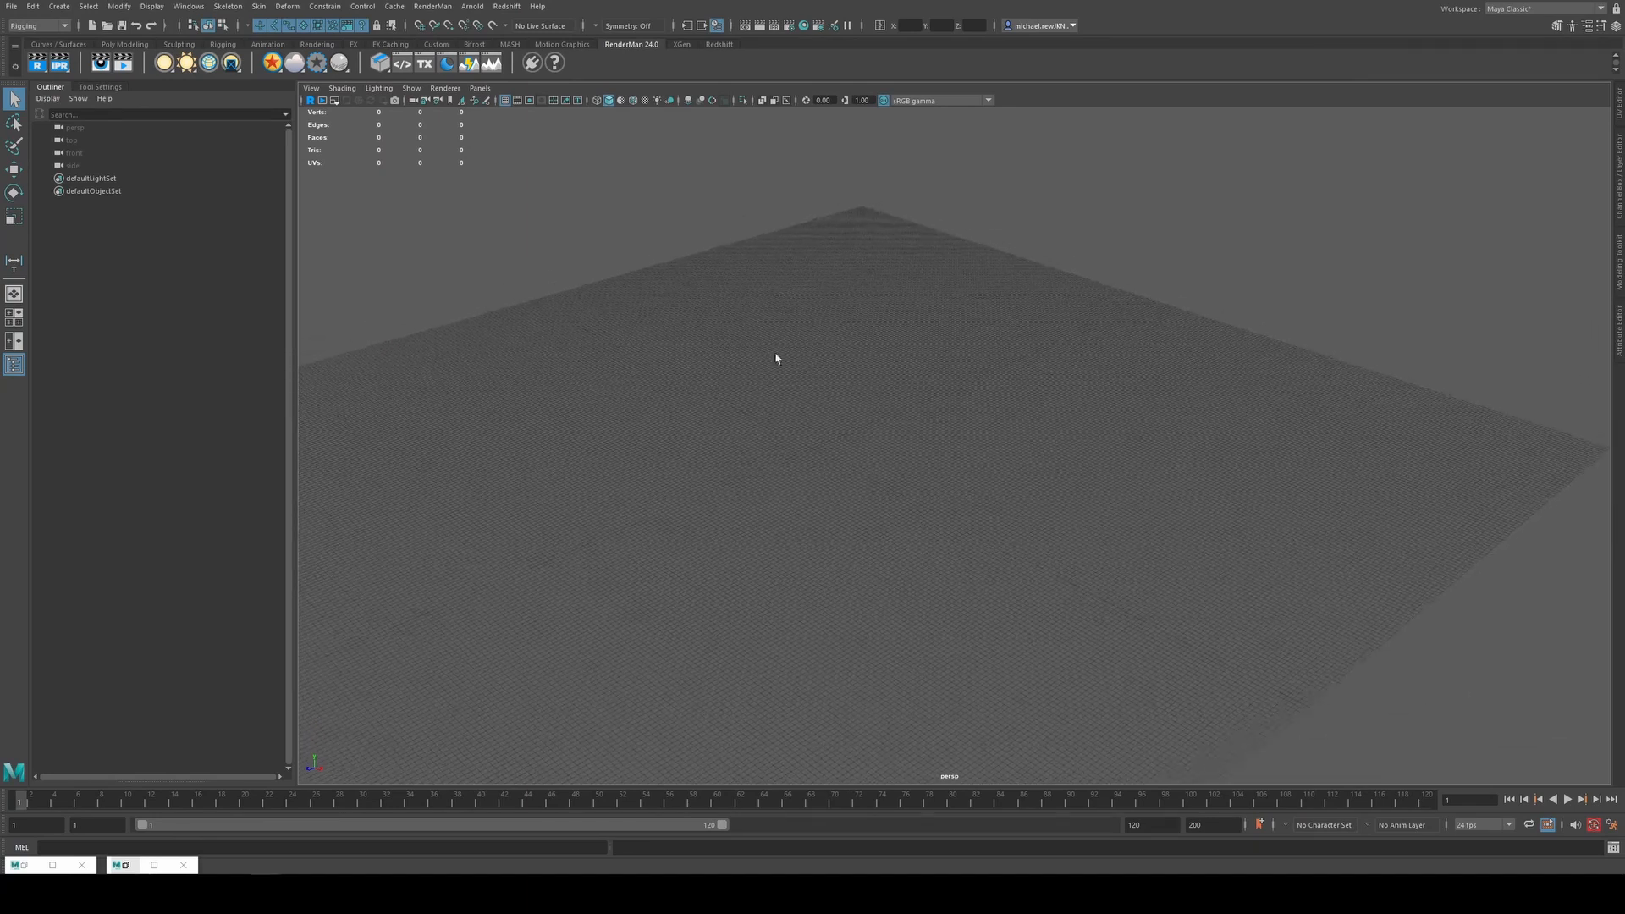
# Create a new camera with a forward distance measurement and attach locator1 under camera1
pyautogui.click(59, 7)
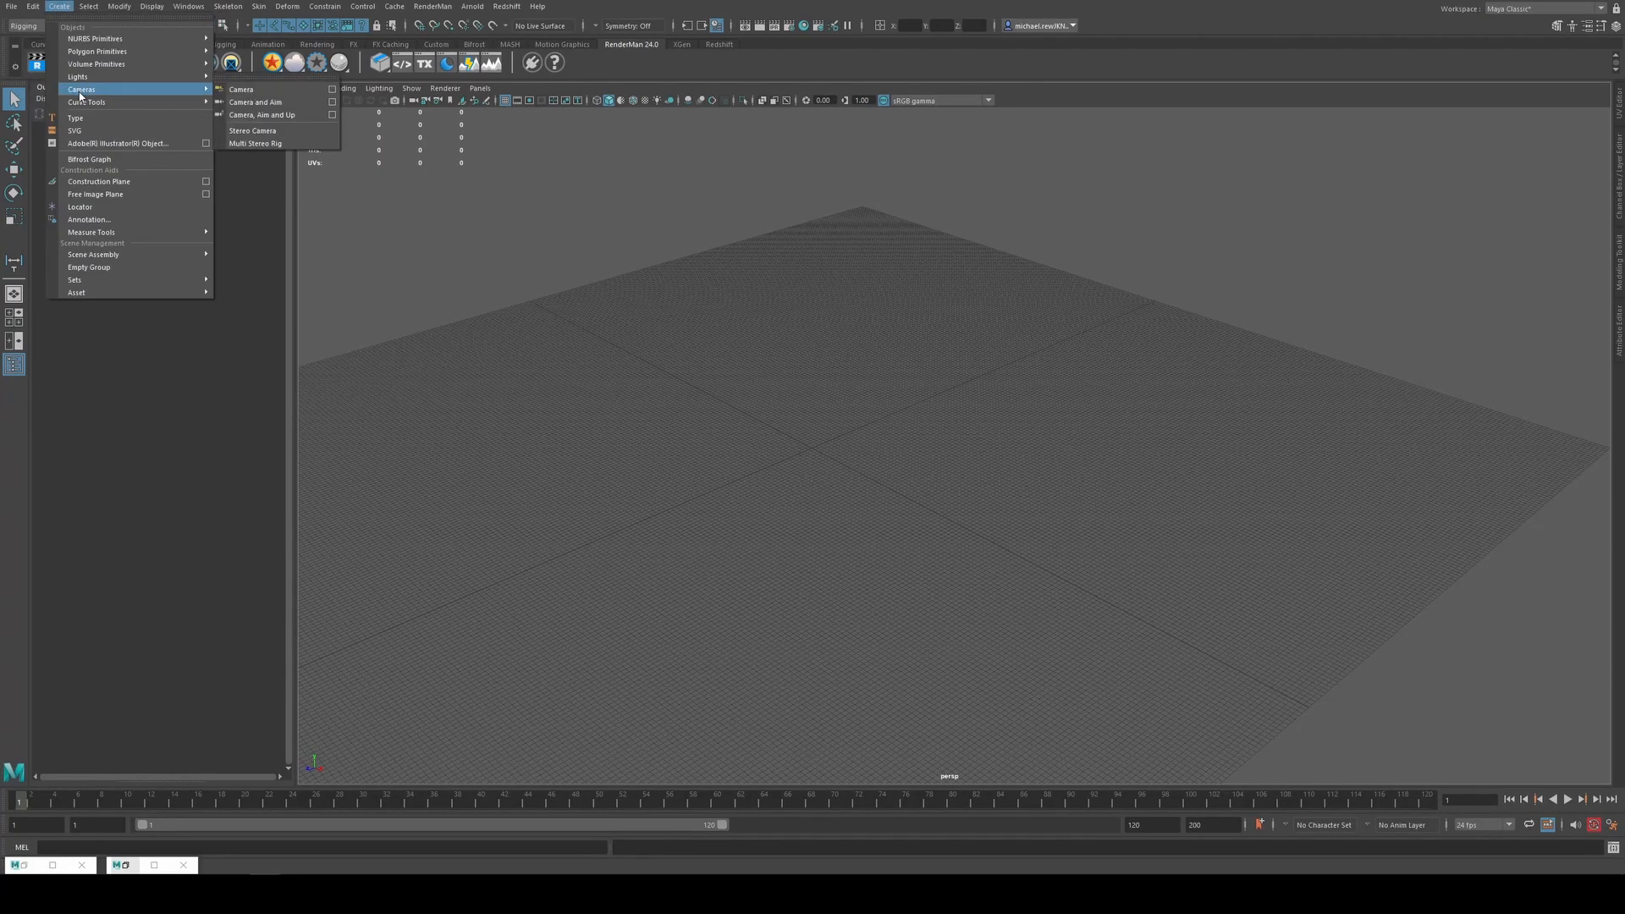
pyautogui.click(238, 90)
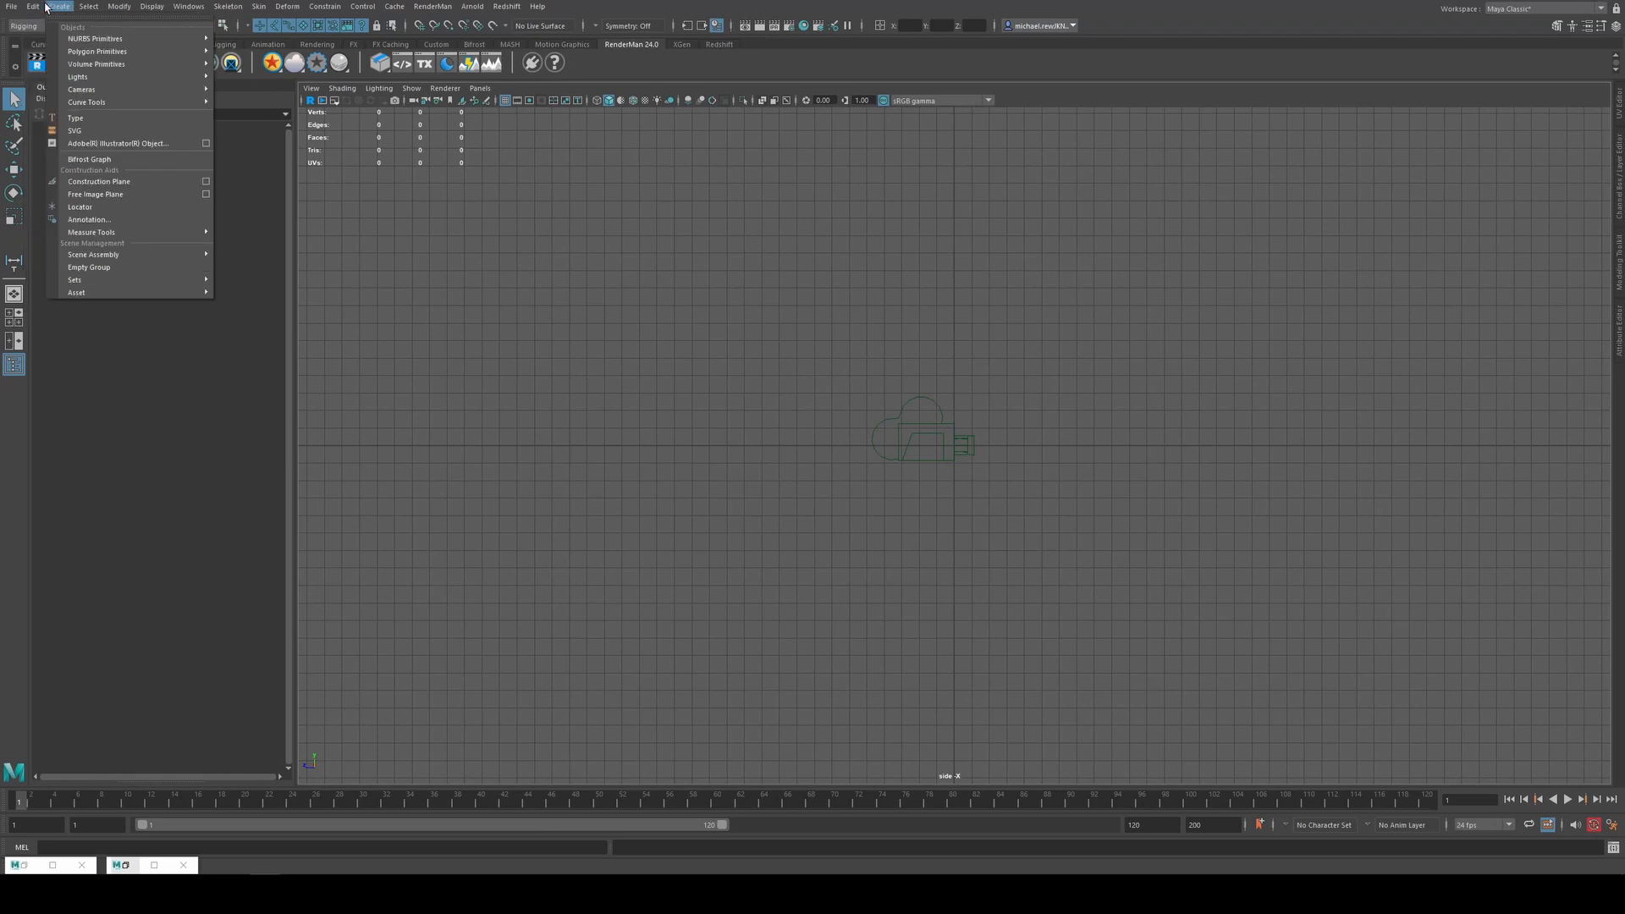
pyautogui.moveTo(91, 232)
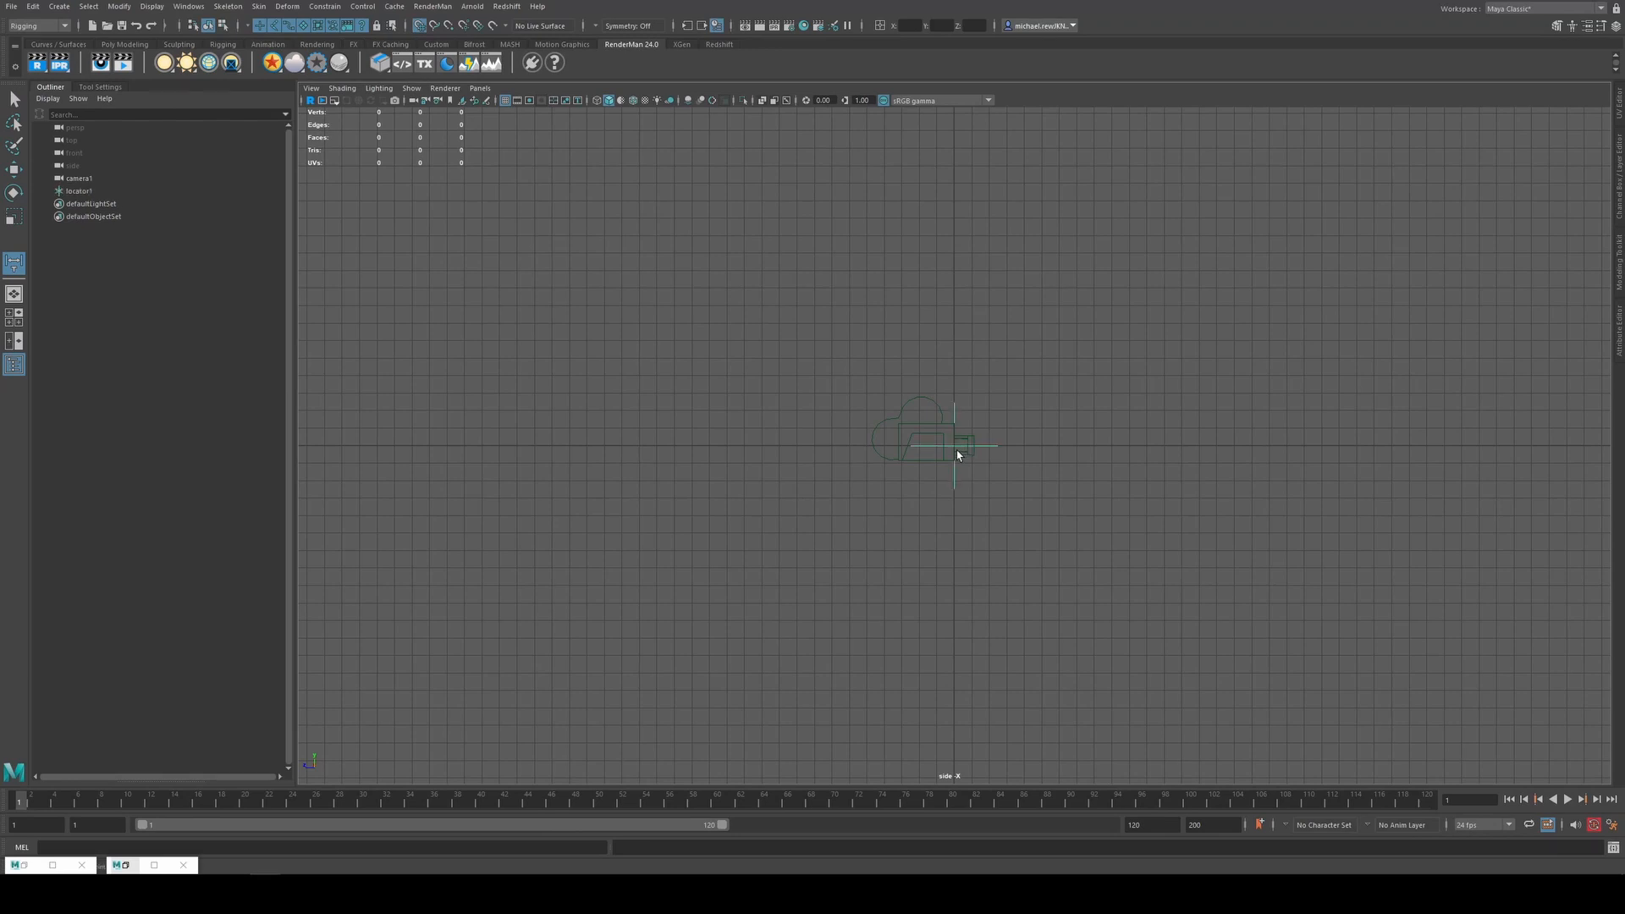
pyautogui.moveTo(1205, 452)
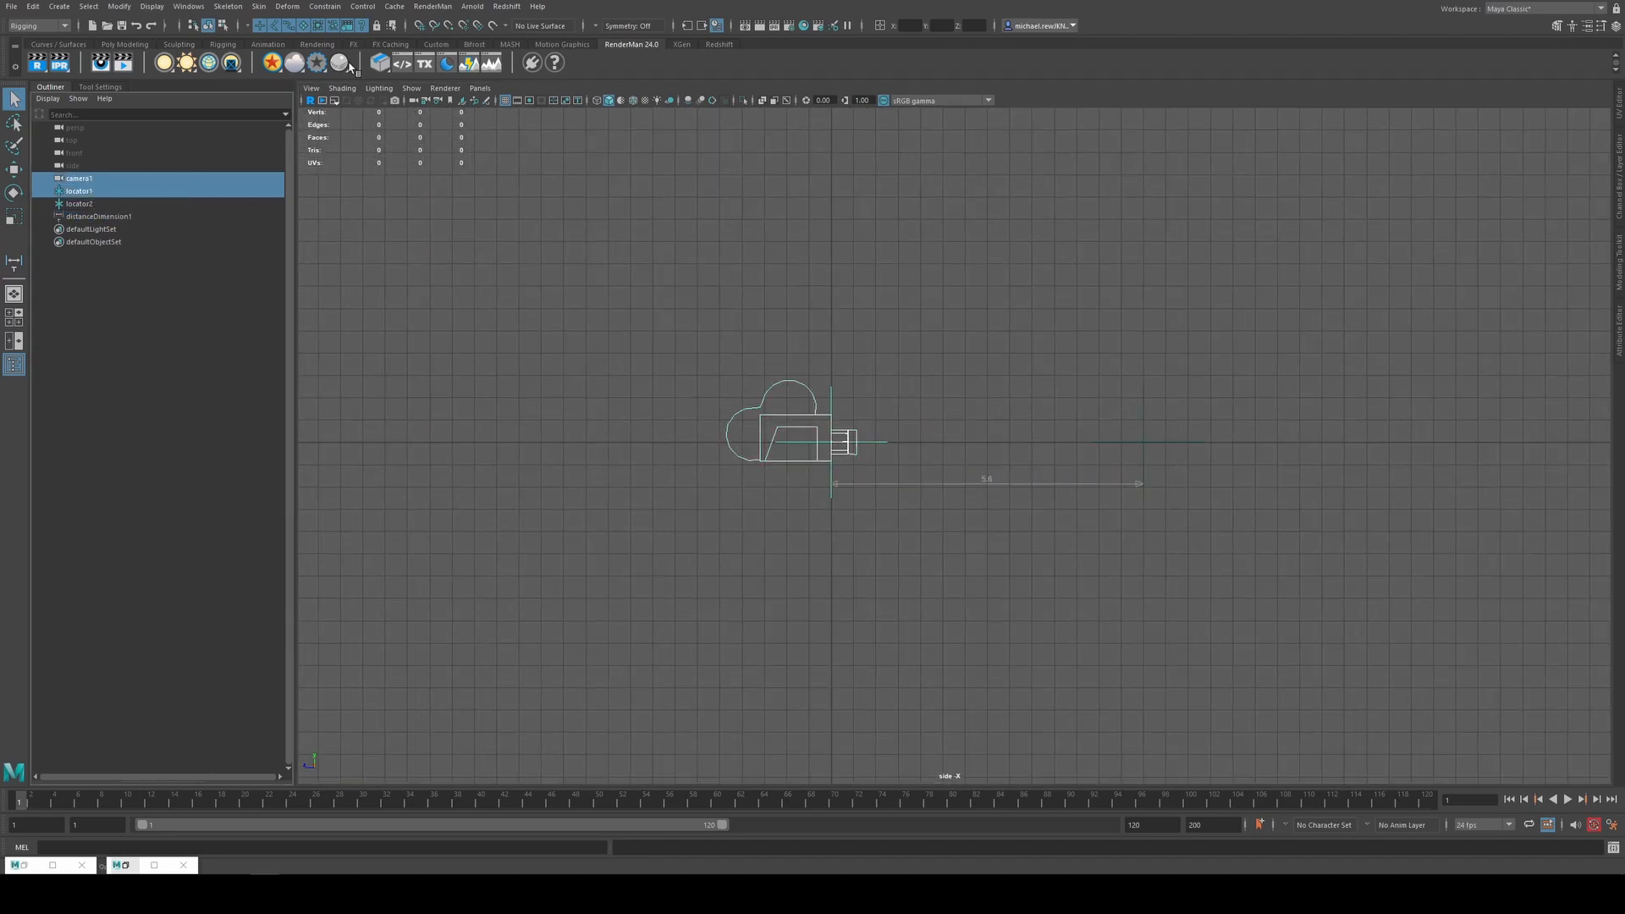
pyautogui.click(325, 7)
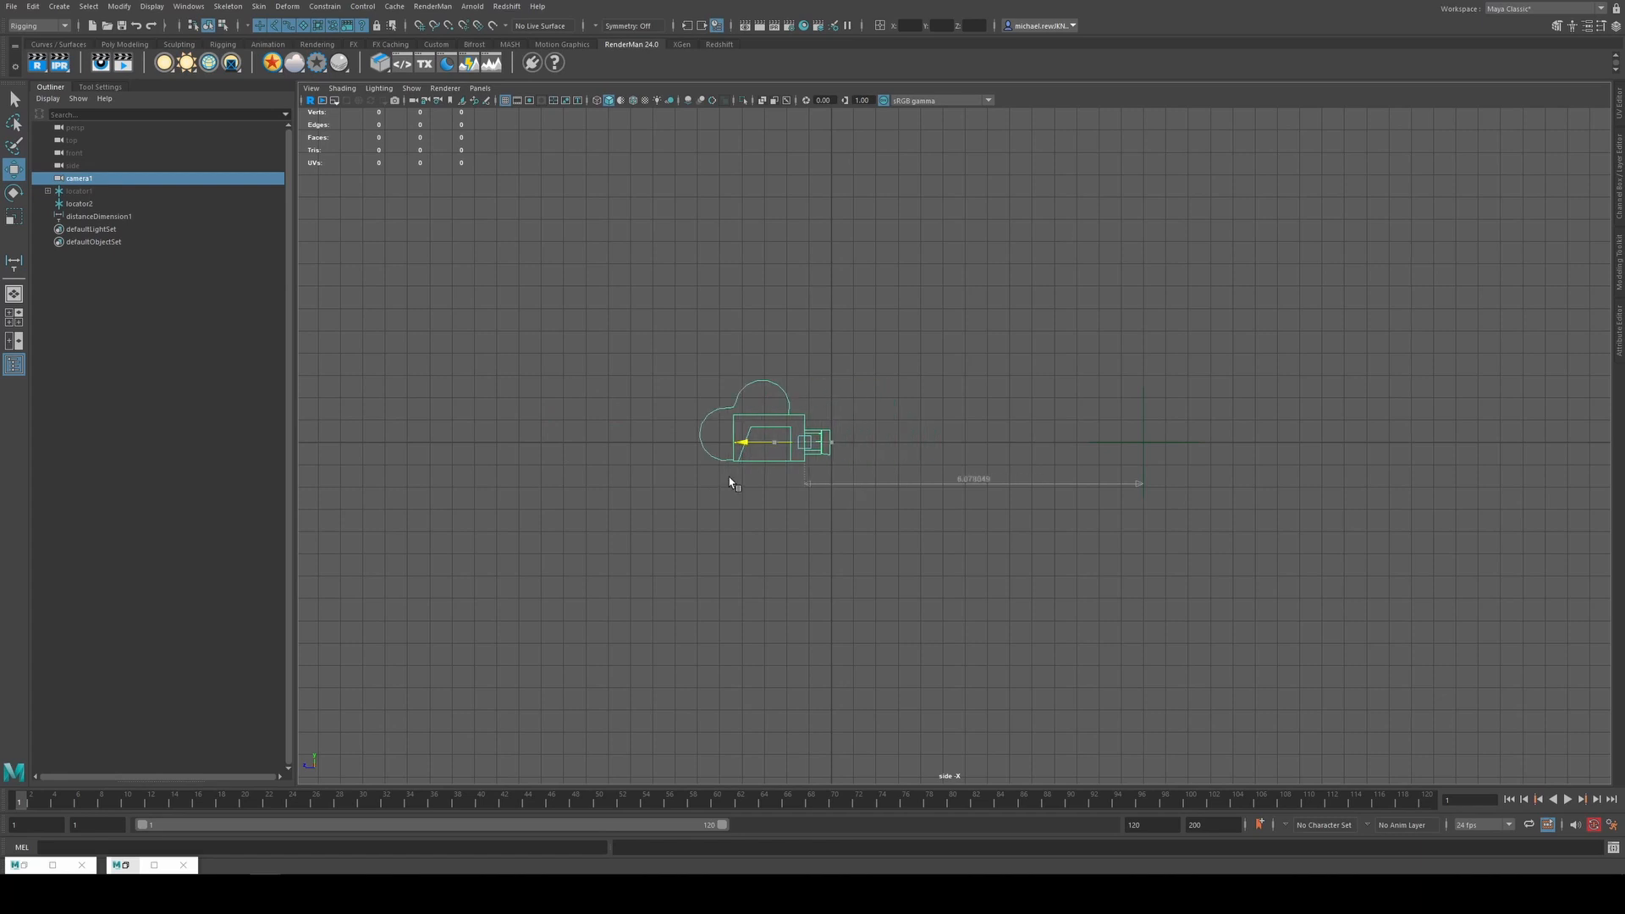
# Rename the measurement's far locator to dof in the Outliner
pyautogui.click(80, 203)
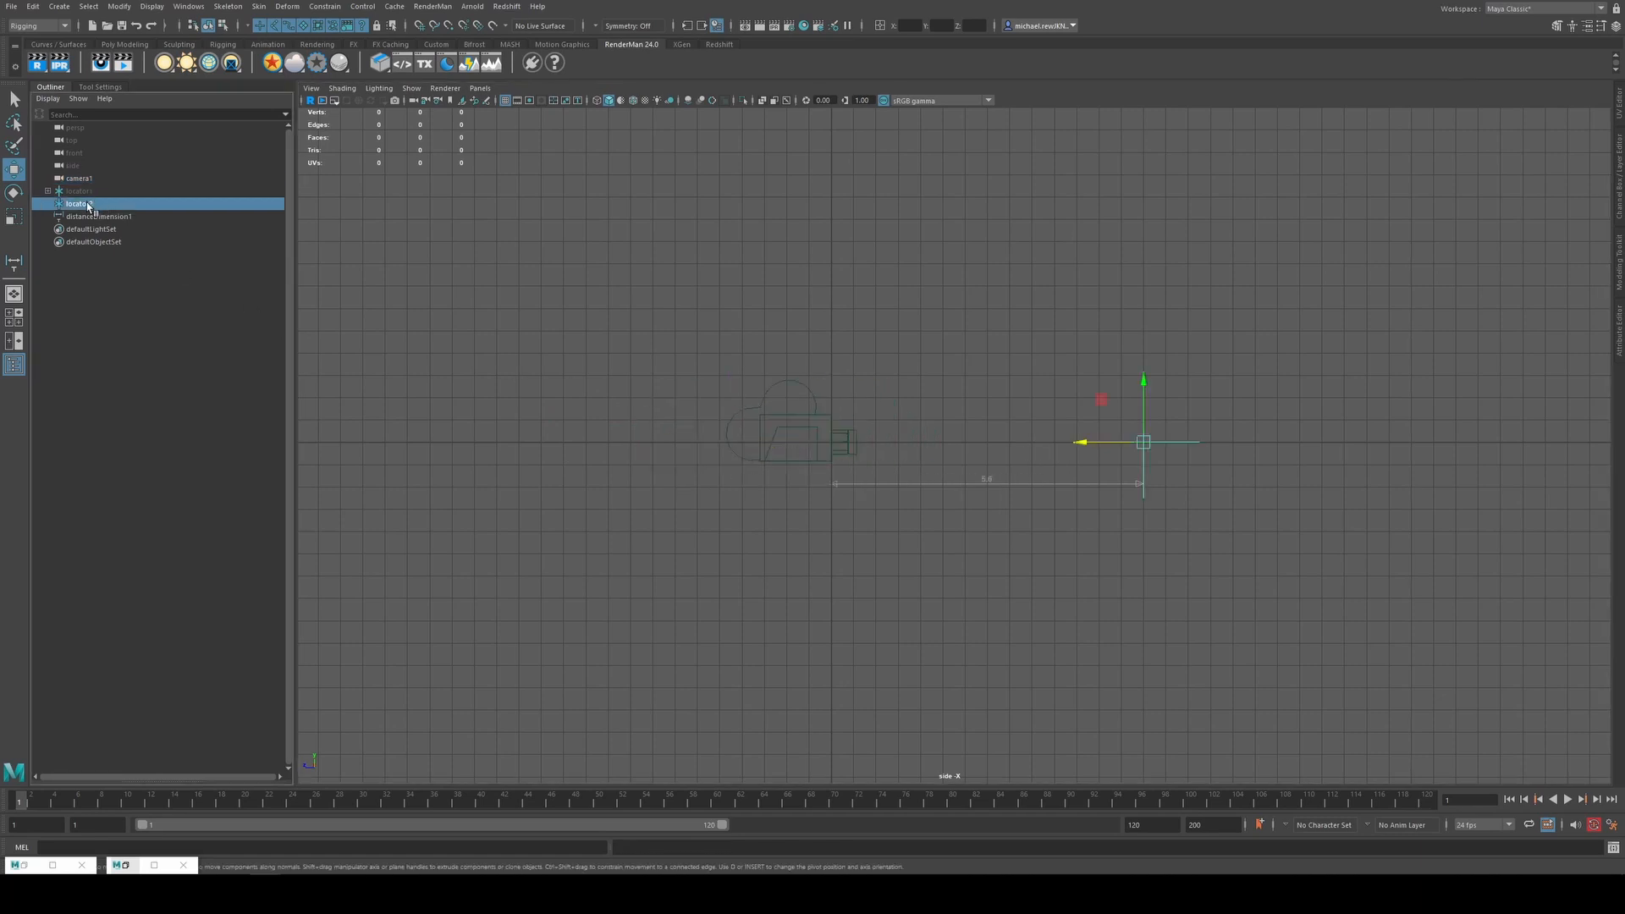
pyautogui.doubleClick(78, 203)
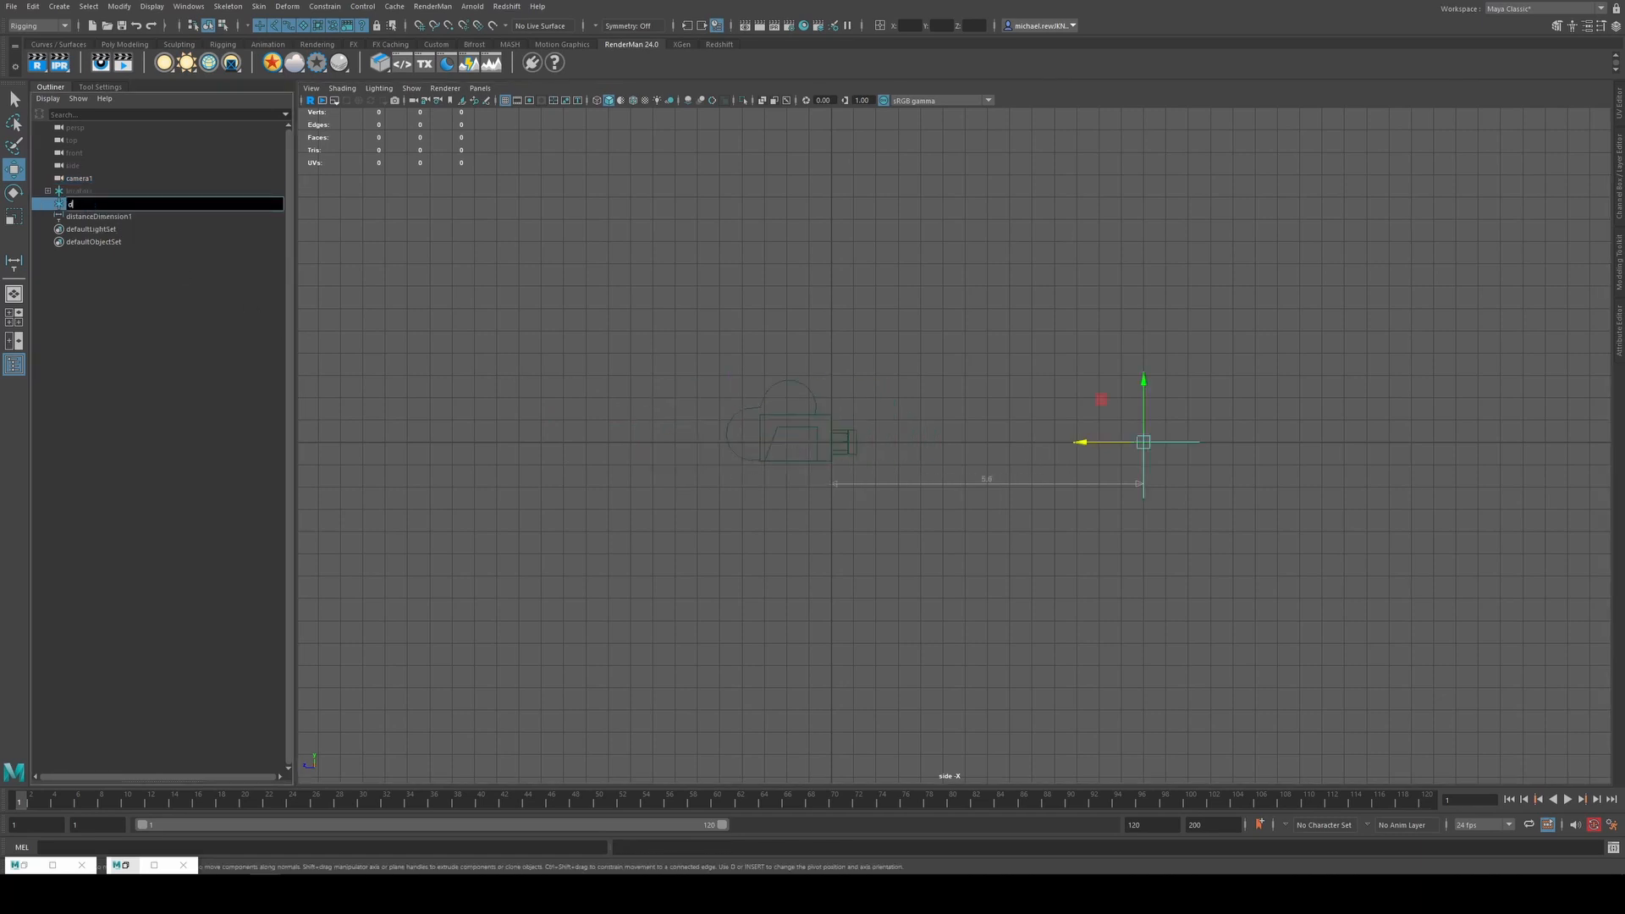
pyautogui.press('Return')
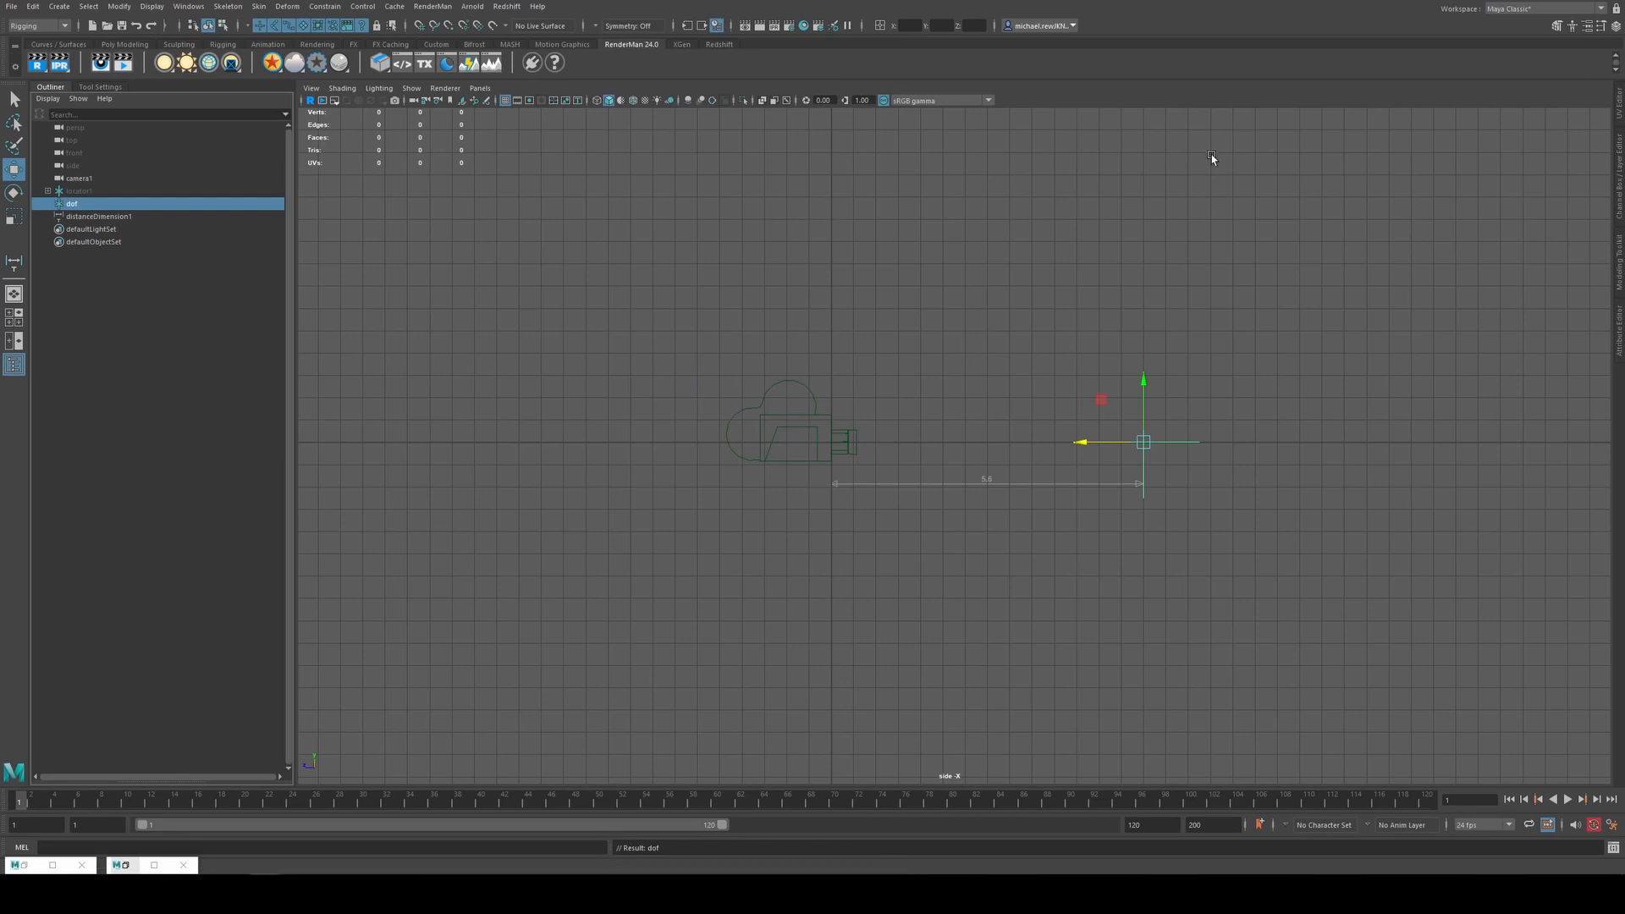
pyautogui.moveTo(1596, 116)
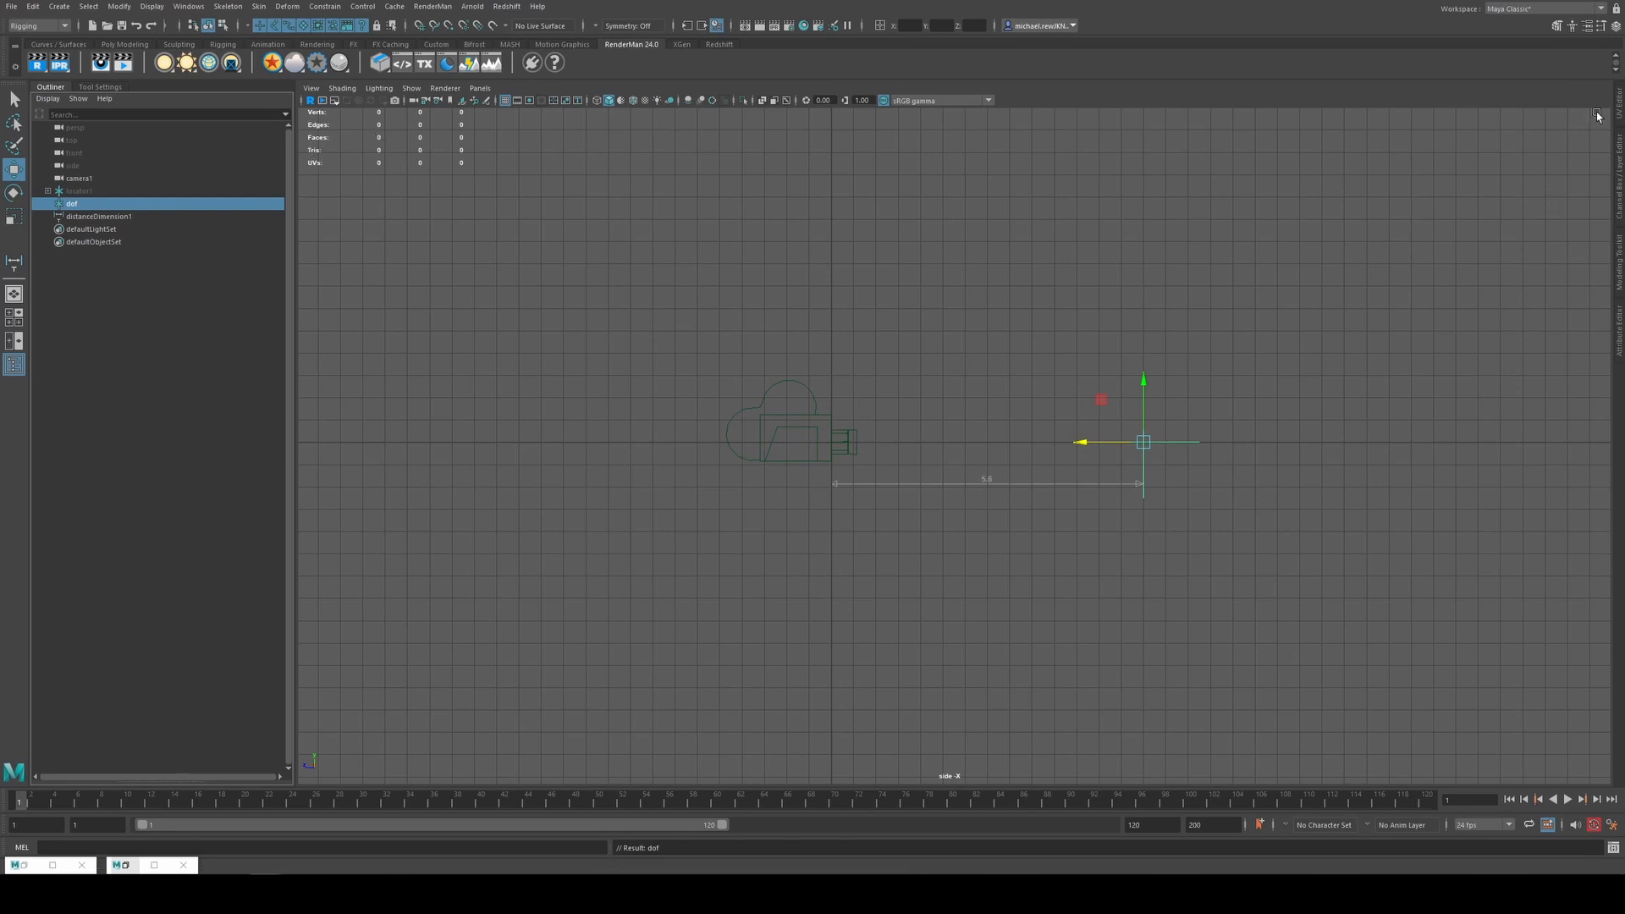
pyautogui.moveTo(1619, 325)
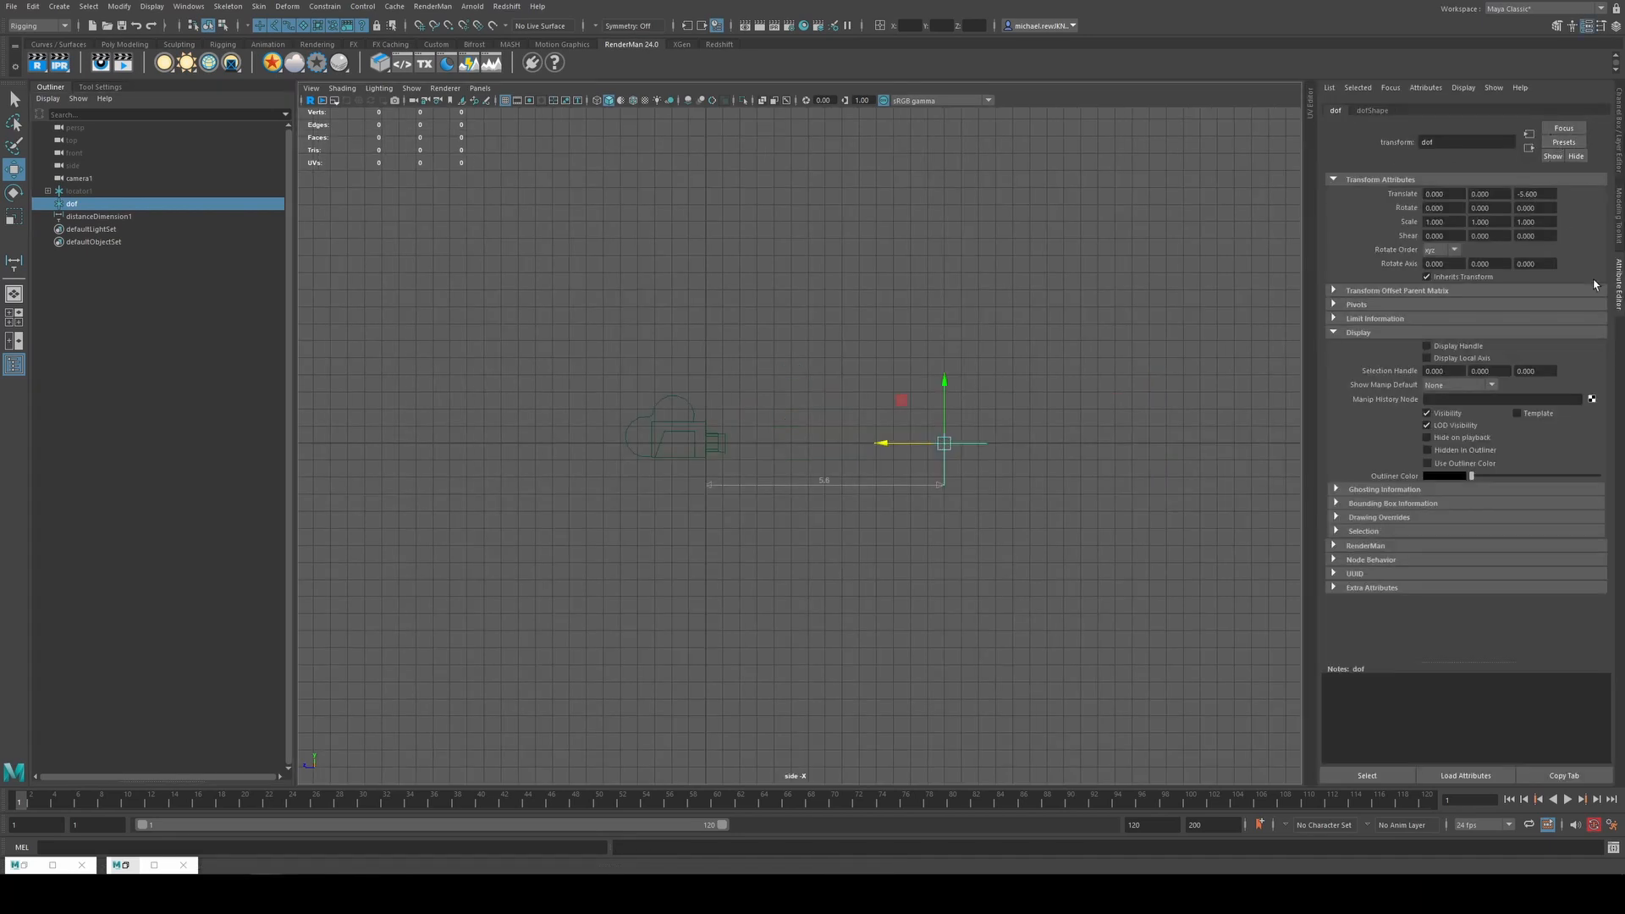
pyautogui.moveTo(1360, 311)
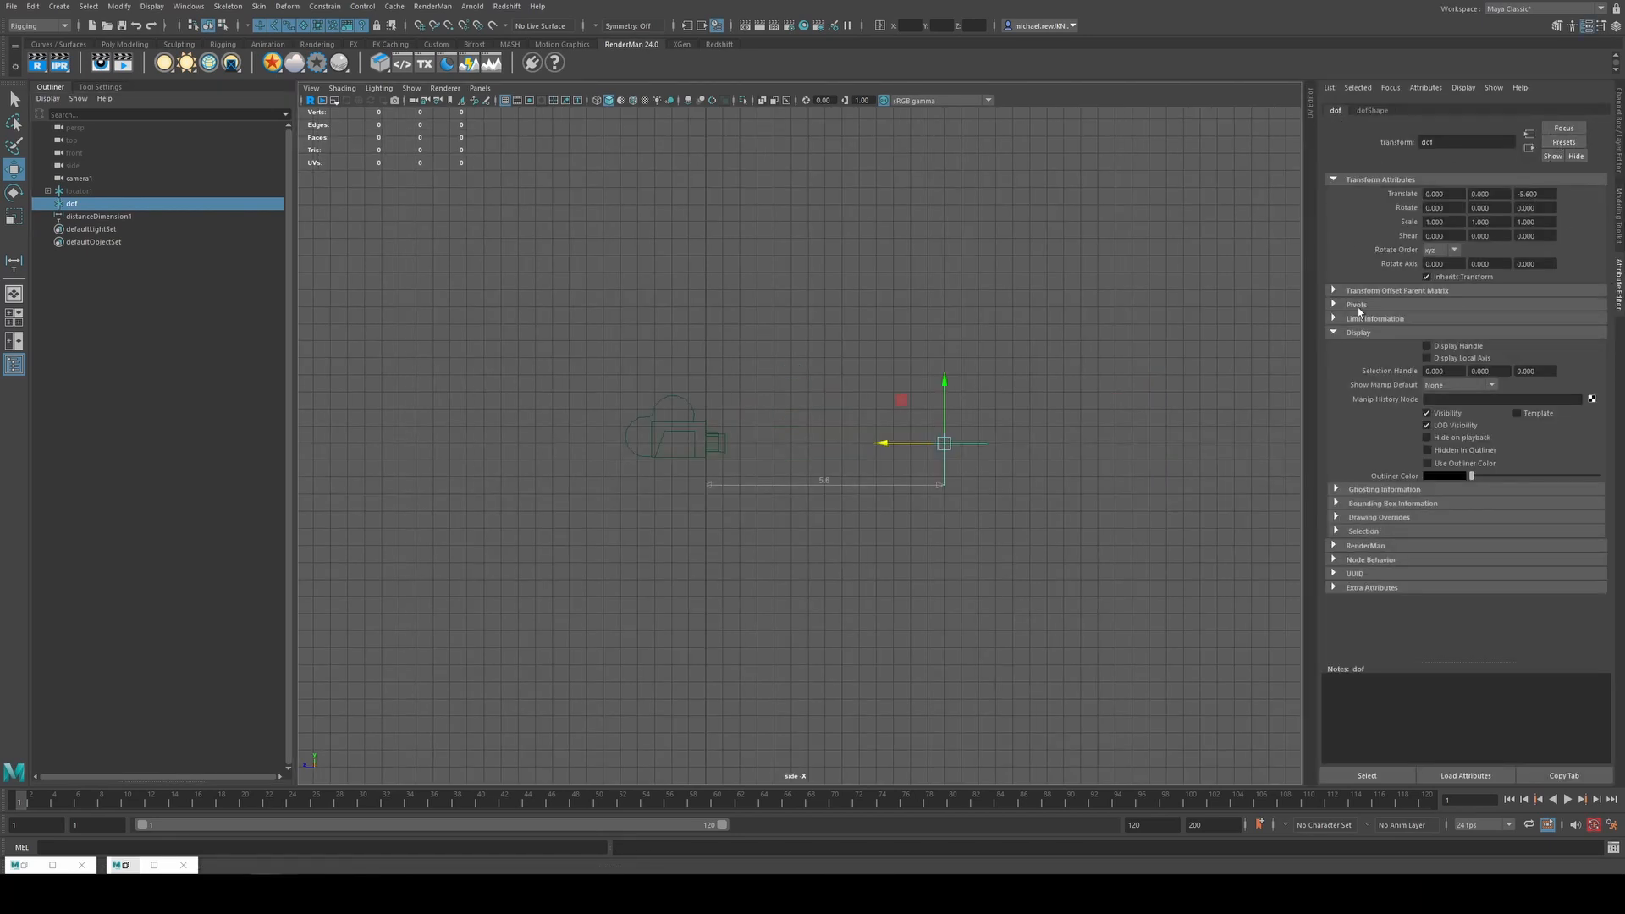
# Enable Drawing Overrides with a magenta colour on dof and move it out to about 7.7
pyautogui.click(1379, 518)
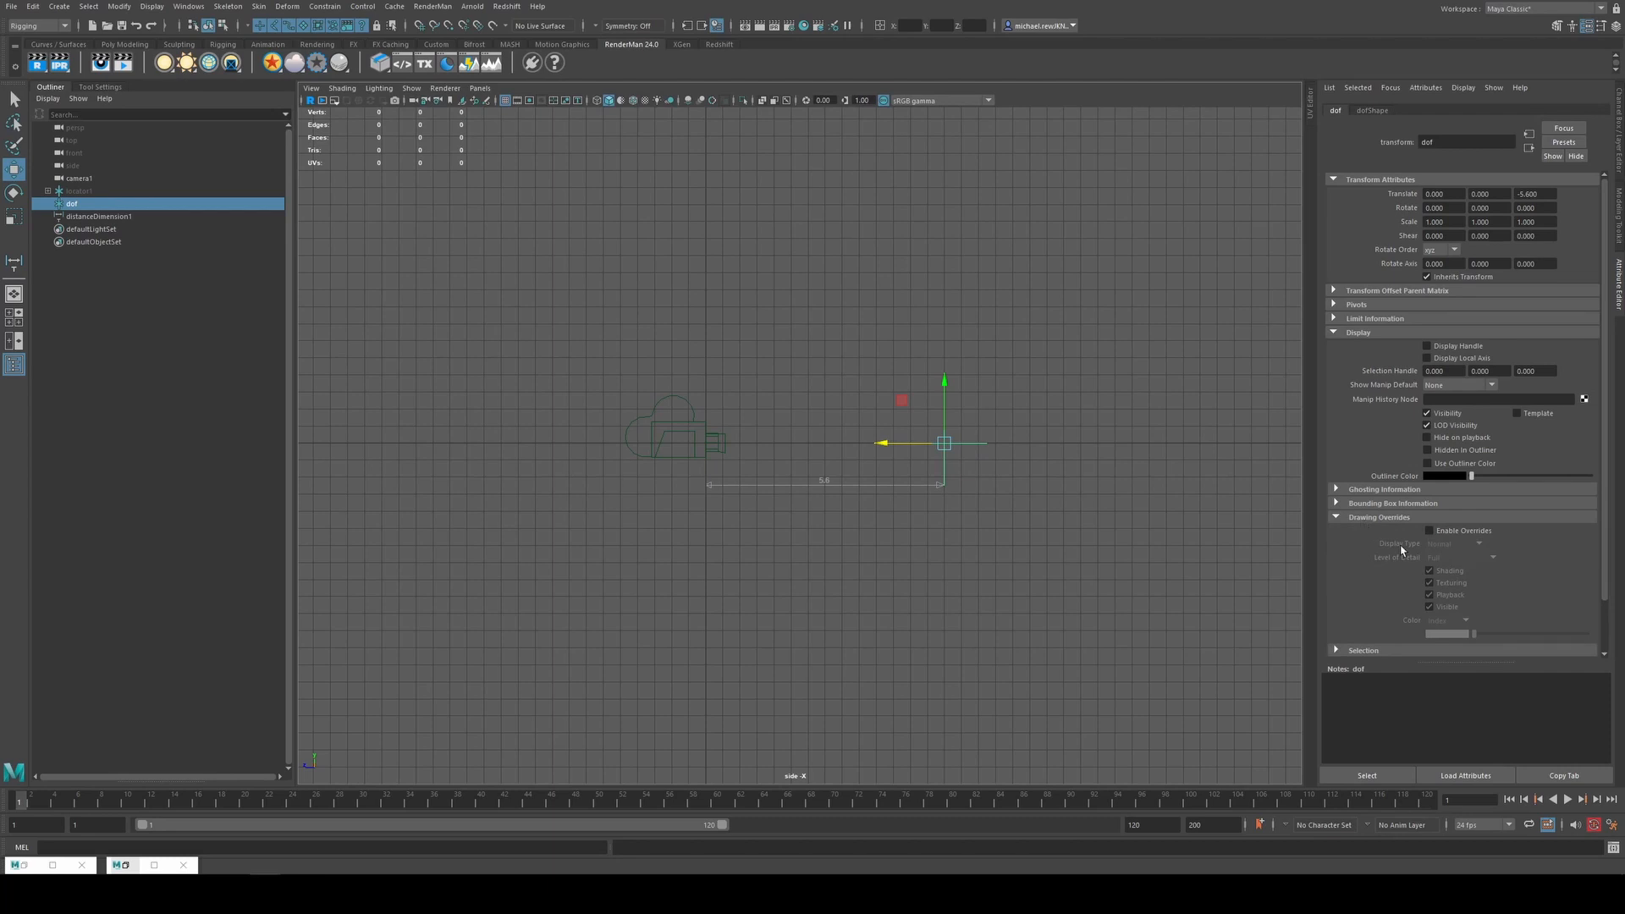
pyautogui.click(1429, 530)
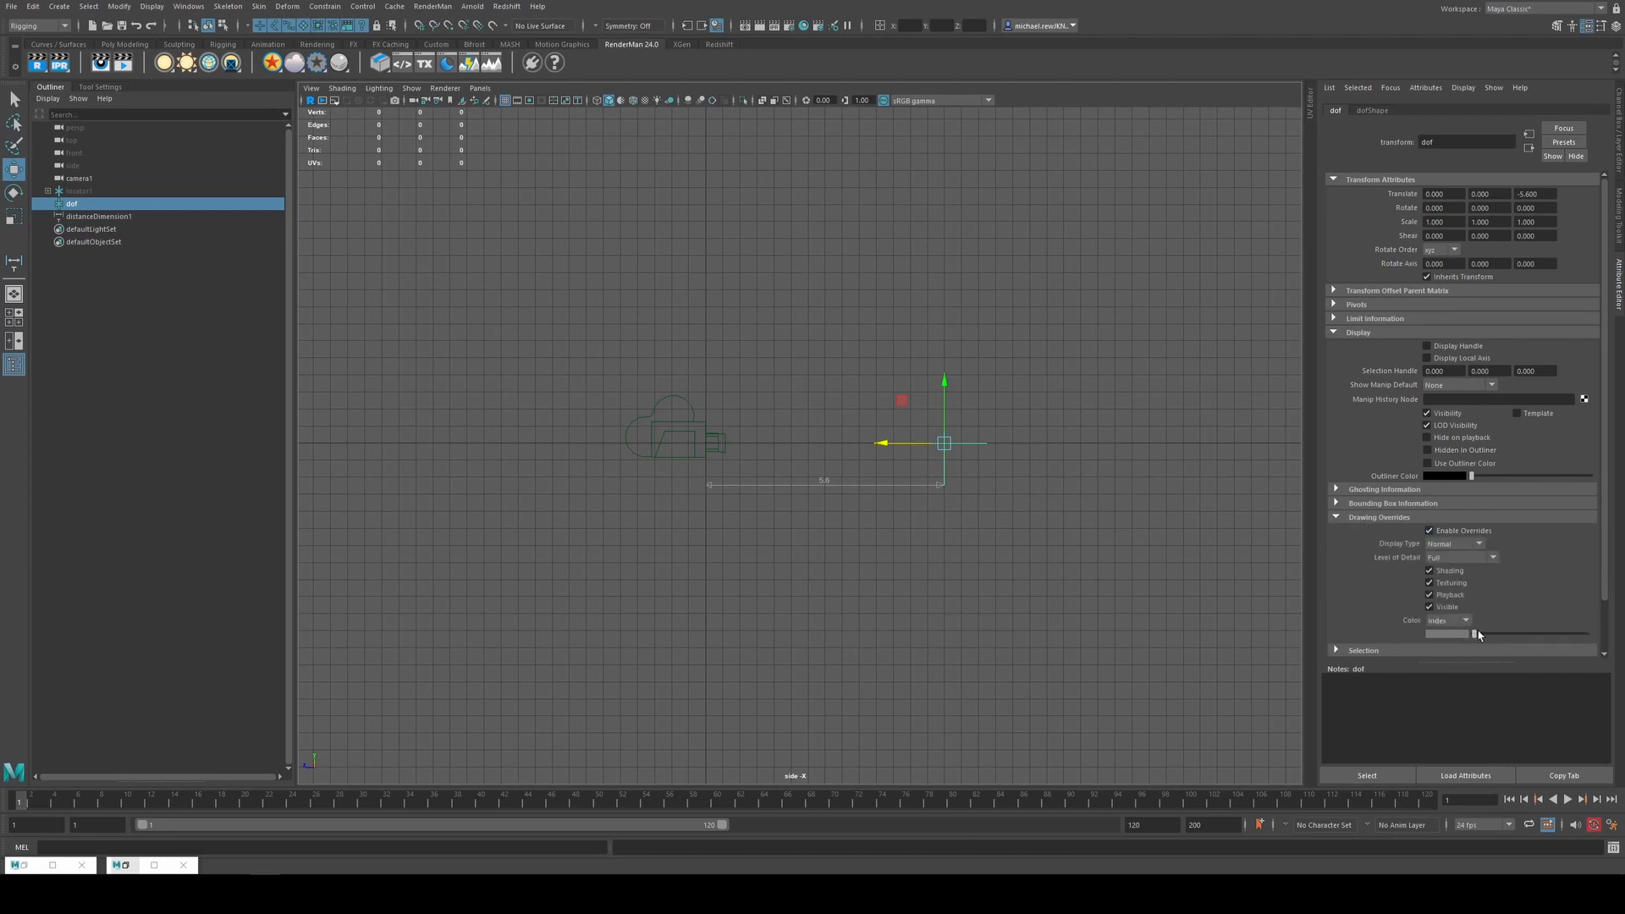
pyautogui.click(975, 403)
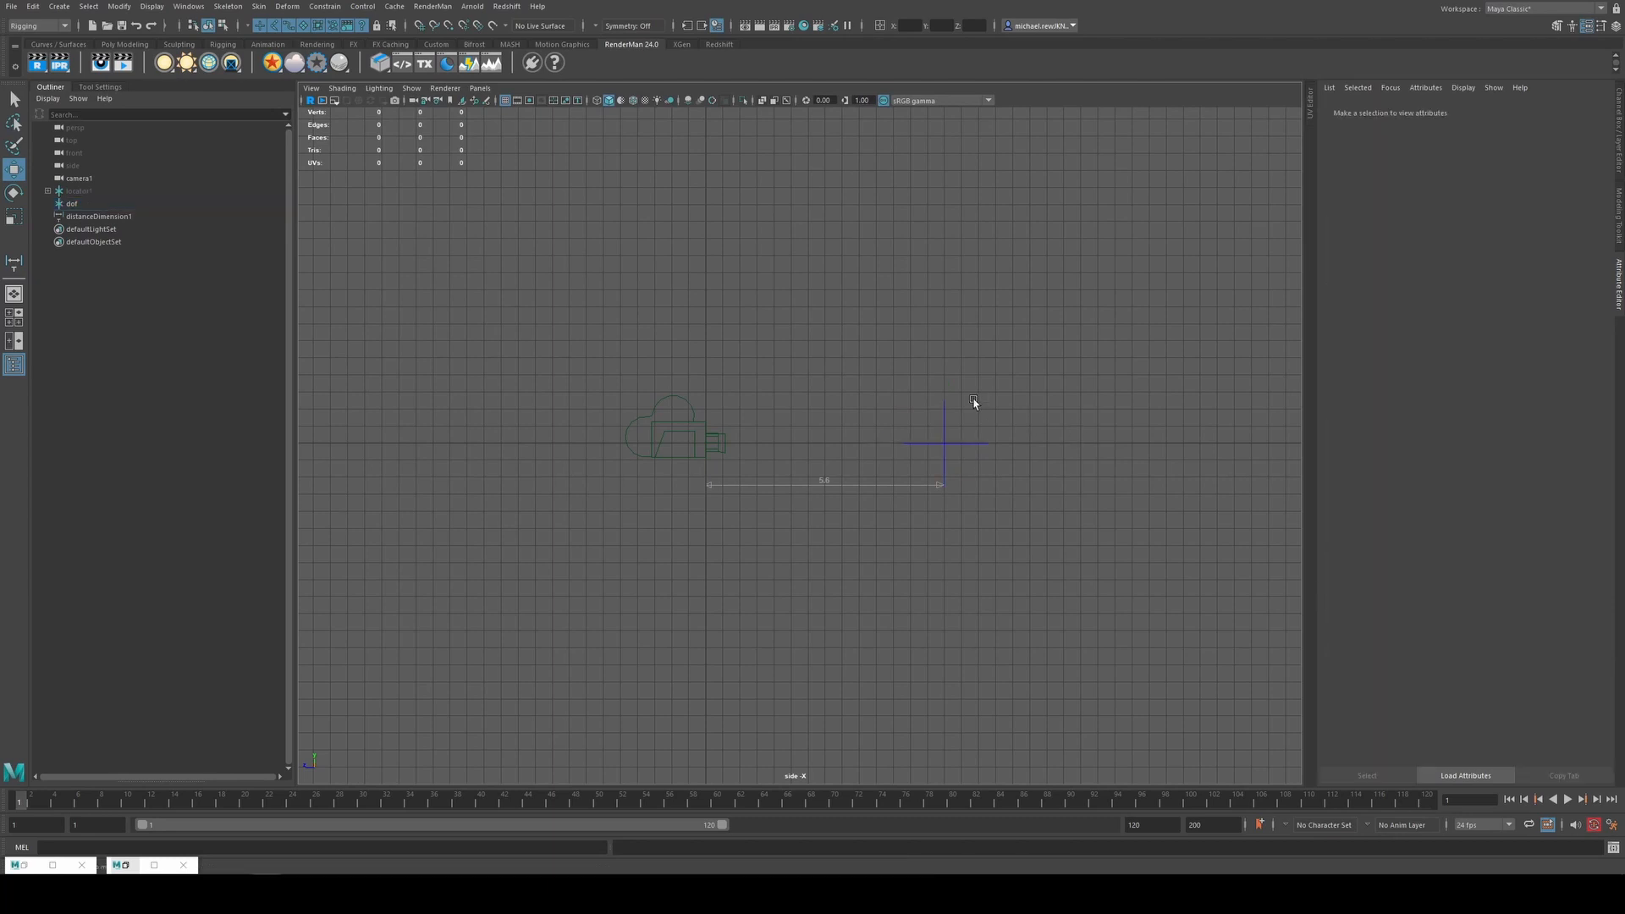
pyautogui.click(71, 204)
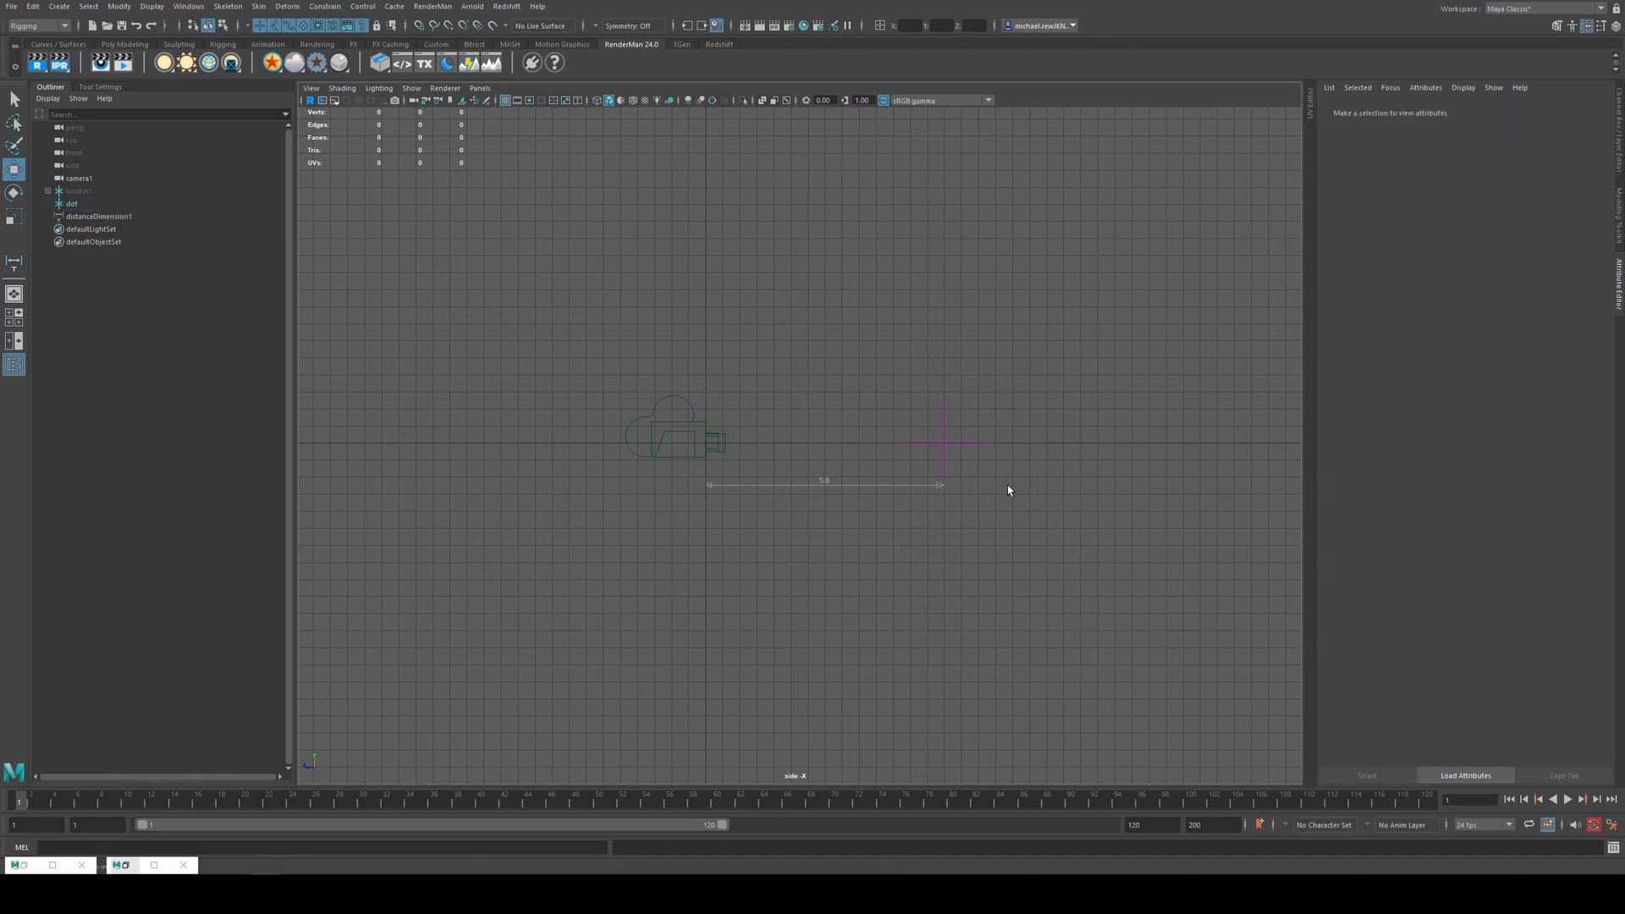
pyautogui.click(119, 7)
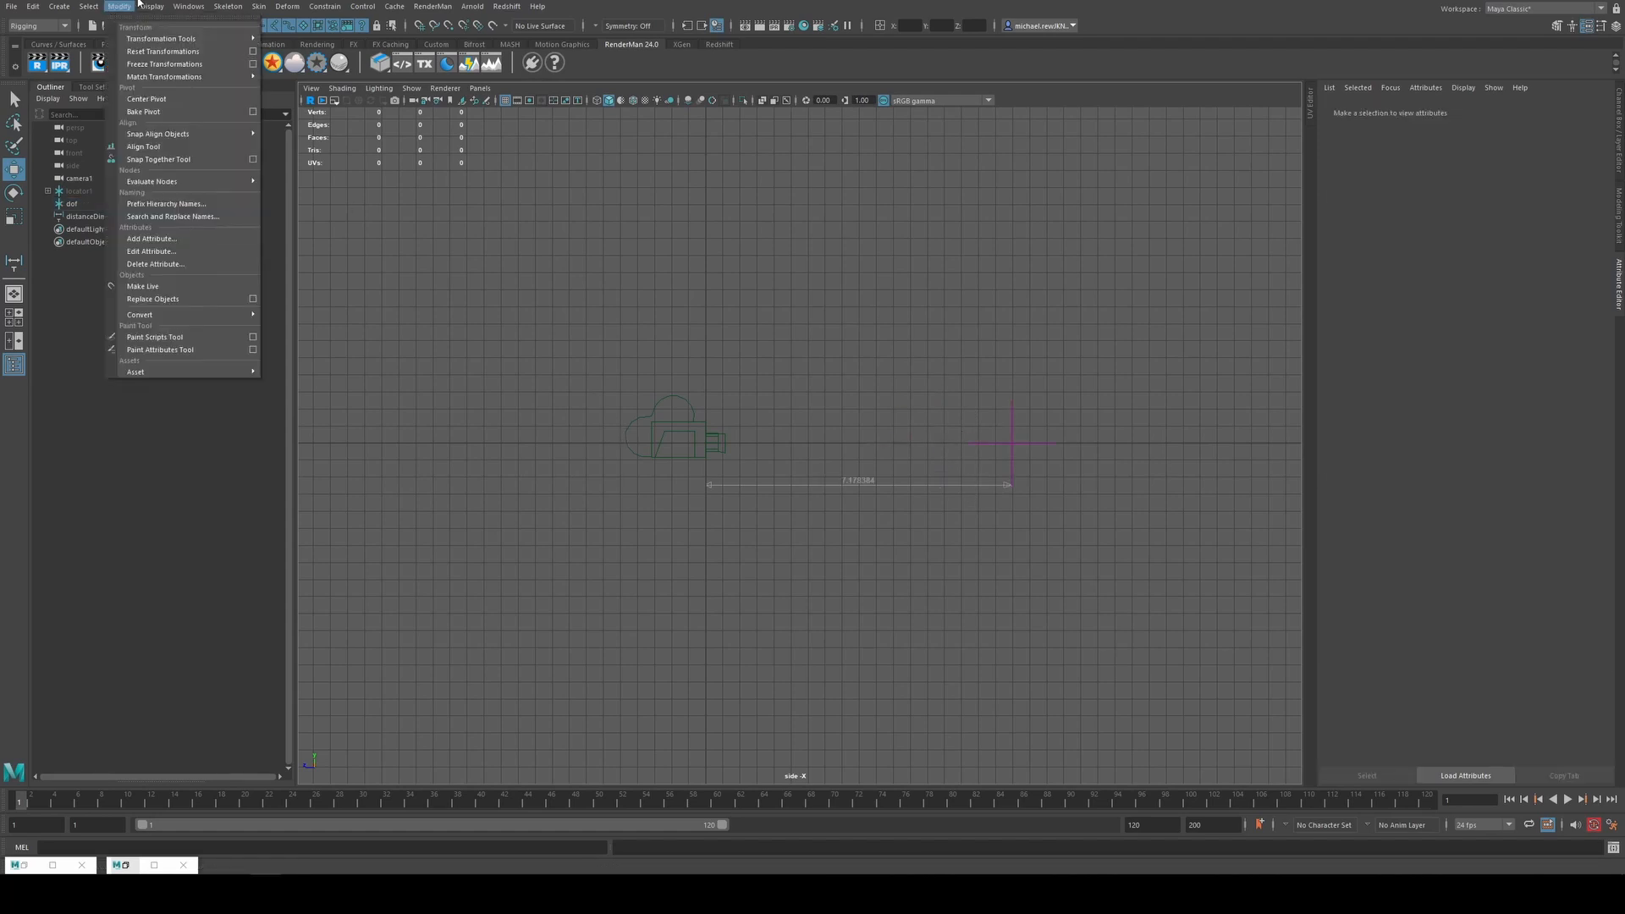
# Wire distanceDimensionShape1.distance into cameraShape1.focusDistance in the Node Editor
pyautogui.click(188, 7)
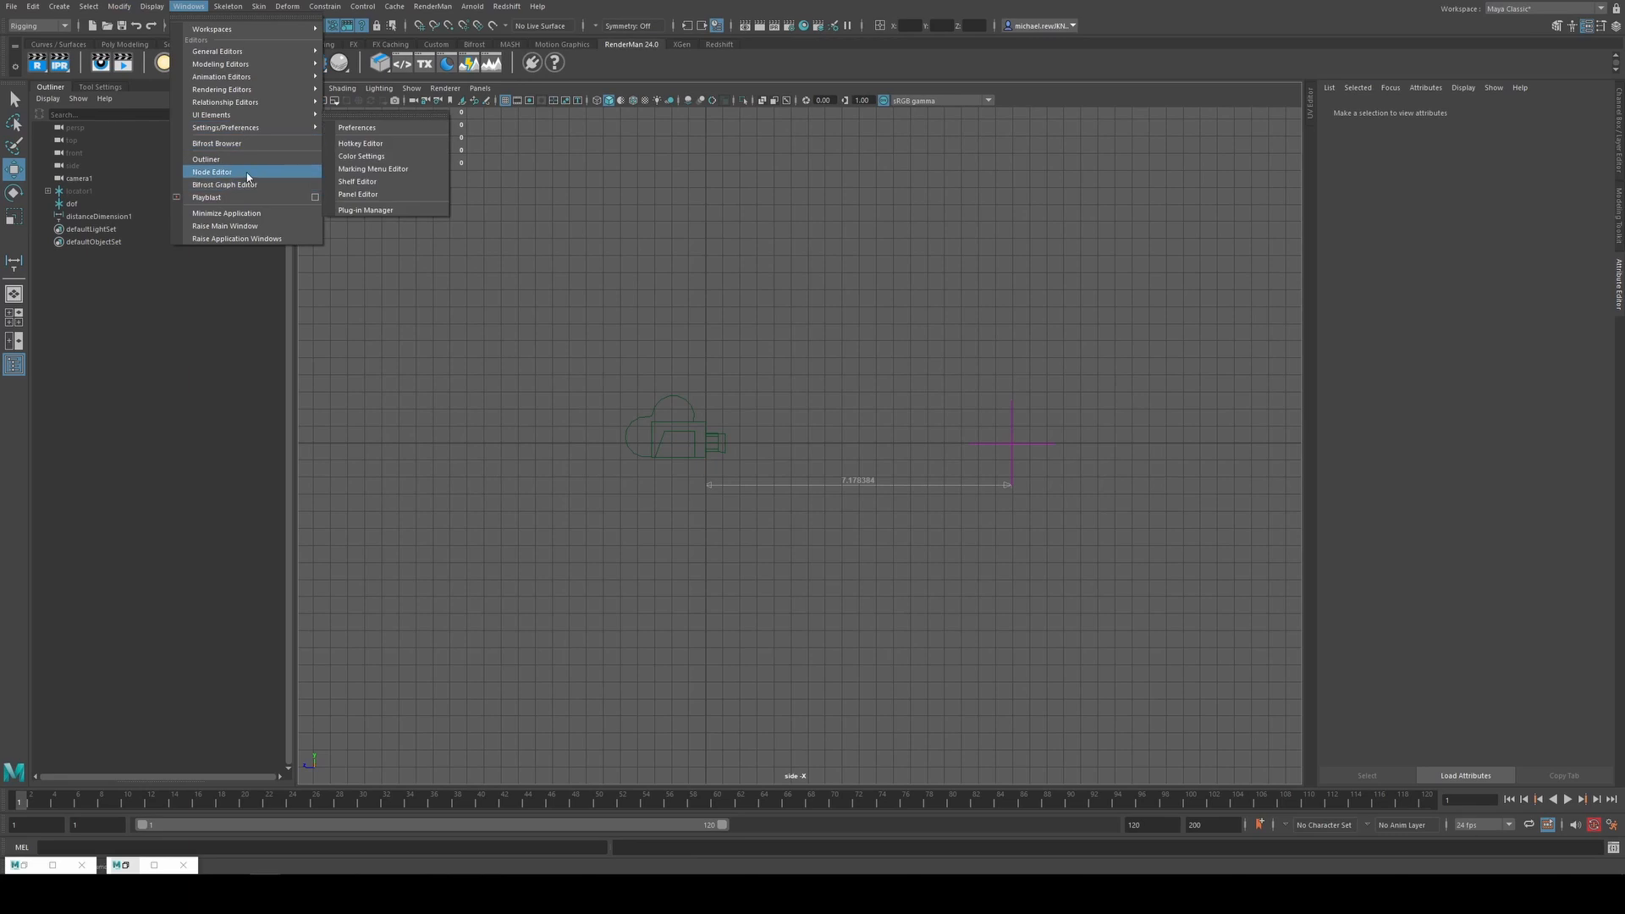
pyautogui.click(212, 171)
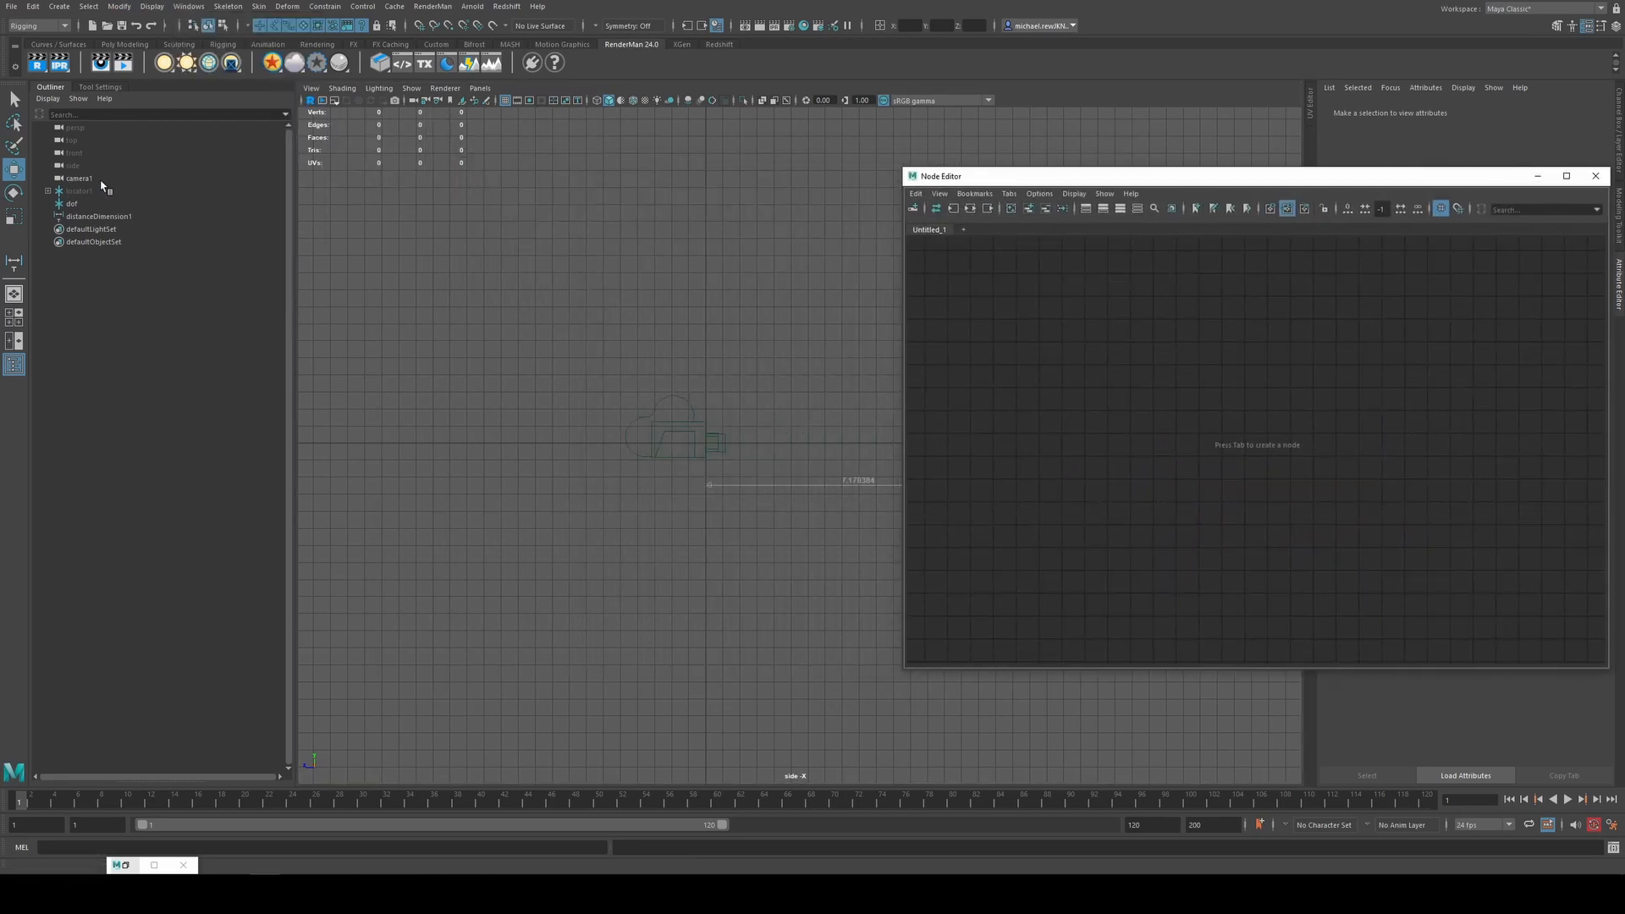
pyautogui.click(78, 178)
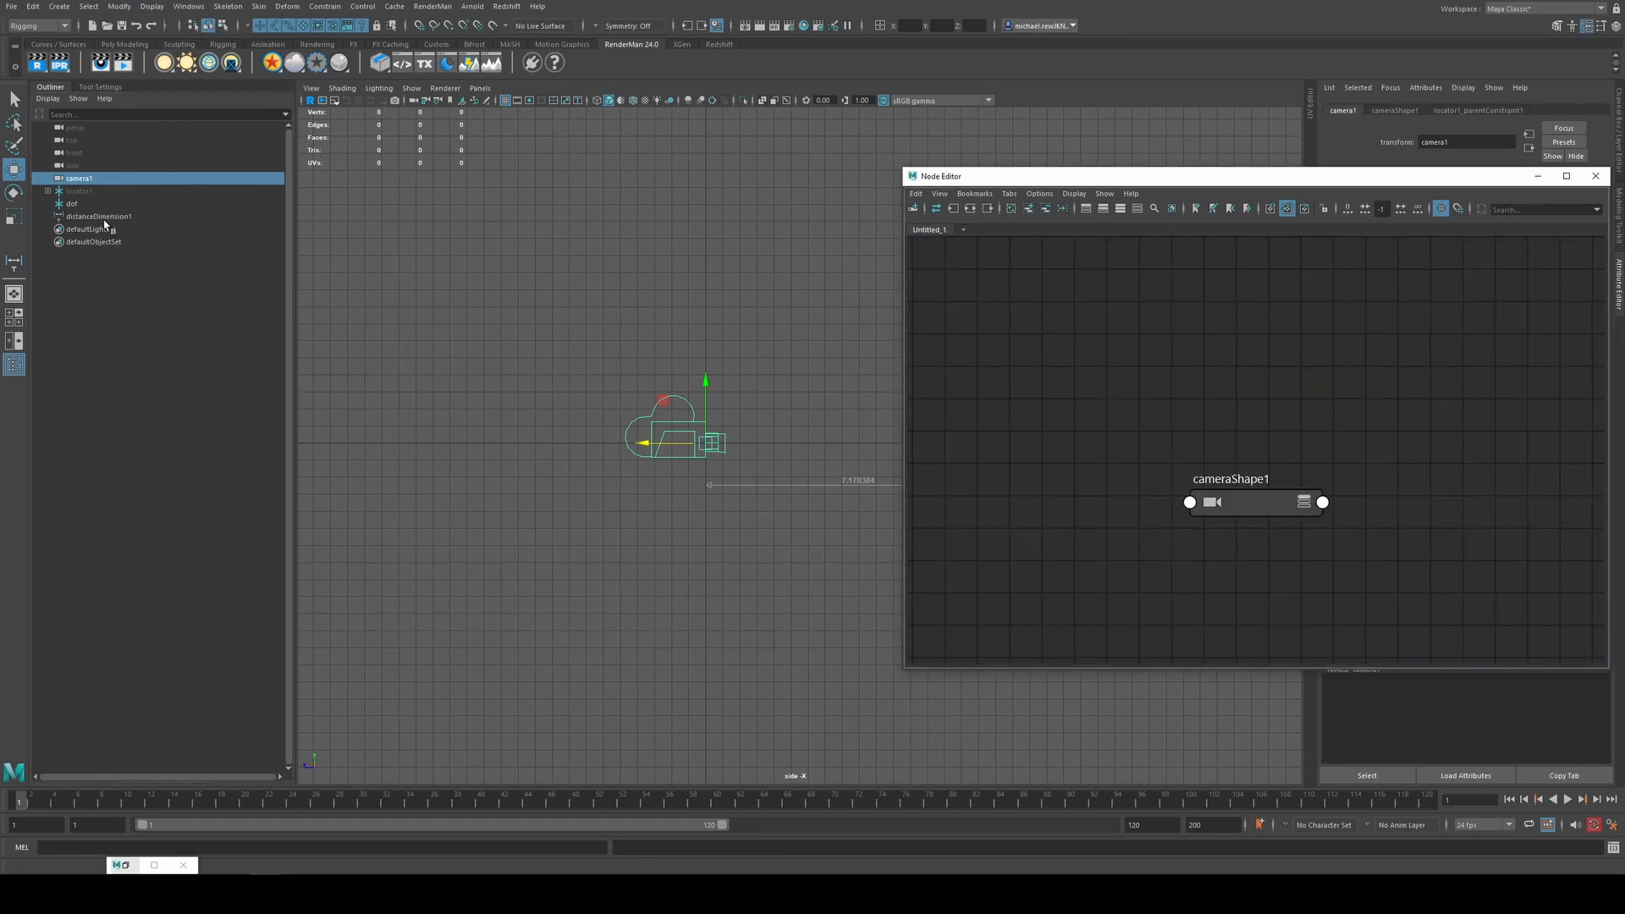
pyautogui.click(97, 215)
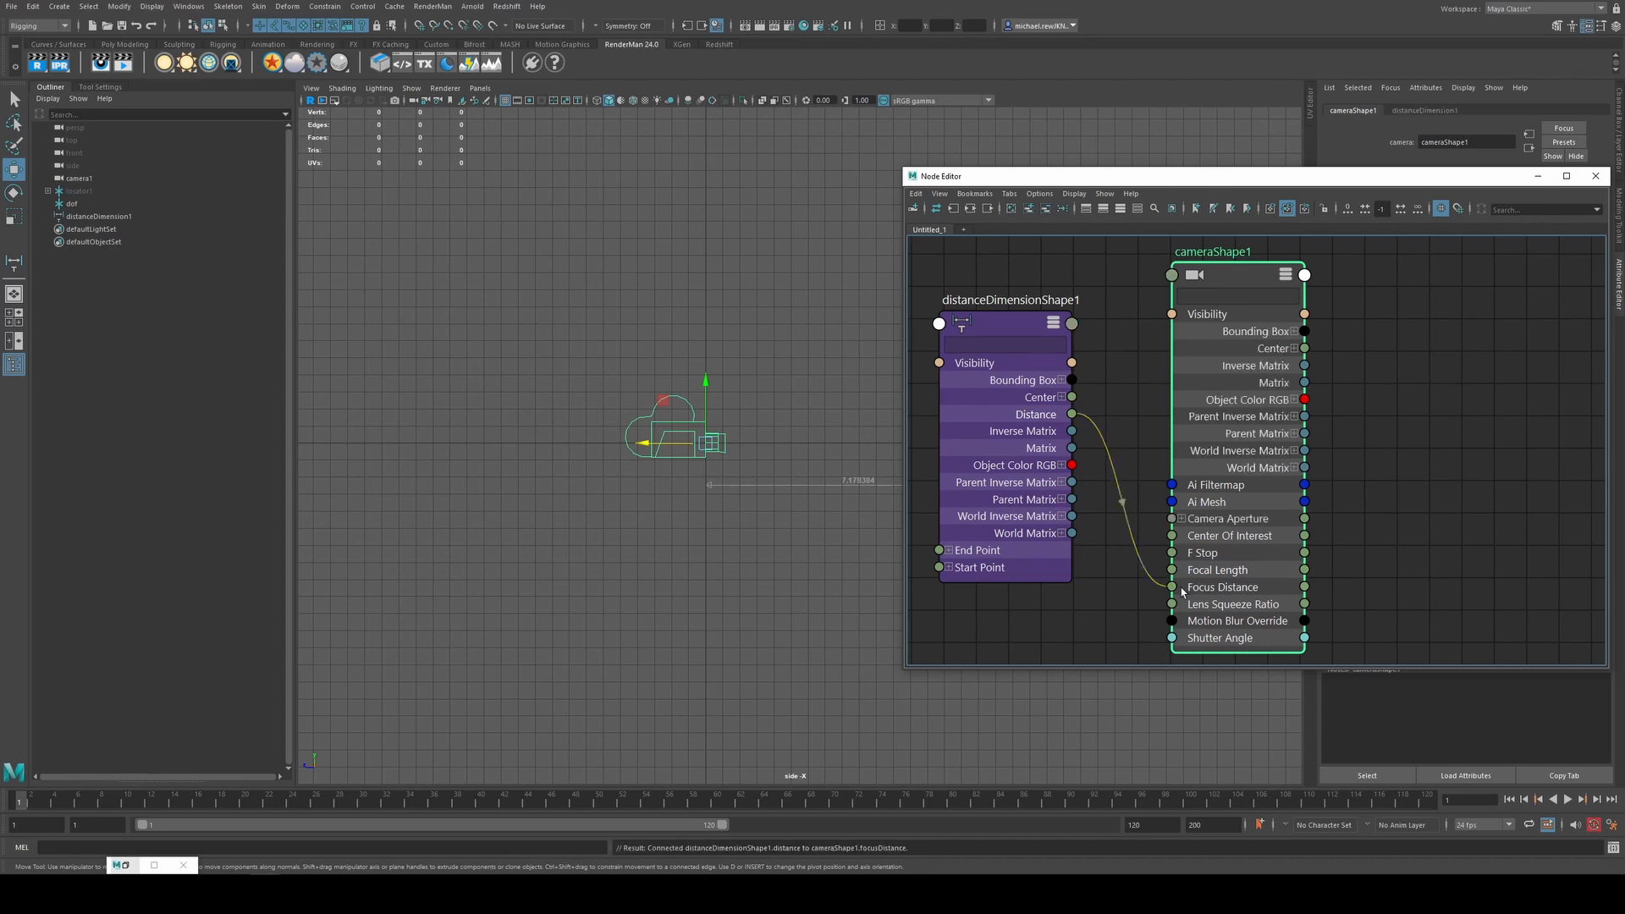
pyautogui.click(1594, 174)
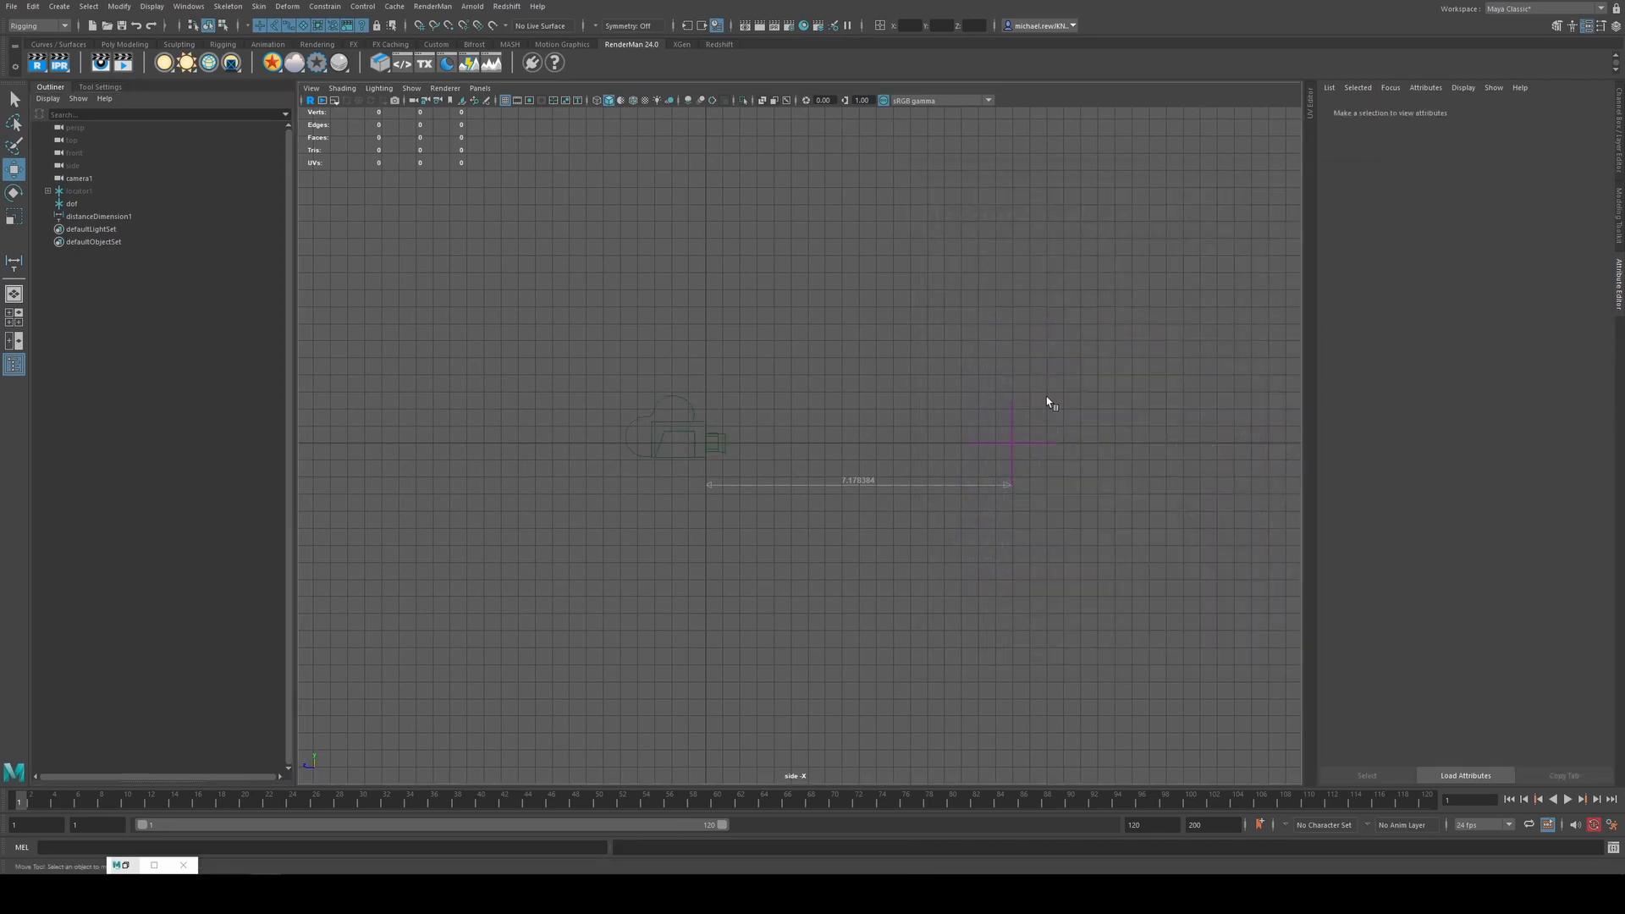
# Enable Depth Of Field on cameraShape1 so the measured distance drives focus
pyautogui.click(100, 215)
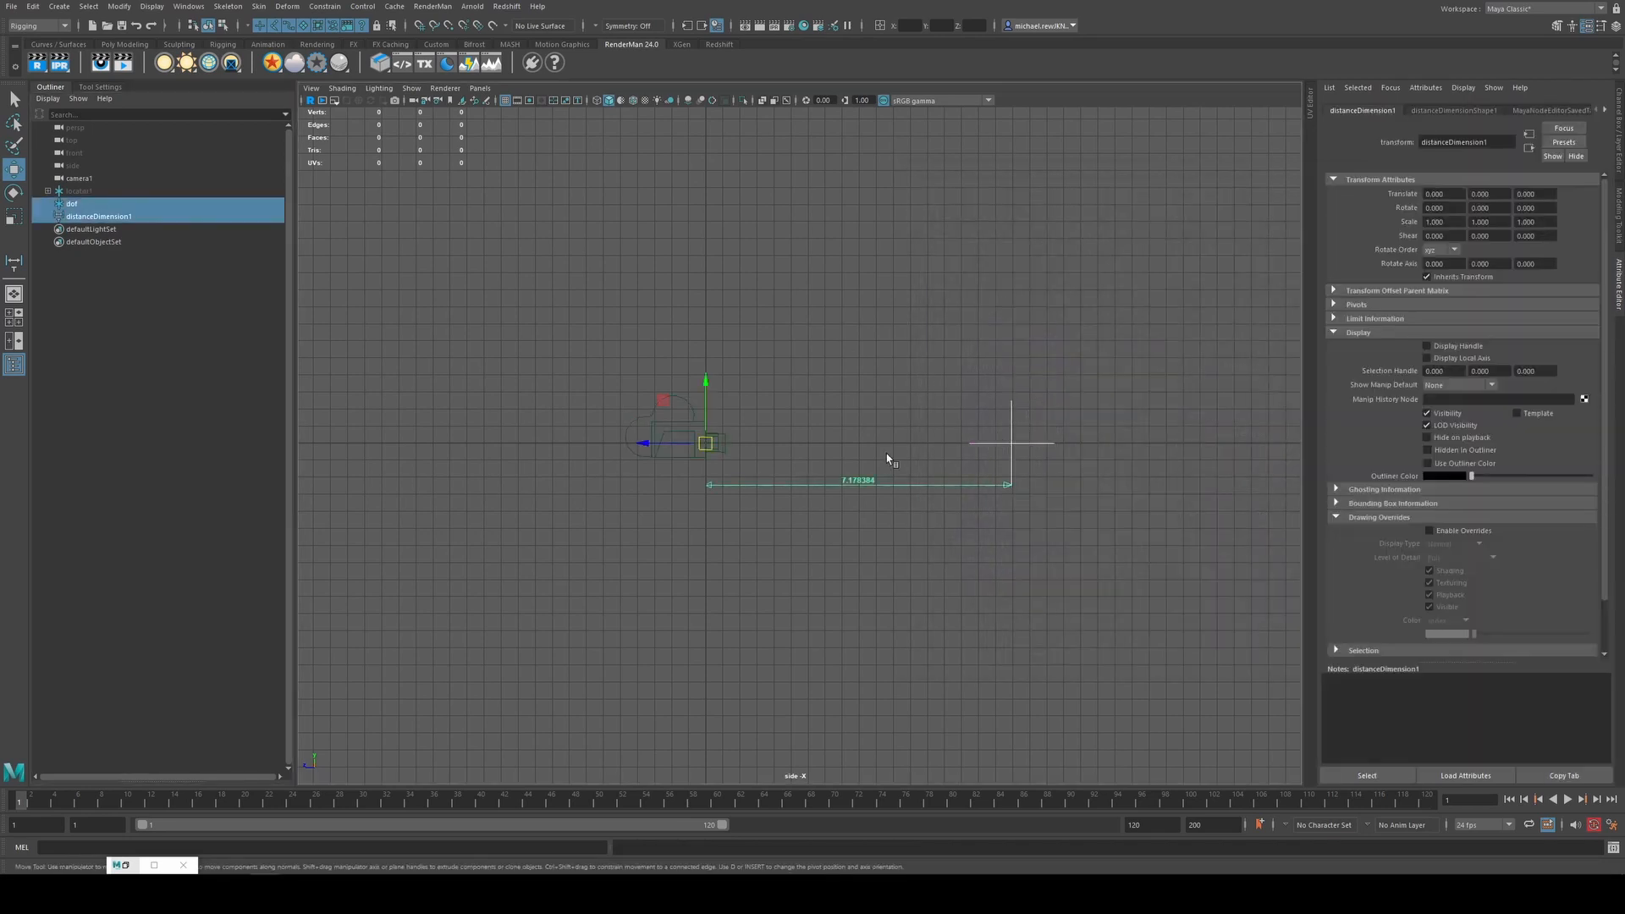
pyautogui.click(1031, 410)
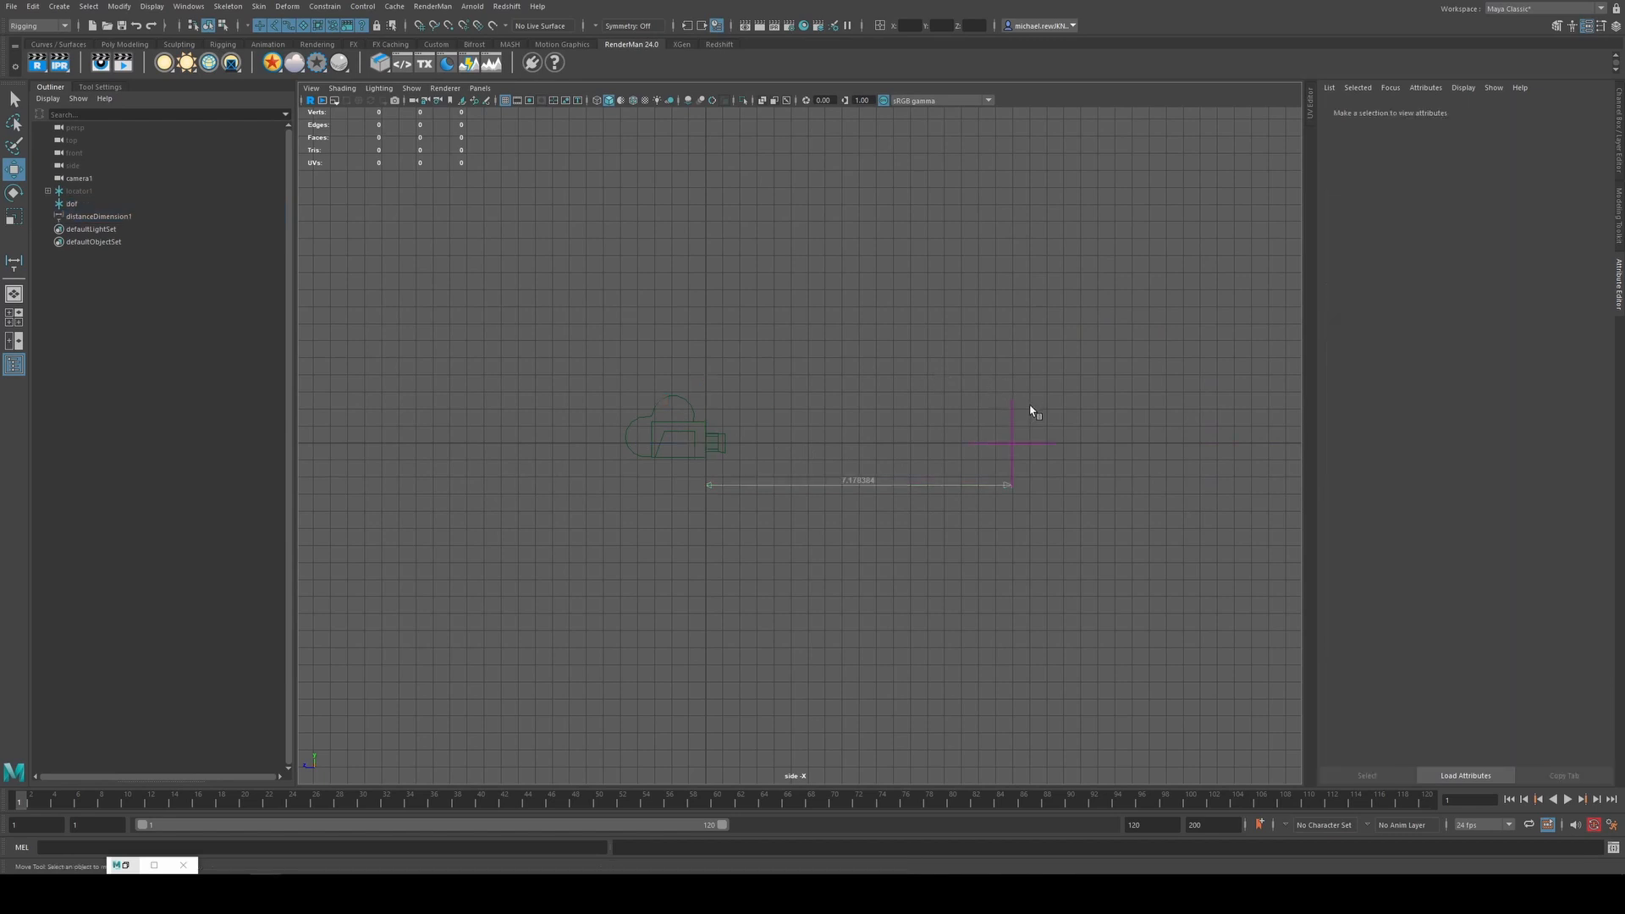
pyautogui.click(71, 203)
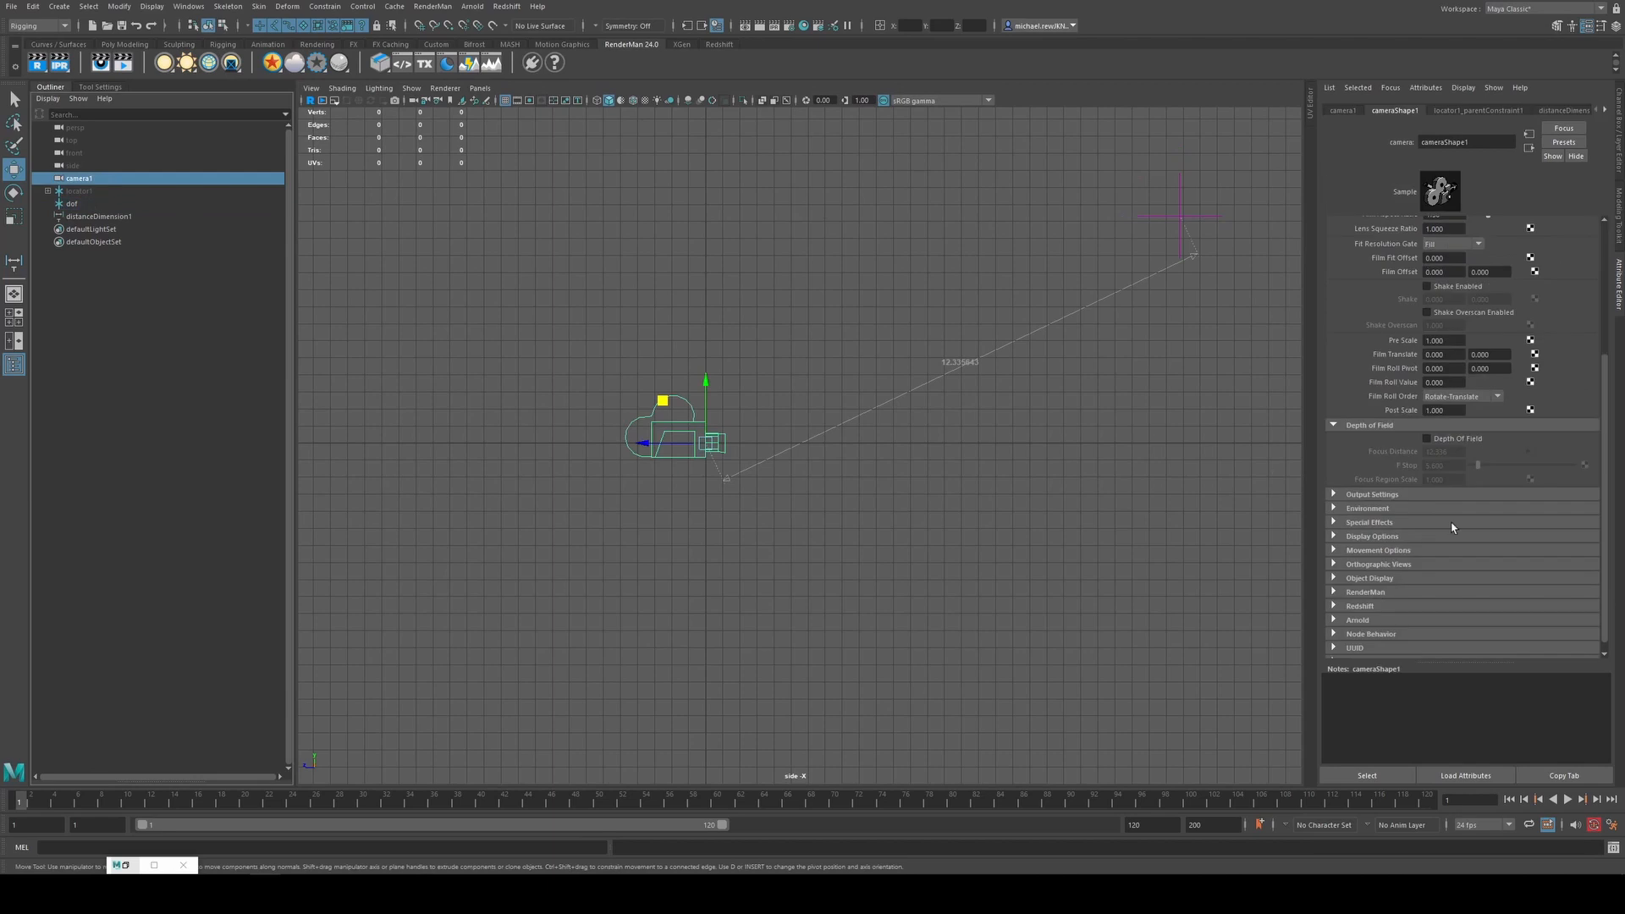
pyautogui.click(1429, 436)
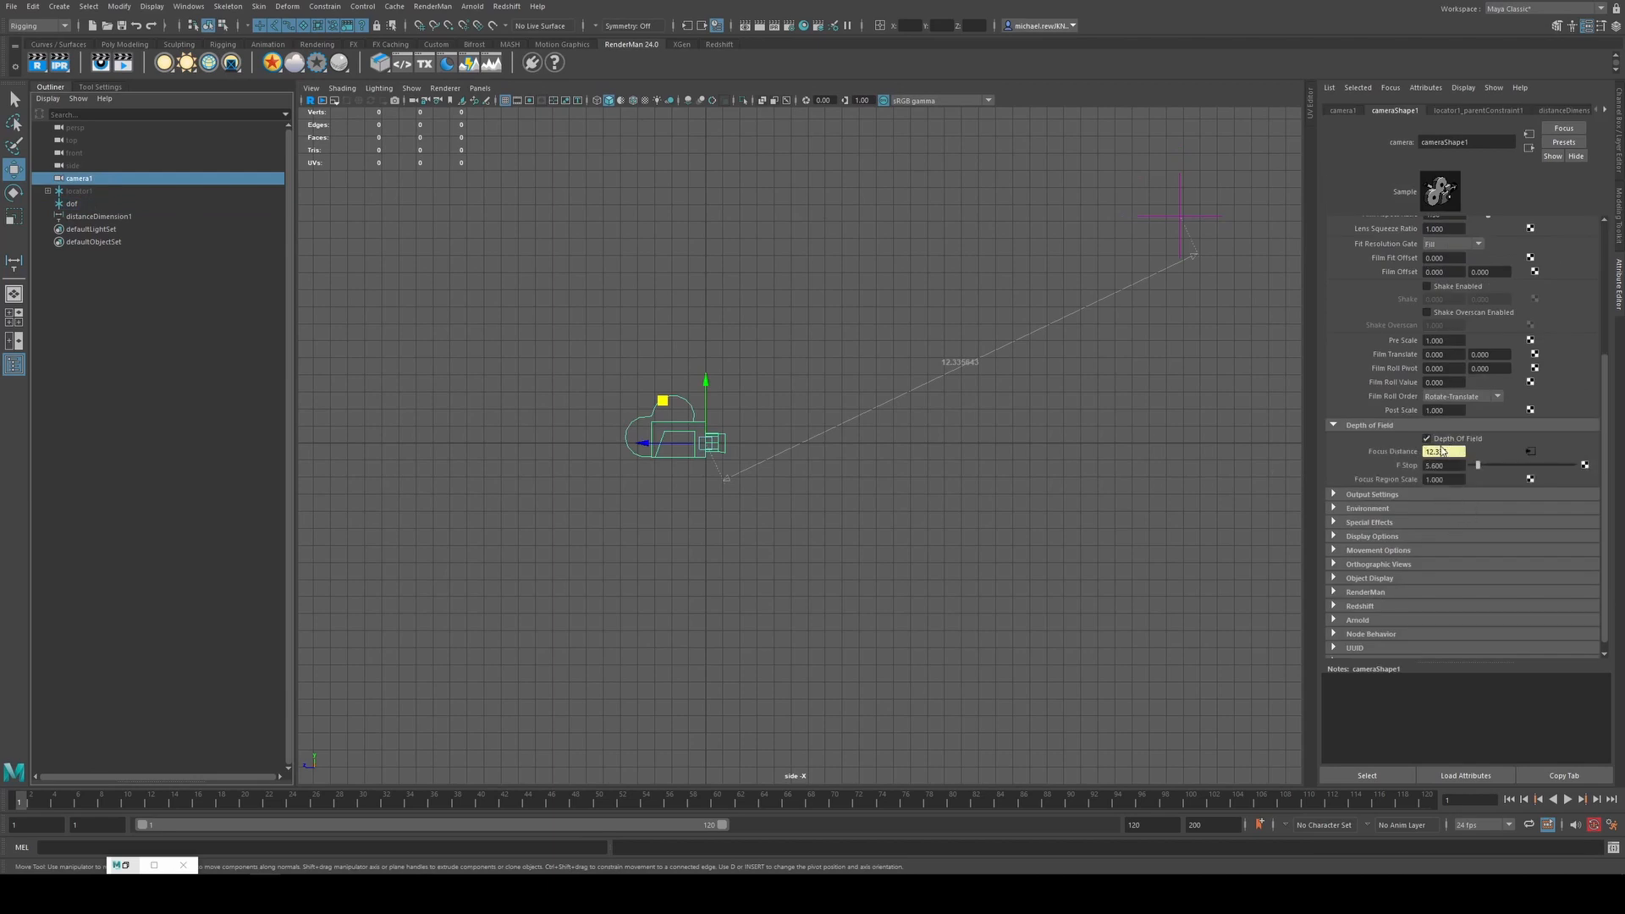
pyautogui.click(71, 203)
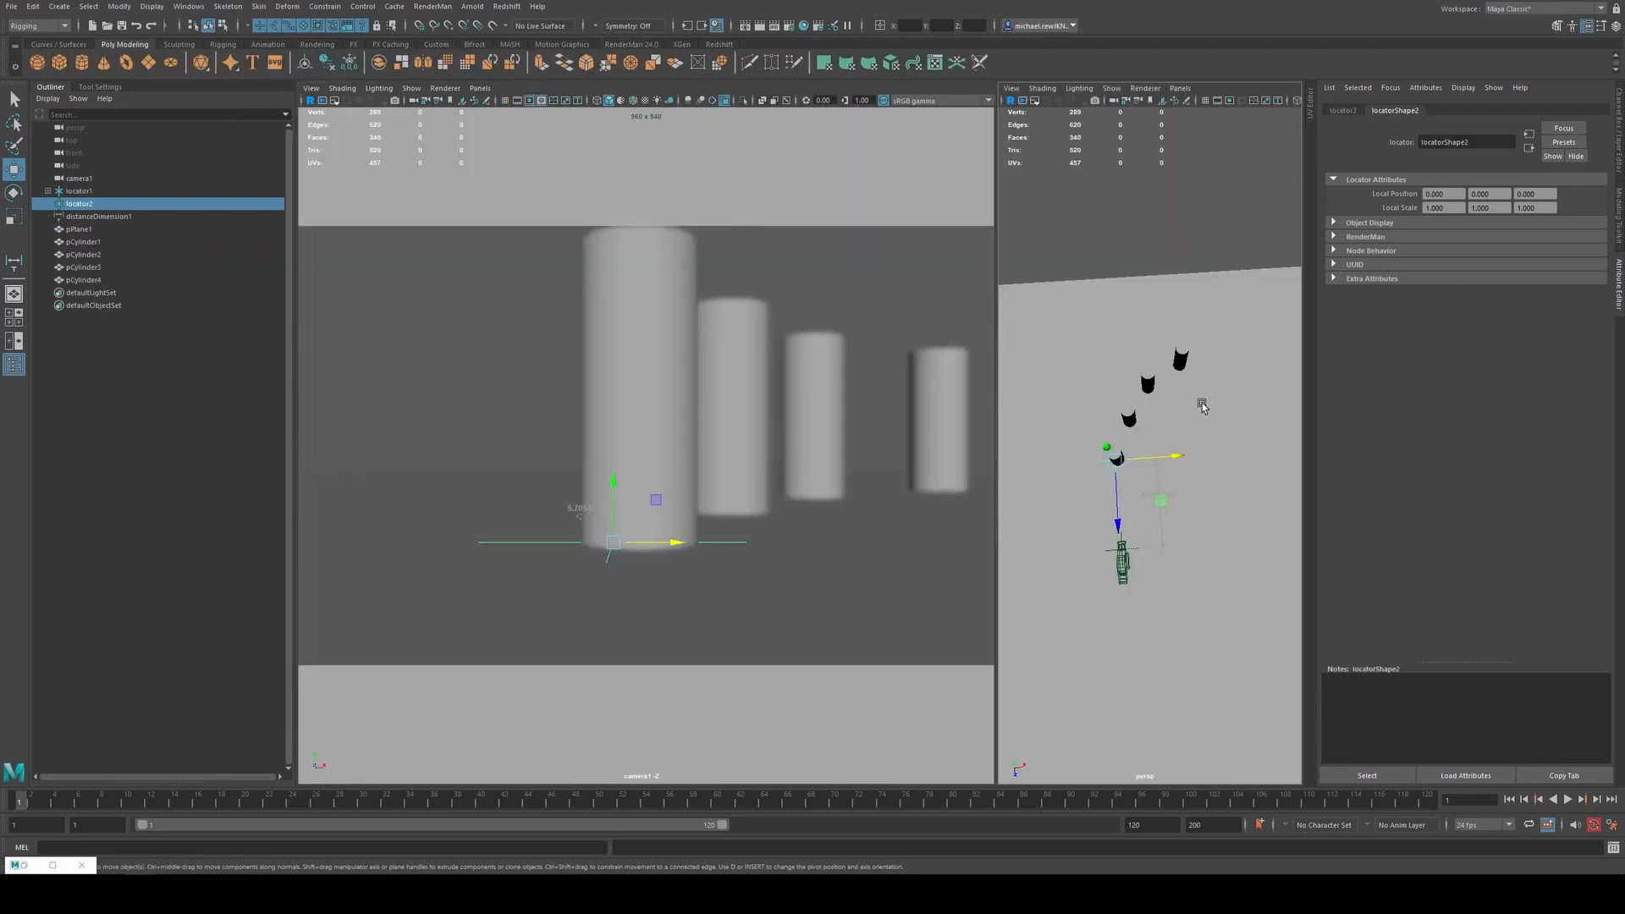
pyautogui.moveTo(228, 247)
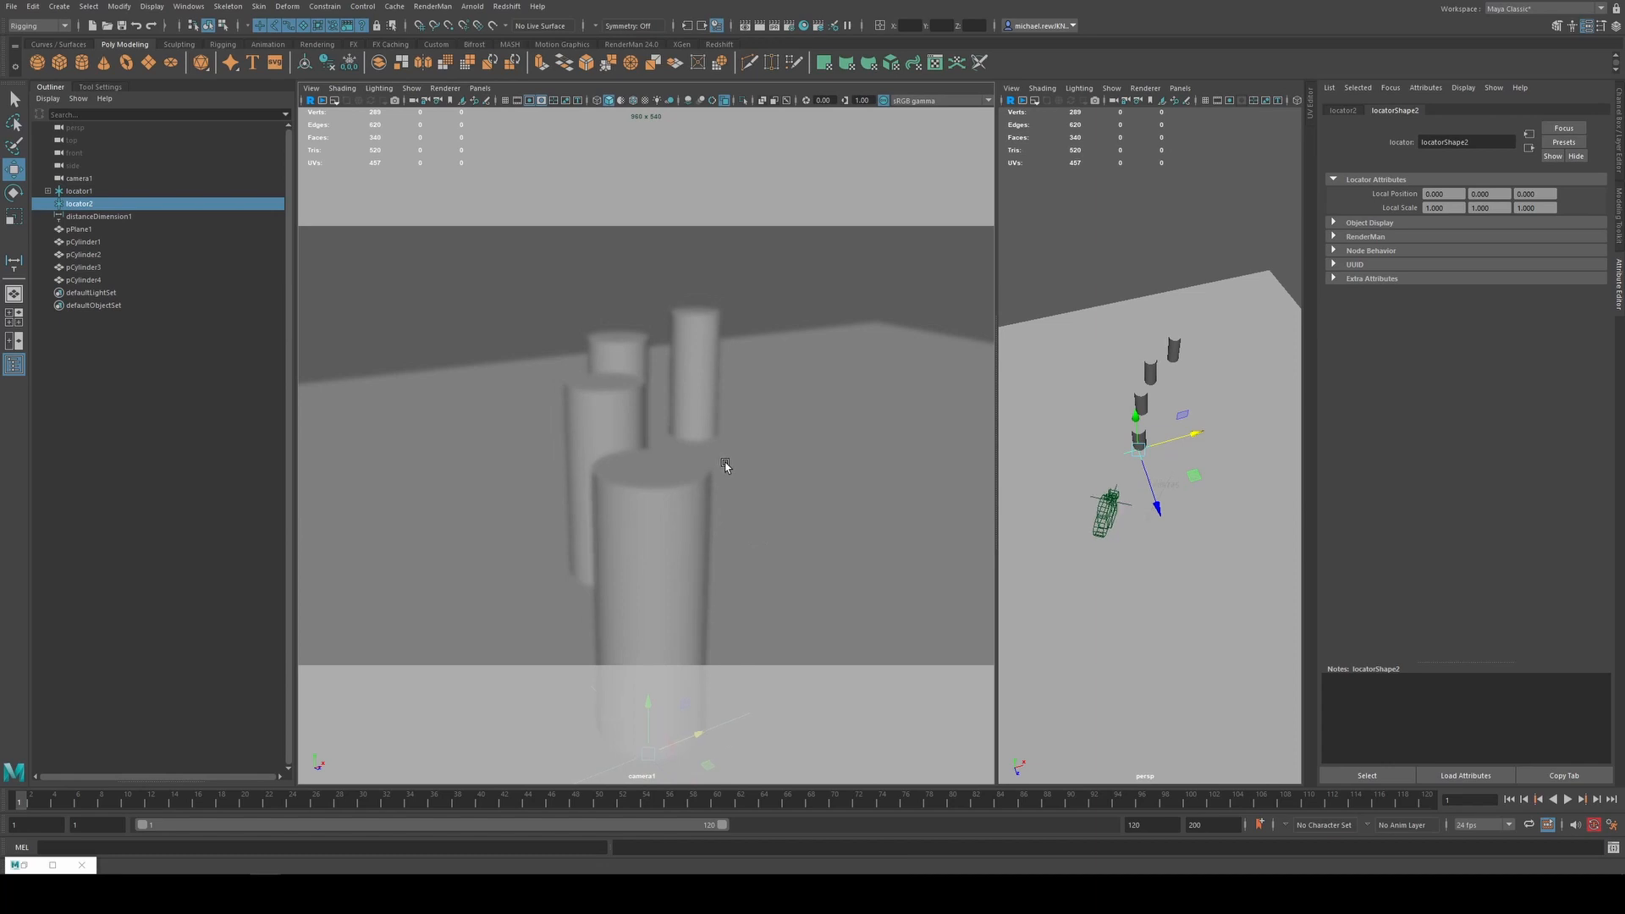
pyautogui.moveTo(1209, 416)
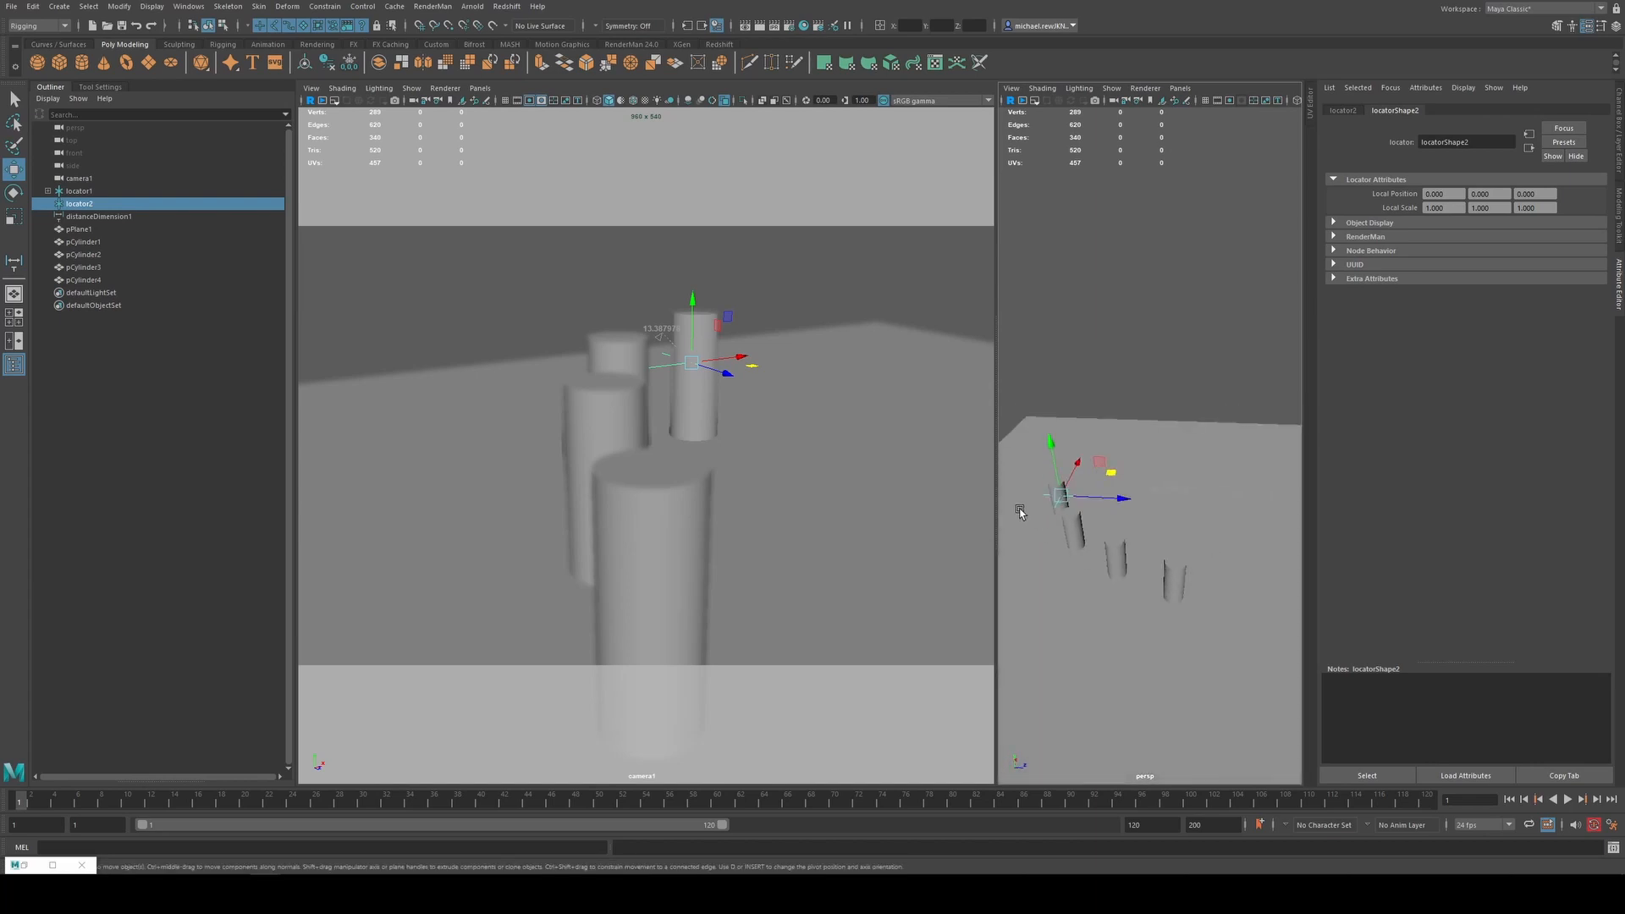
pyautogui.moveTo(1147, 457)
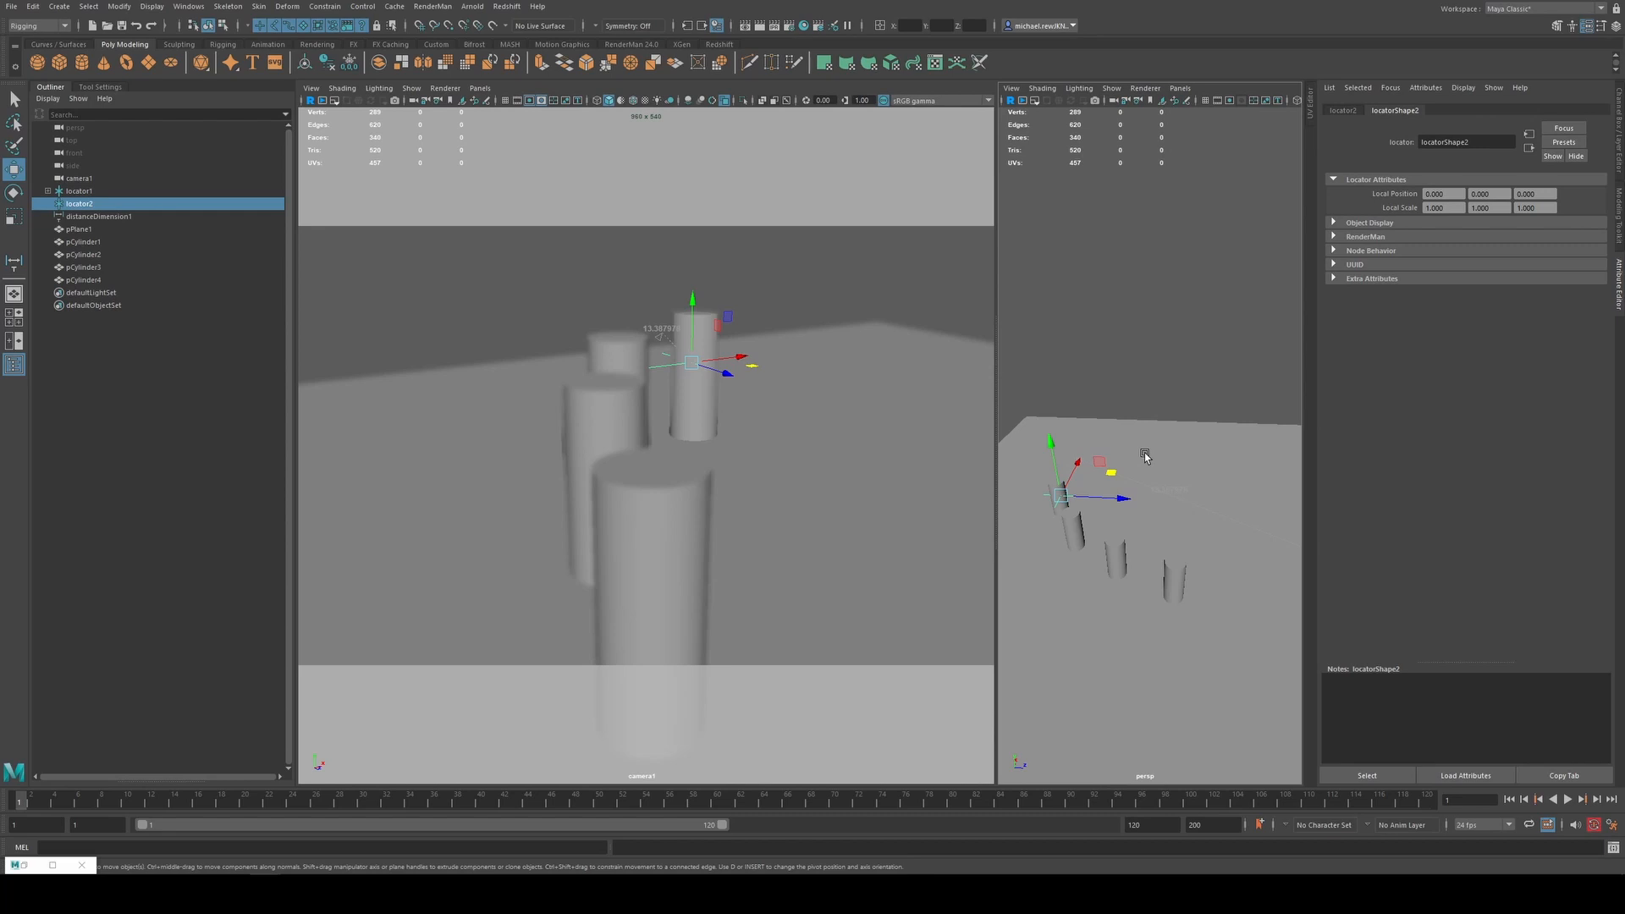
pyautogui.moveTo(1022, 422)
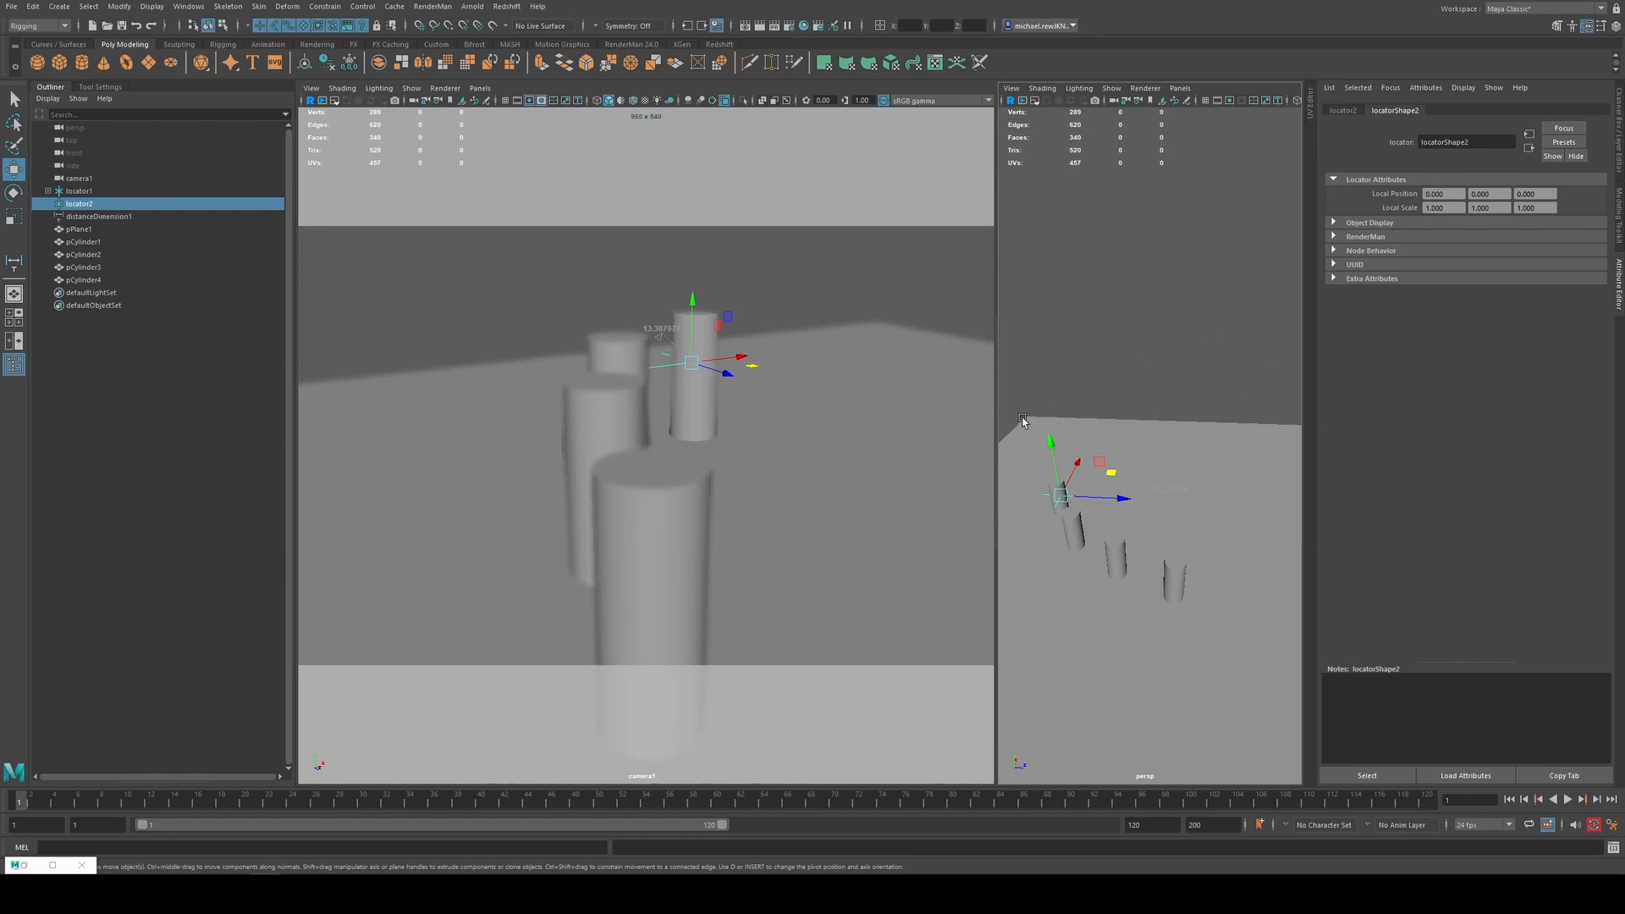